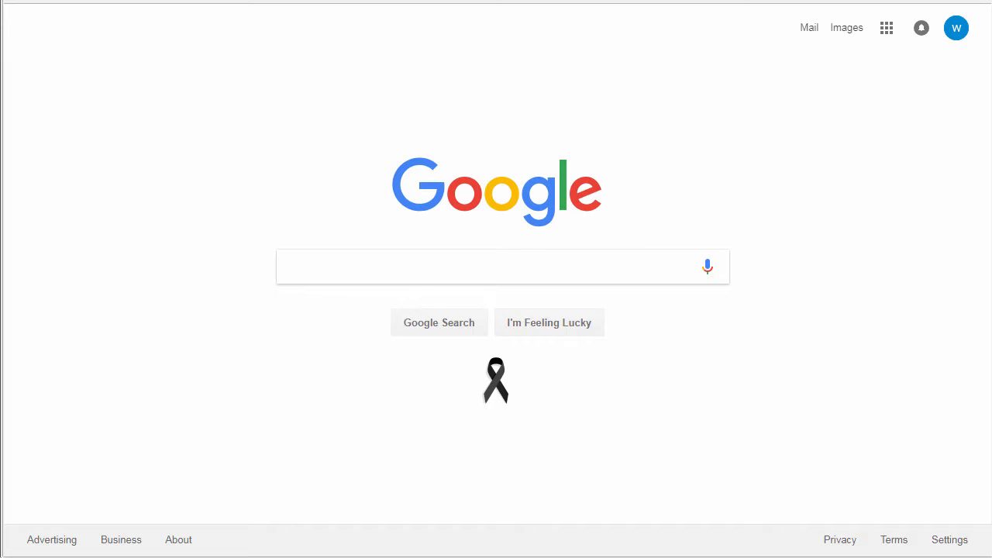
mouse_move(886, 28)
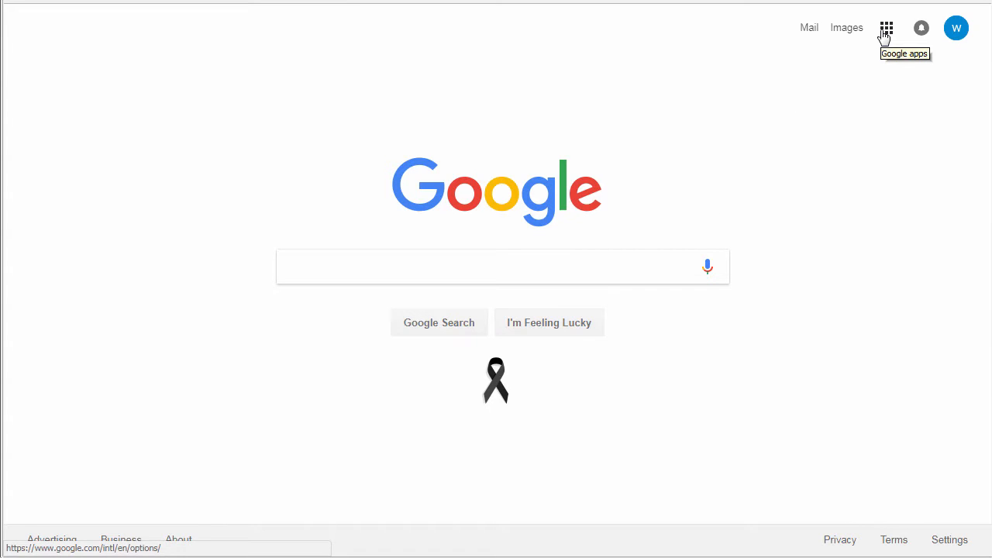
Step: Open Google Sheets from the Google apps grid on the Google homepage
click(885, 28)
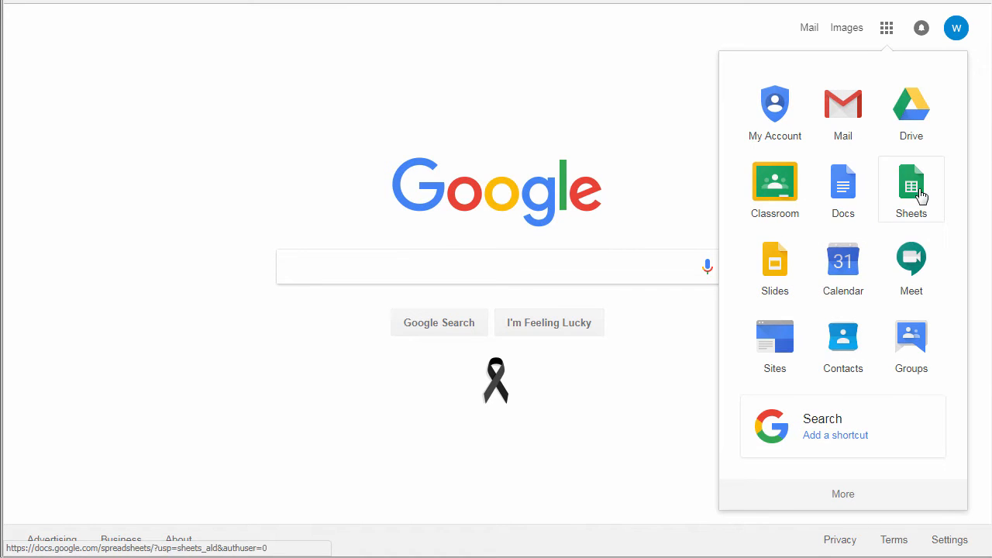
click(910, 186)
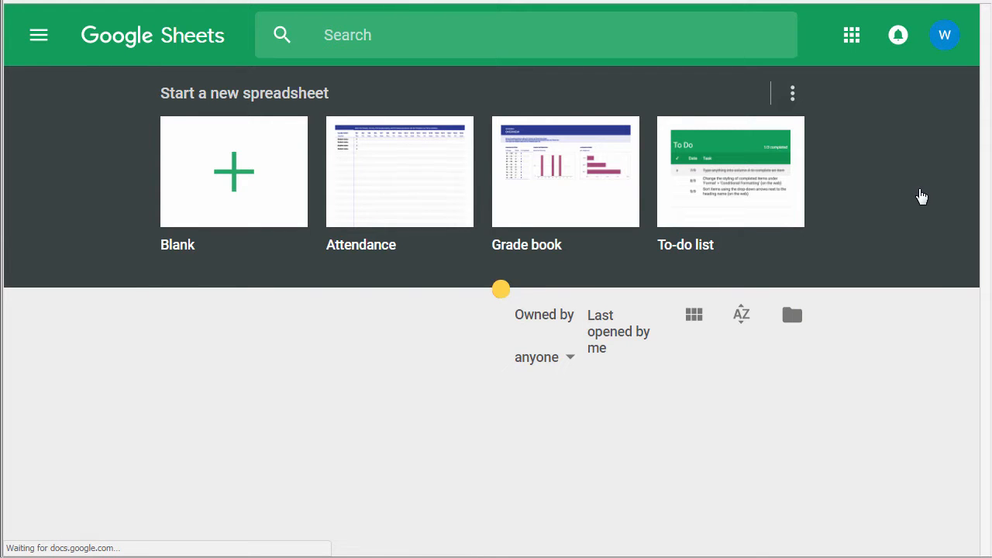
mouse_move(821, 299)
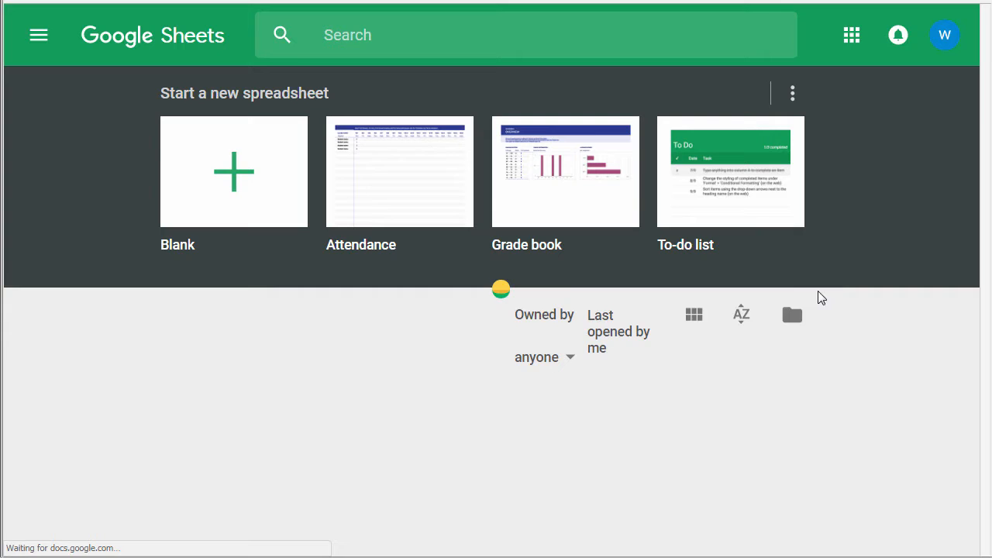
mouse_move(293, 358)
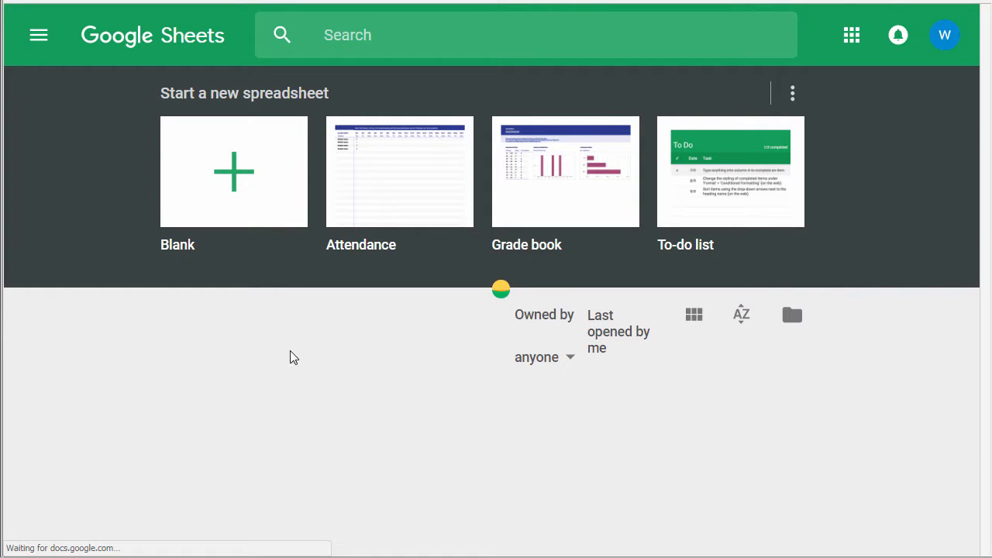
mouse_move(234, 172)
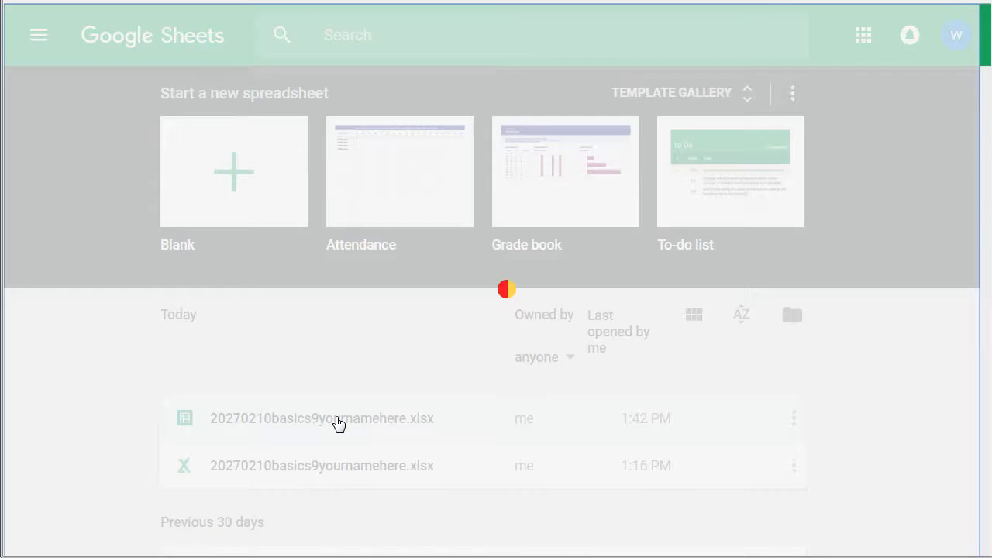
Step: Open 20270210basics9yournamehere.xlsx and add a new sheet named 'Country Populations'
click(322, 418)
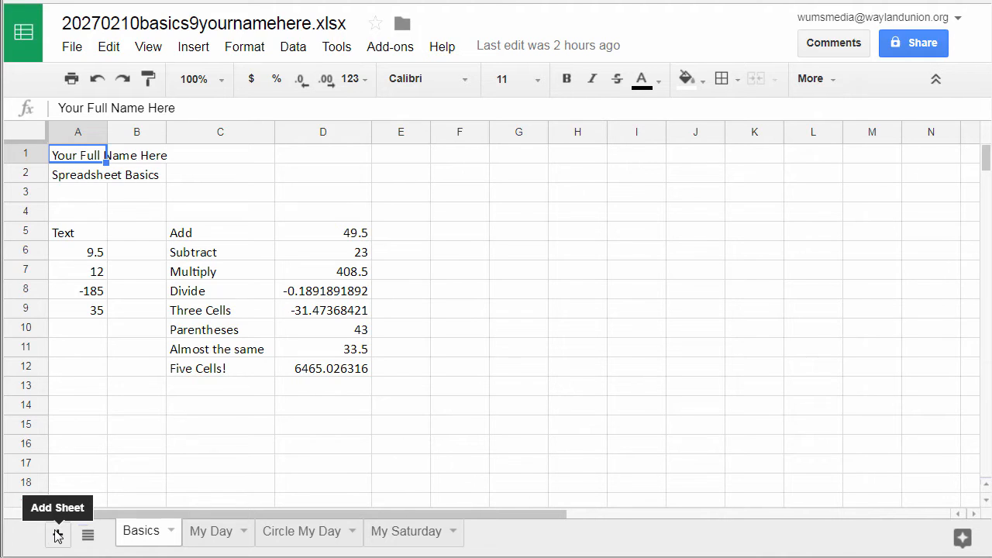
click(58, 535)
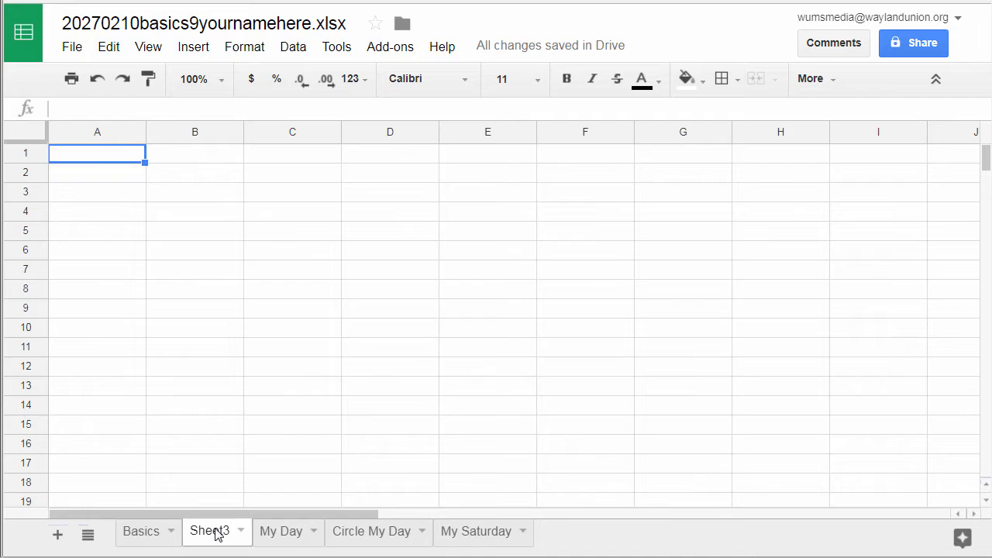
double_click(208, 531)
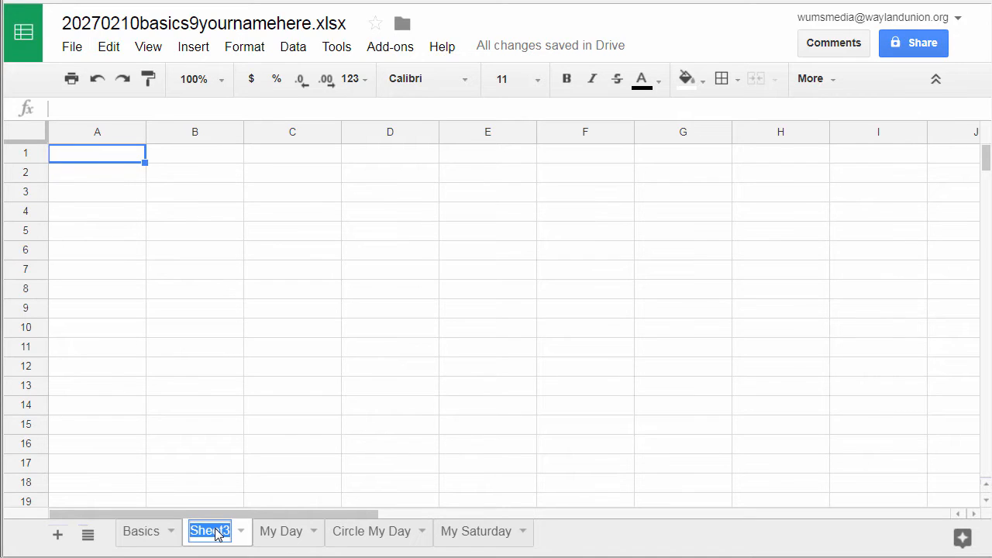
text(Country)
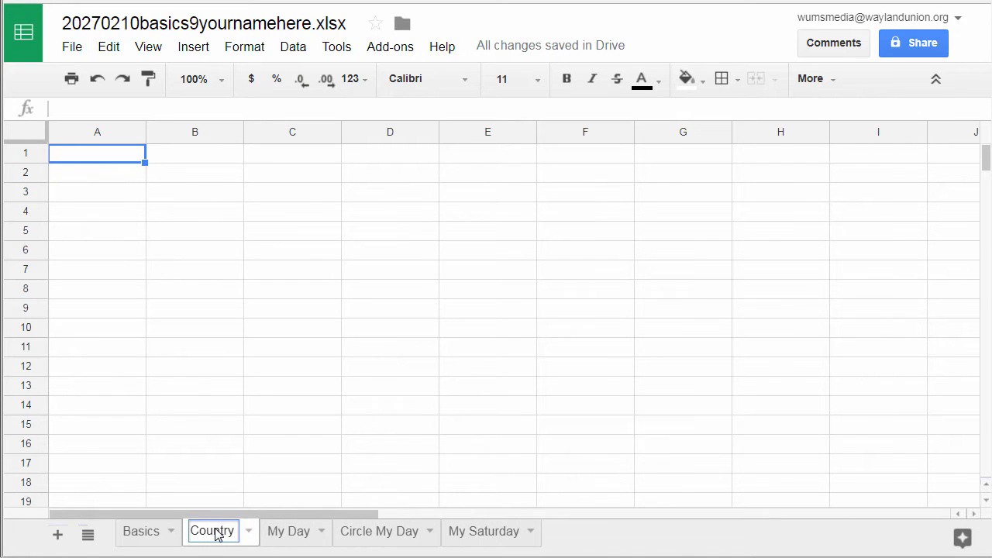
text(Populations)
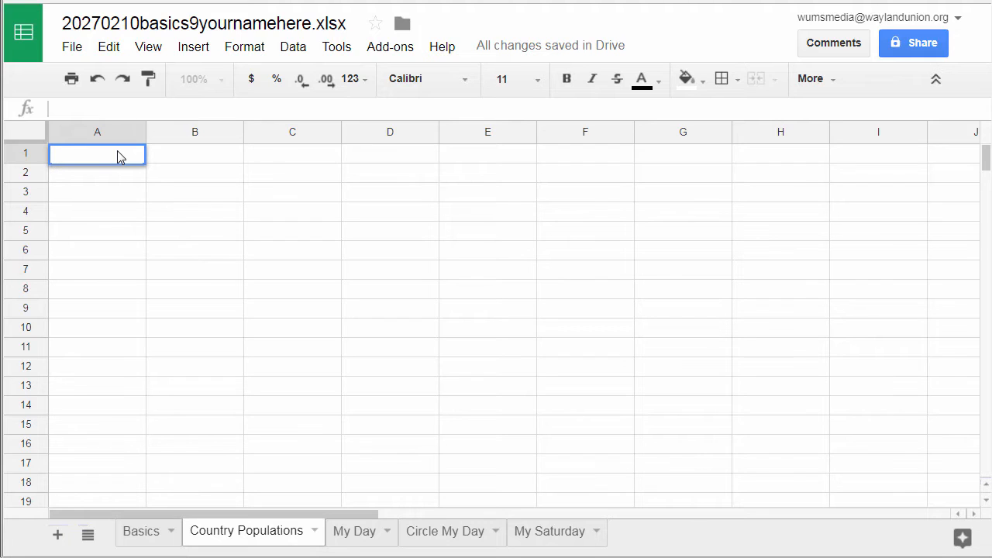
Step: Enter 'Firstname Lastname', 'Country Populations' and 'October 3, 2027' in A1–A3, then enlarge browser zoom
text(First)
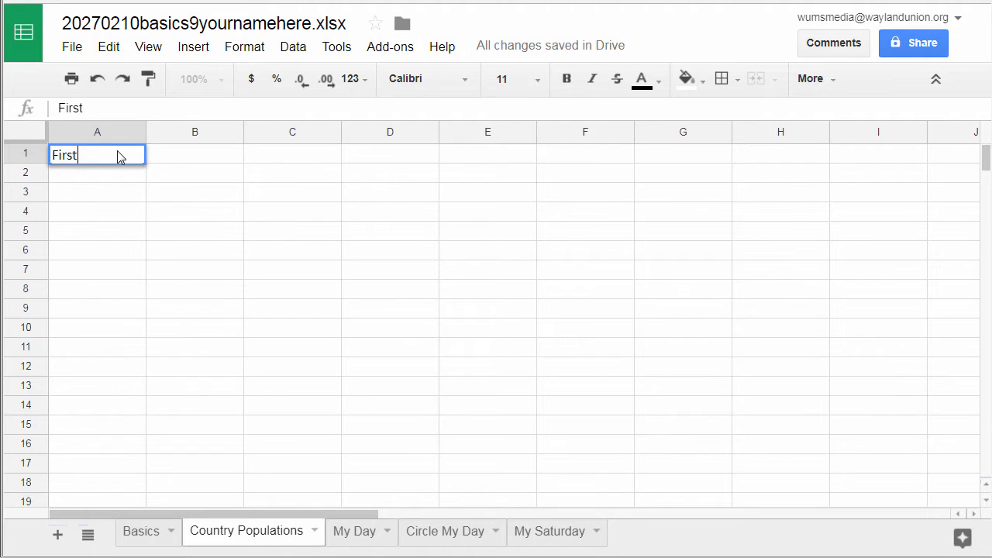
text(name L)
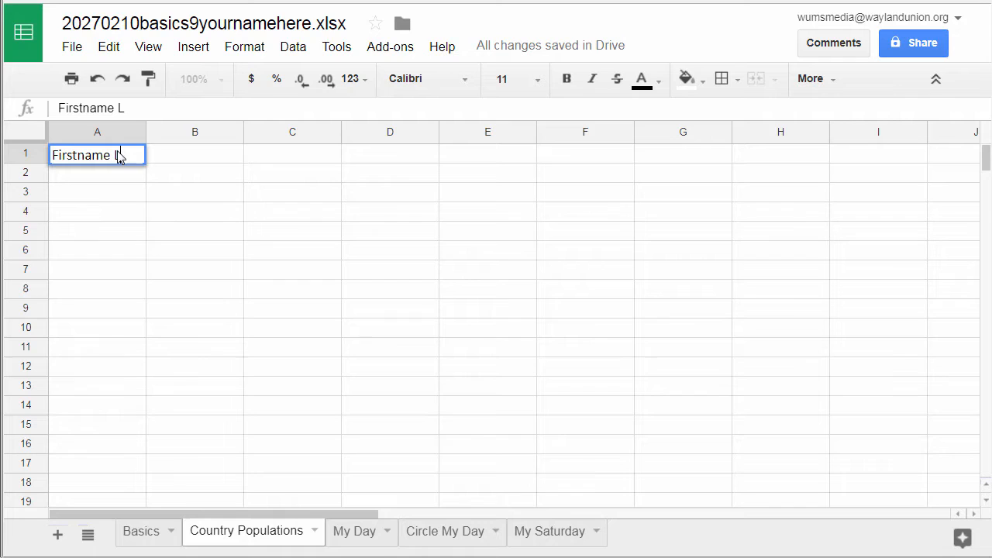
text(astname)
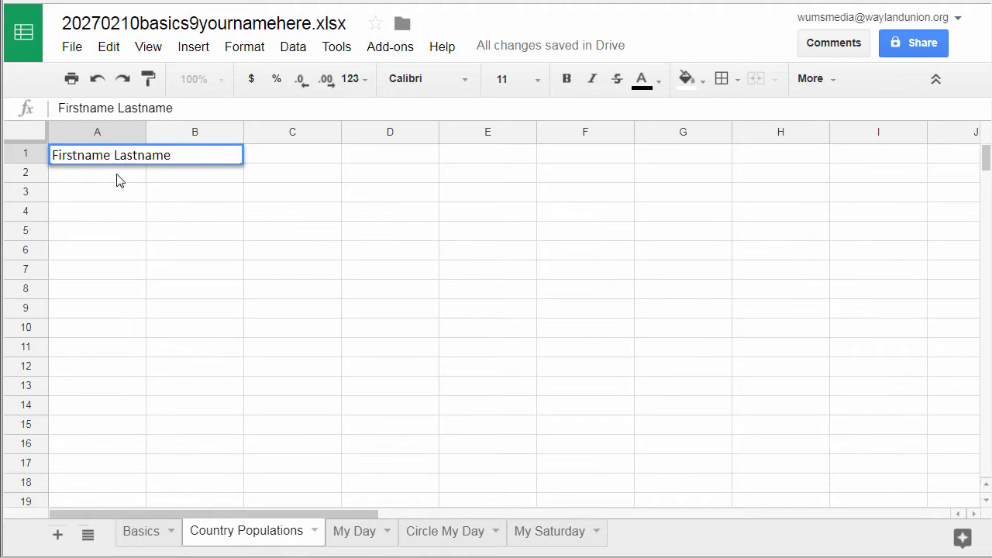
click(97, 172)
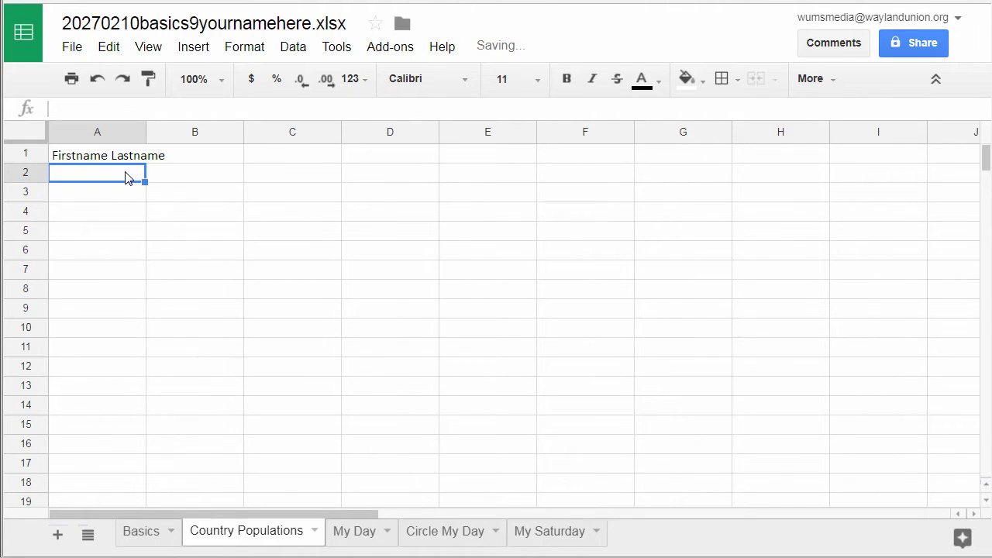
text(Cout)
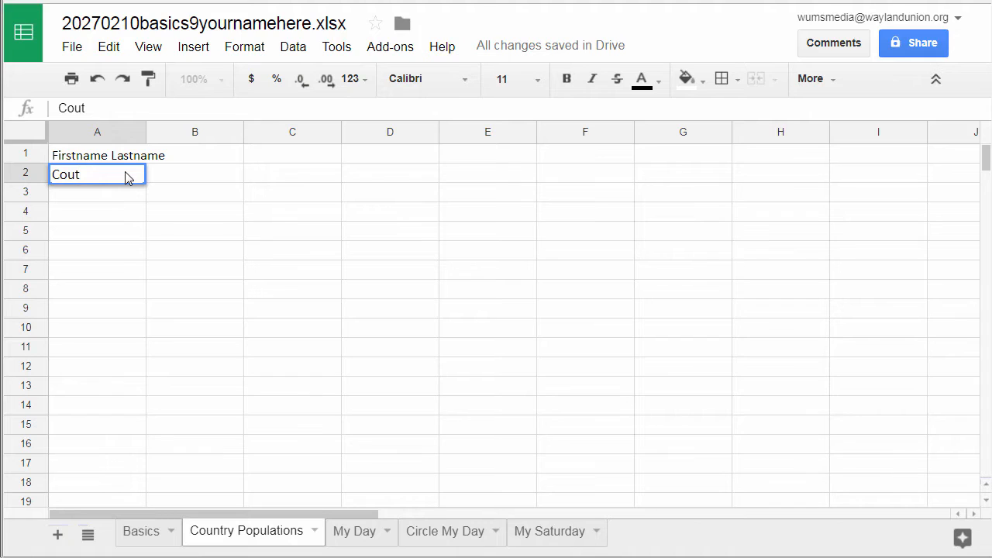
text(Country Populations)
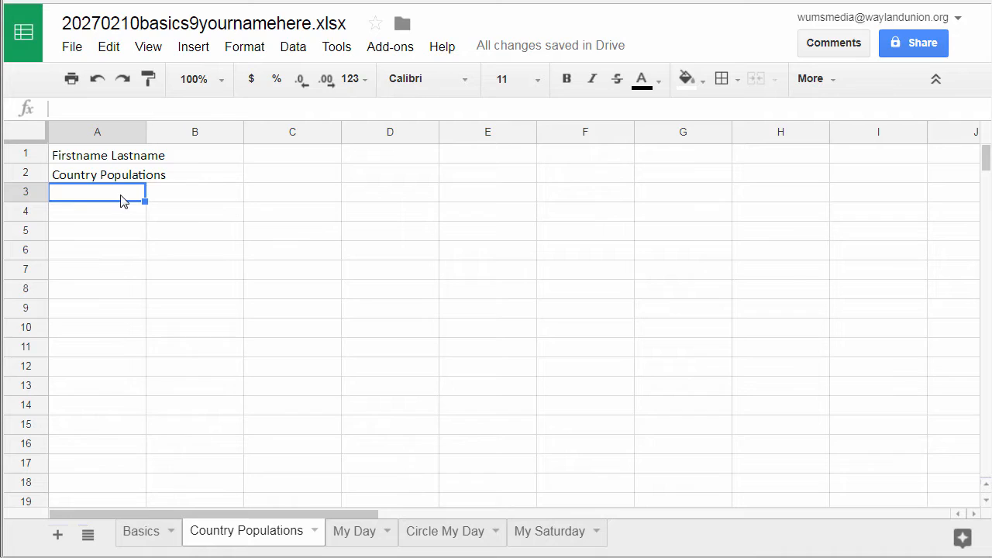
text(October 3, 2027)
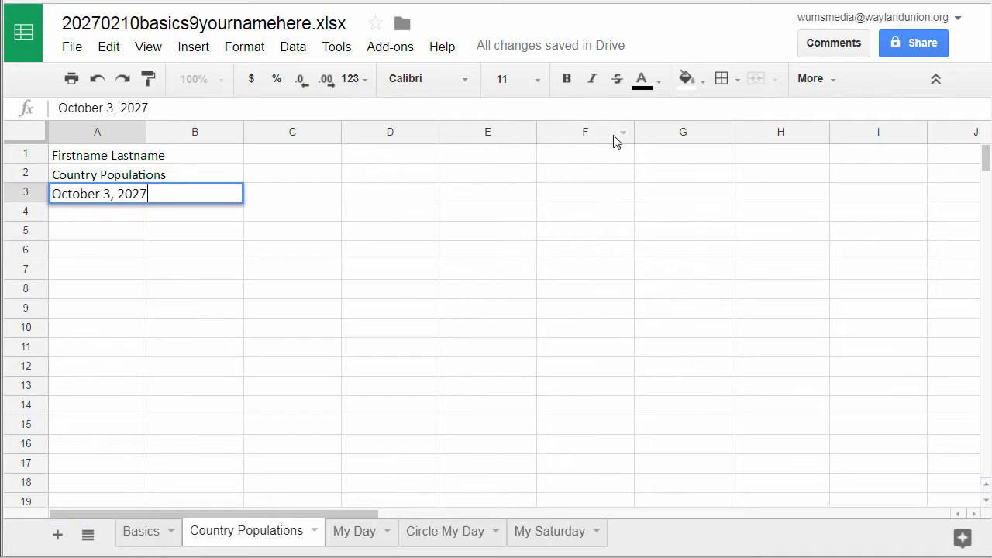
click(194, 250)
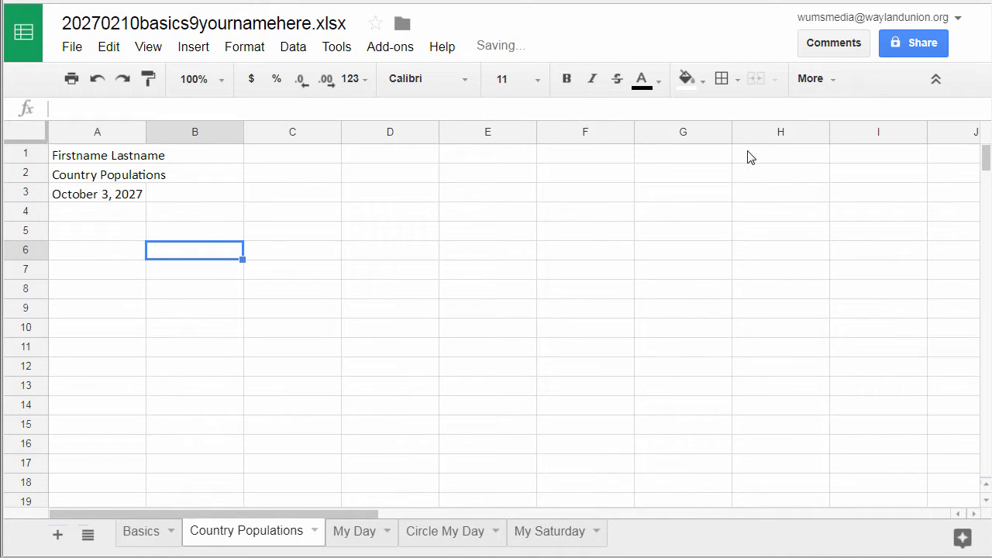
click(980, 8)
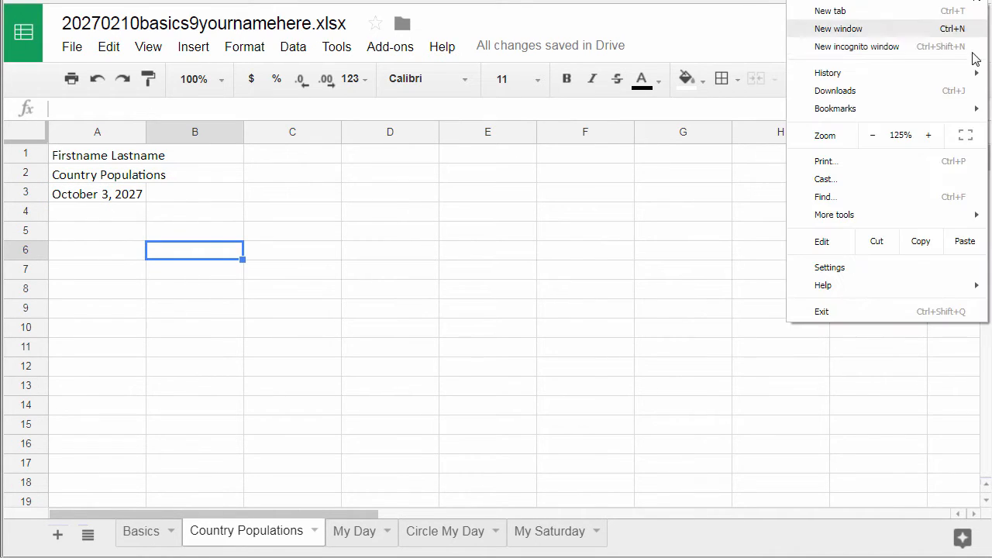
click(927, 135)
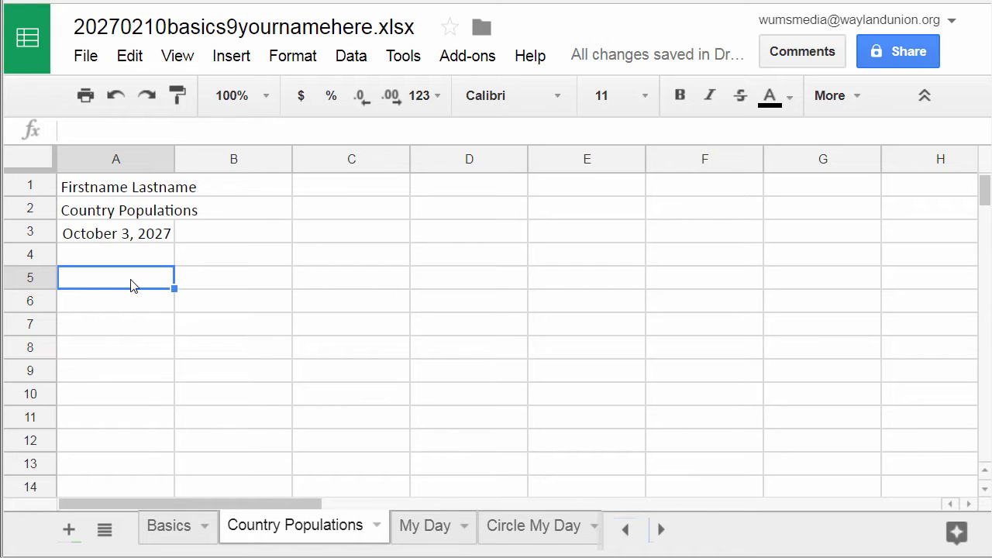
Step: Add the column headers 'Country' and 'Population' in row 5
text(Country)
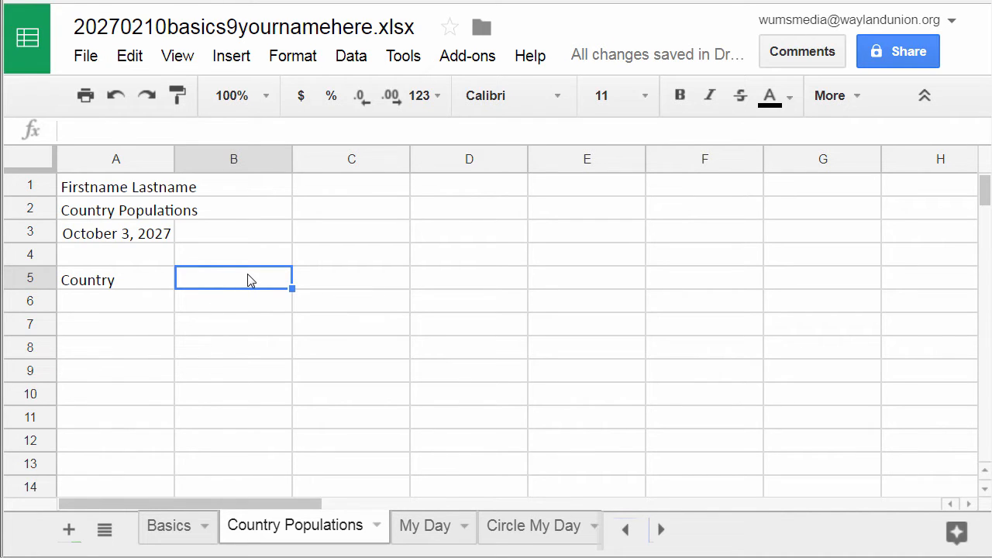
text(P)
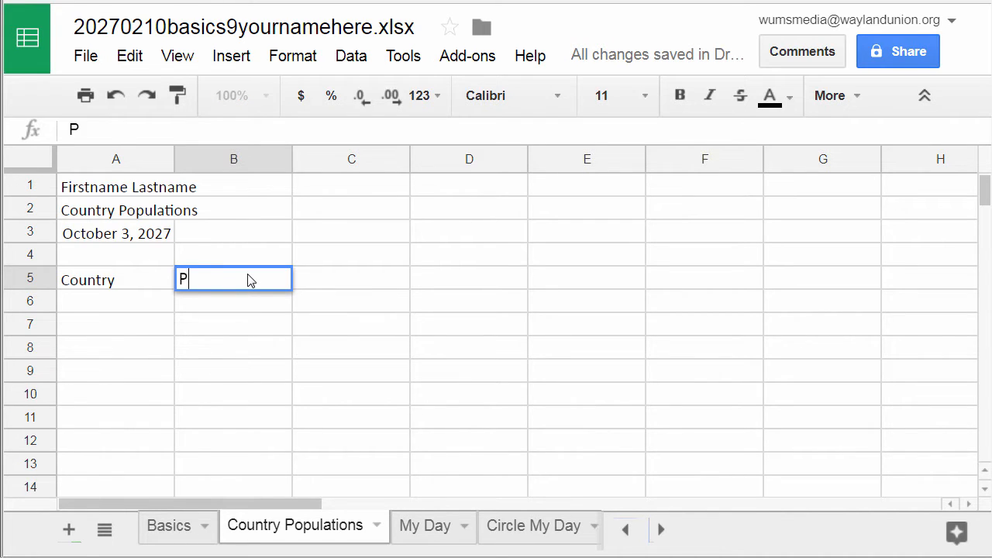
text(opulation)
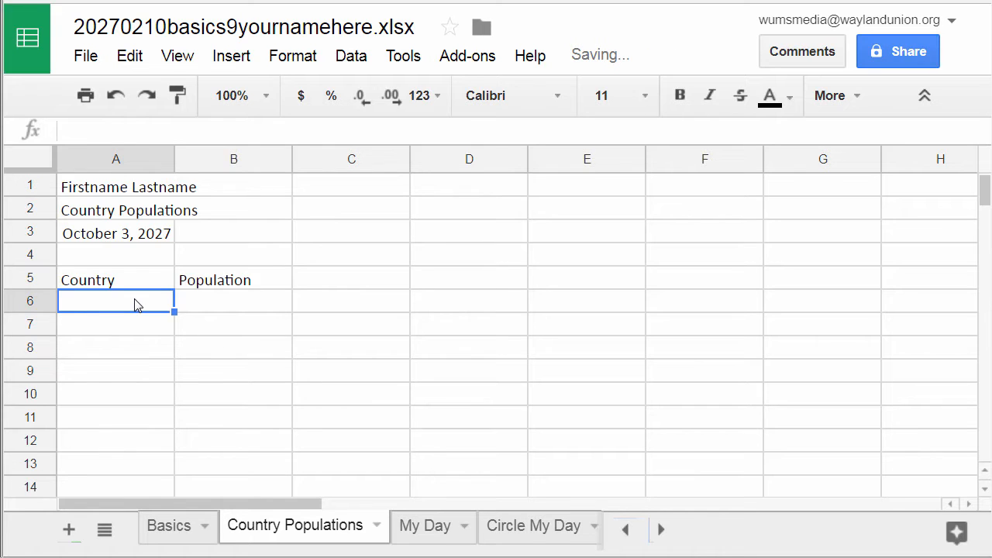
Step: List United States, Canada, Mexico, China, India and Russia in A6–A11
text(United States)
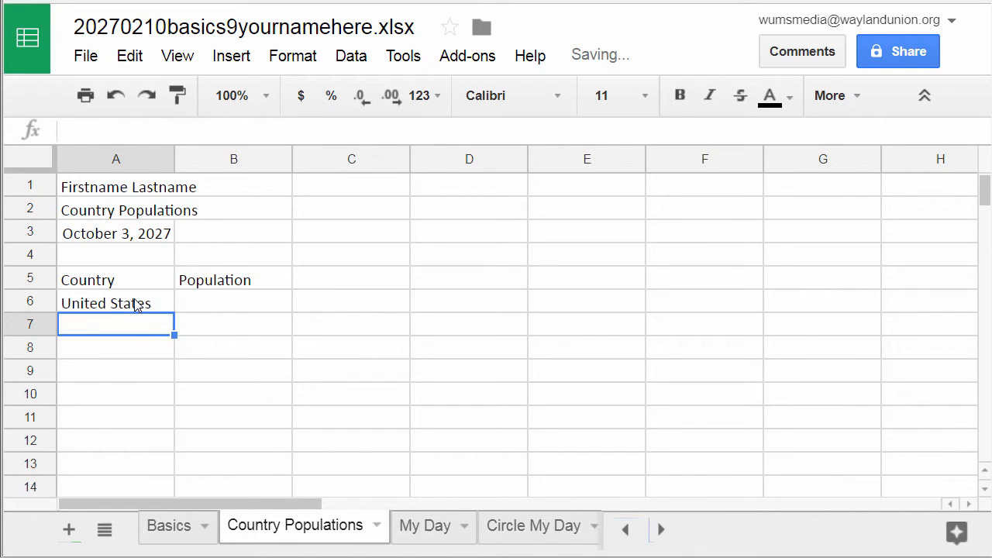
text(Can)
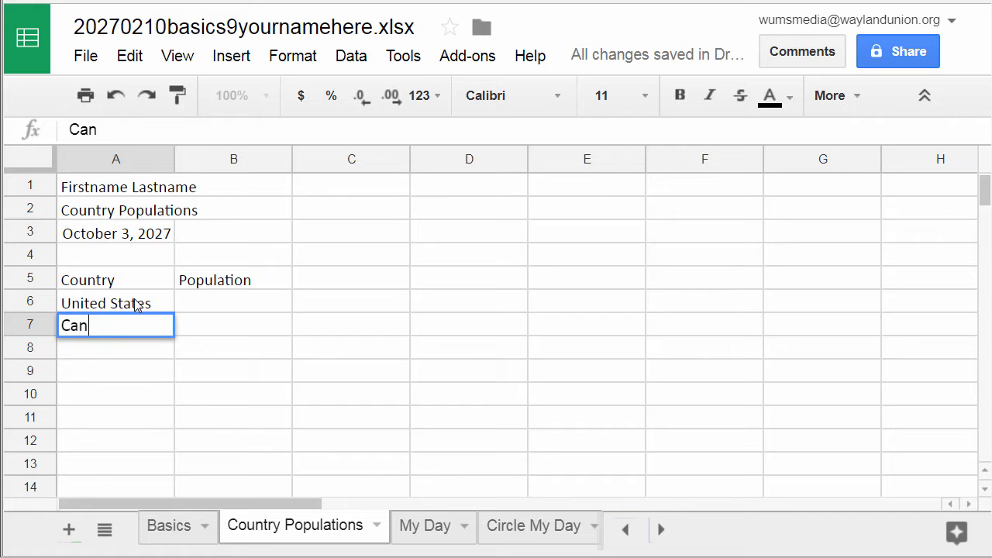
text(ada)
click(115, 348)
text(Mexci)
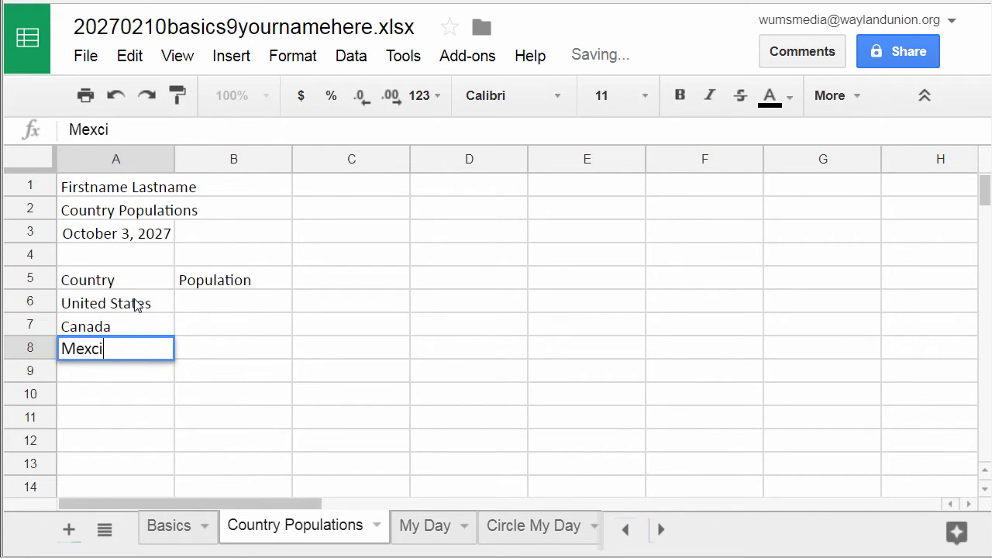
key(Enter)
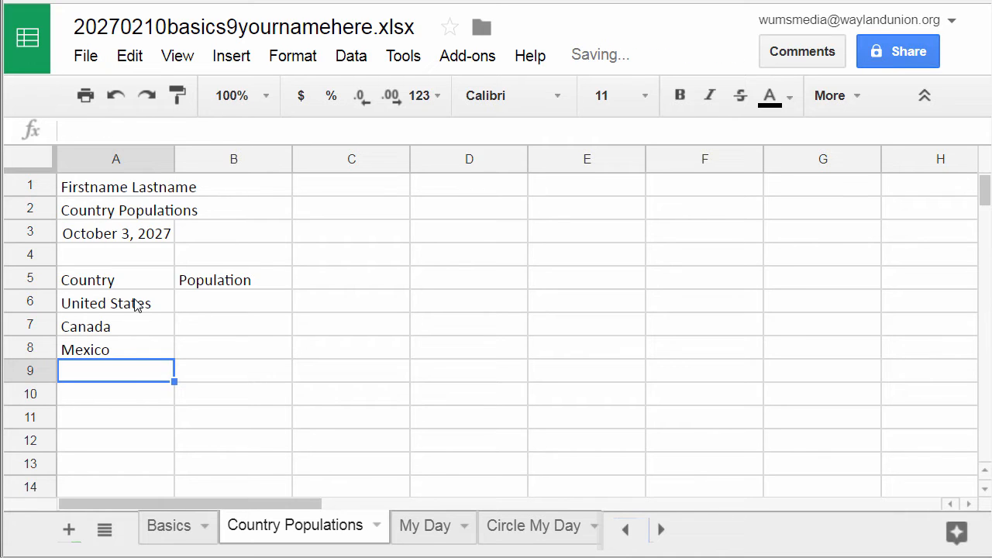
text(Chirn)
click(116, 417)
text(Ru)
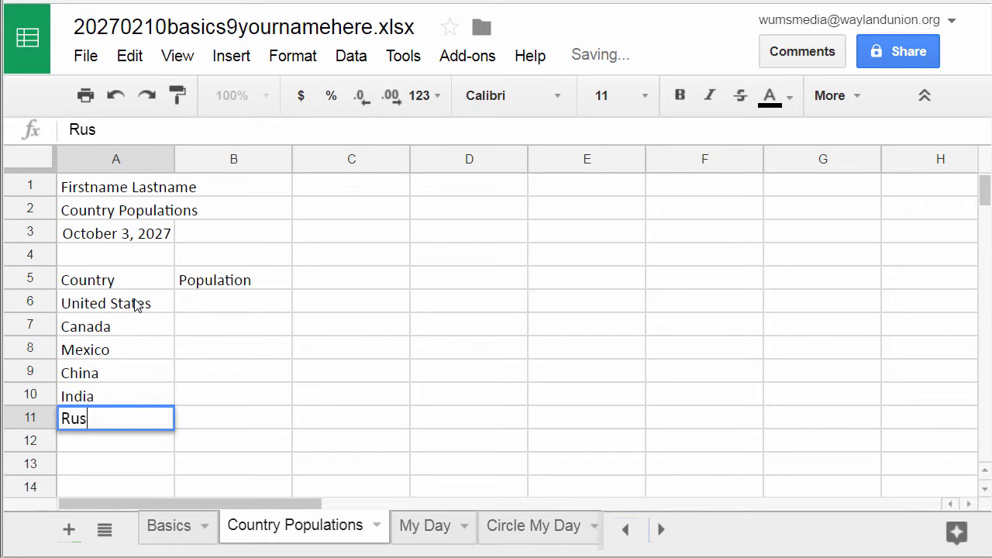
text(sia)
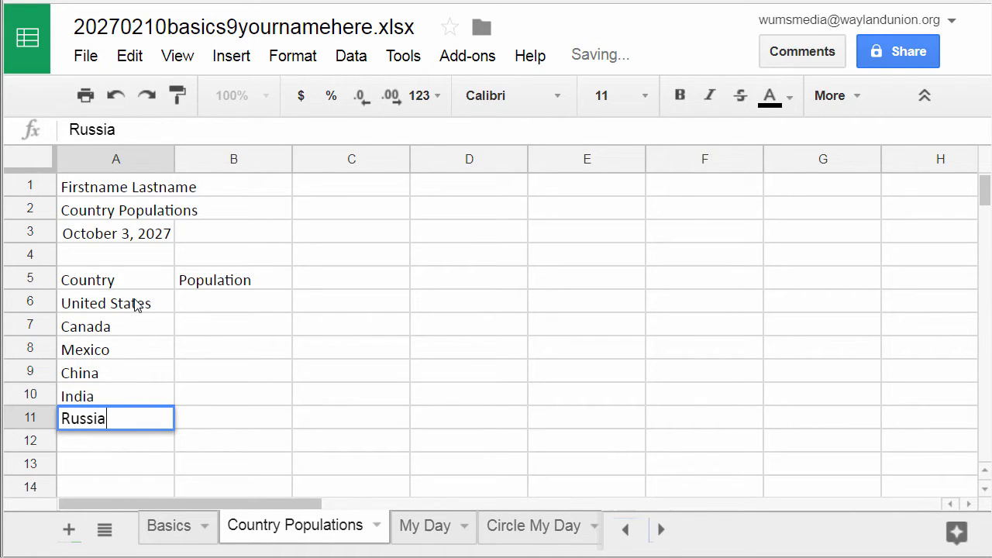
key(enter)
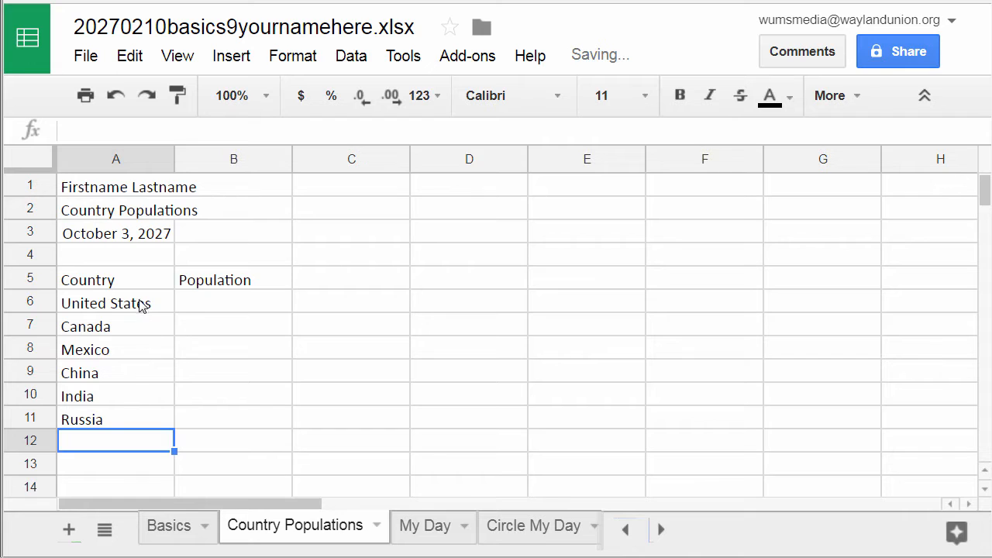
mouse_move(201, 312)
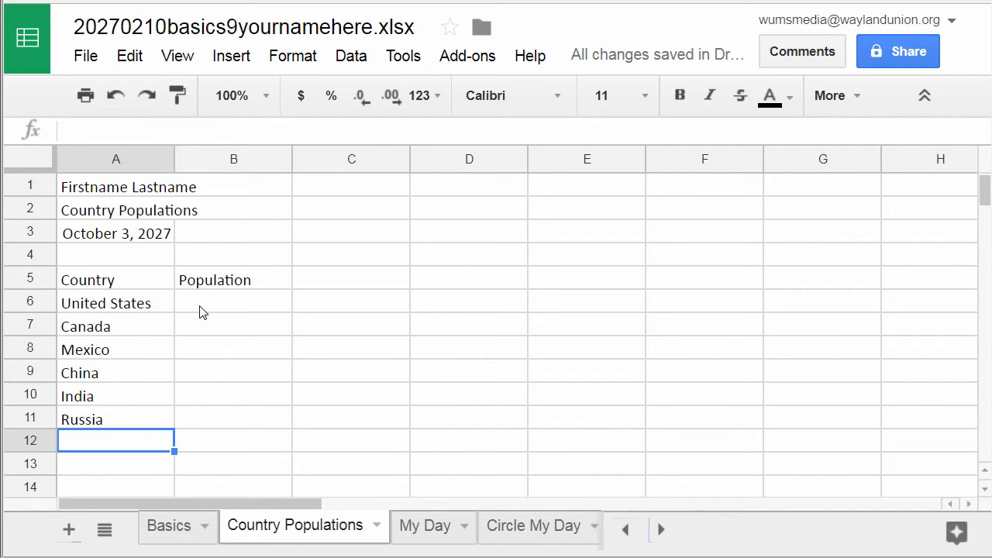
Step: Search 'wikipedia population countries' in a new tab and open the Wikipedia population list
click(233, 302)
text(wikipedia population countr)
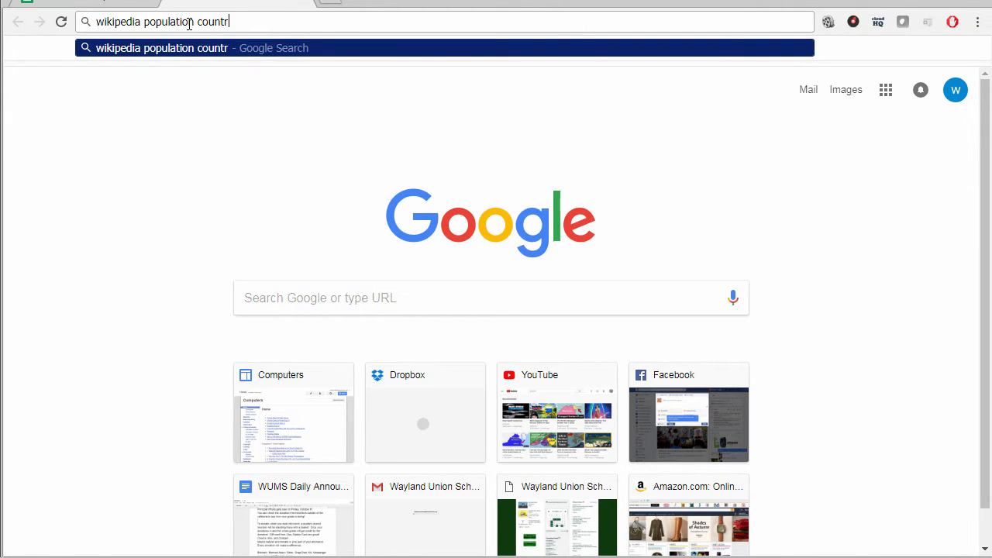
text(ies)
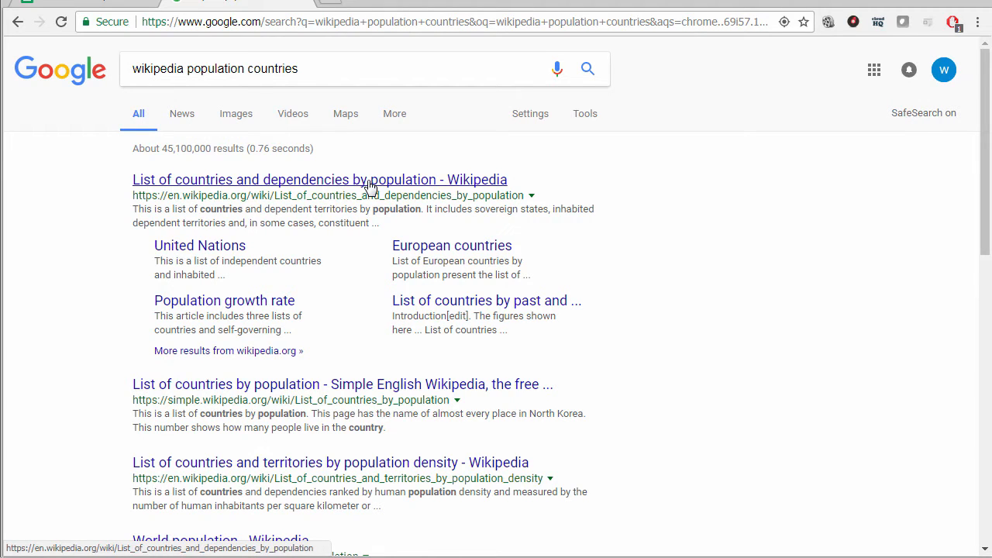
mouse_move(360, 370)
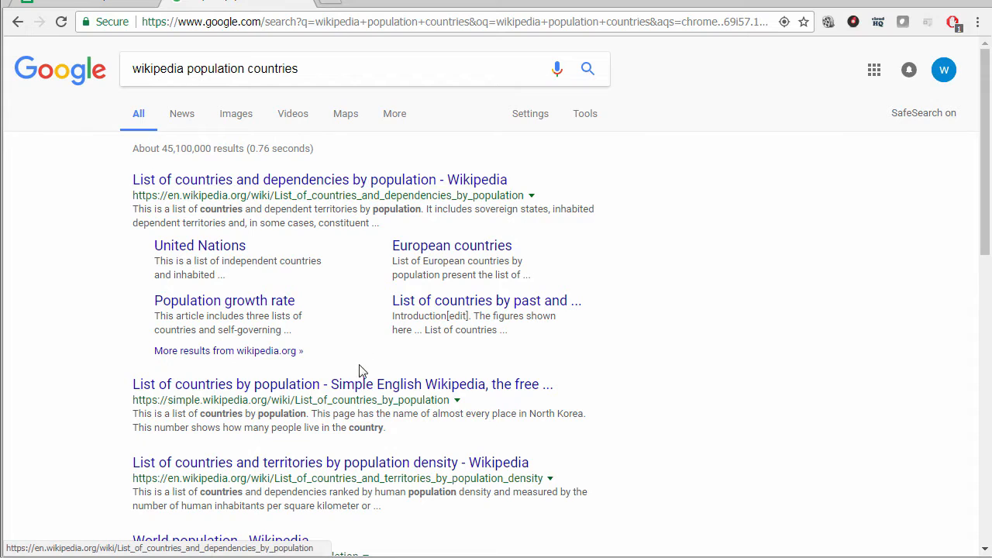
mouse_move(342, 383)
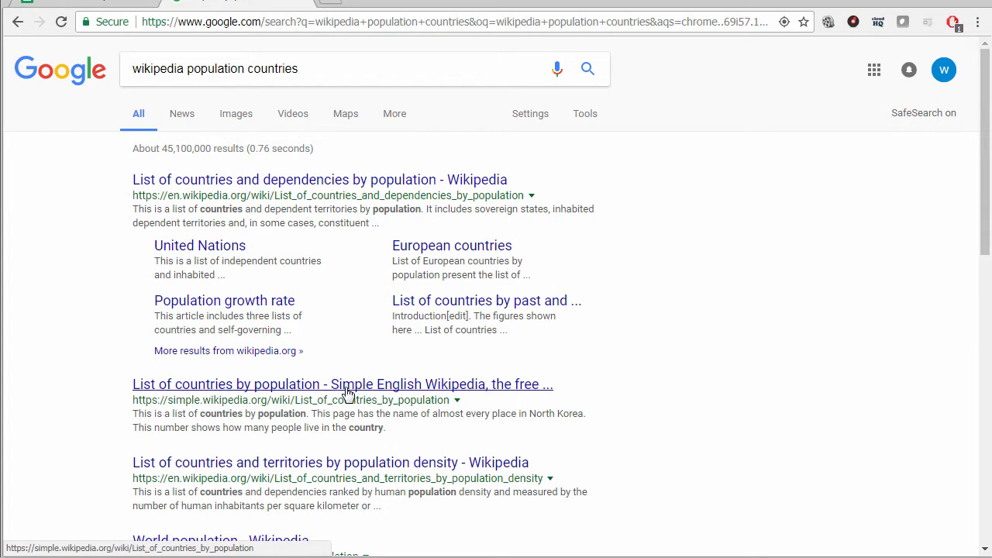
mouse_move(221, 463)
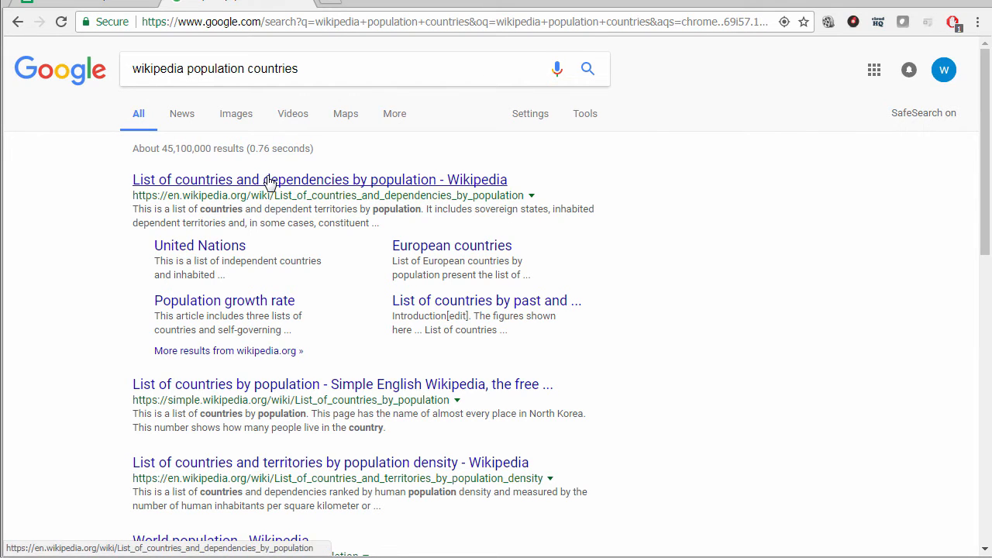
click(320, 179)
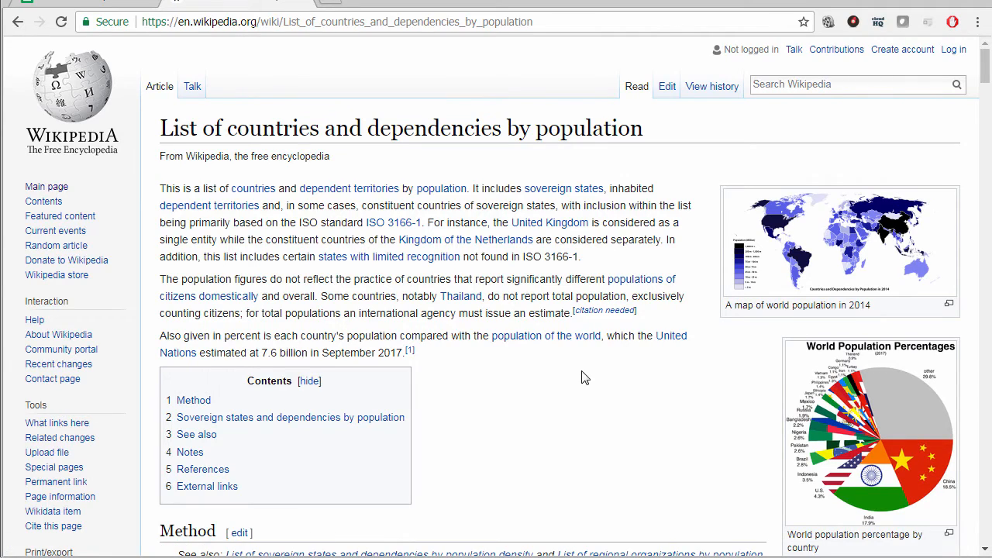
Step: Scroll the Wikipedia article down to the sovereign states population table
scroll(down, 3)
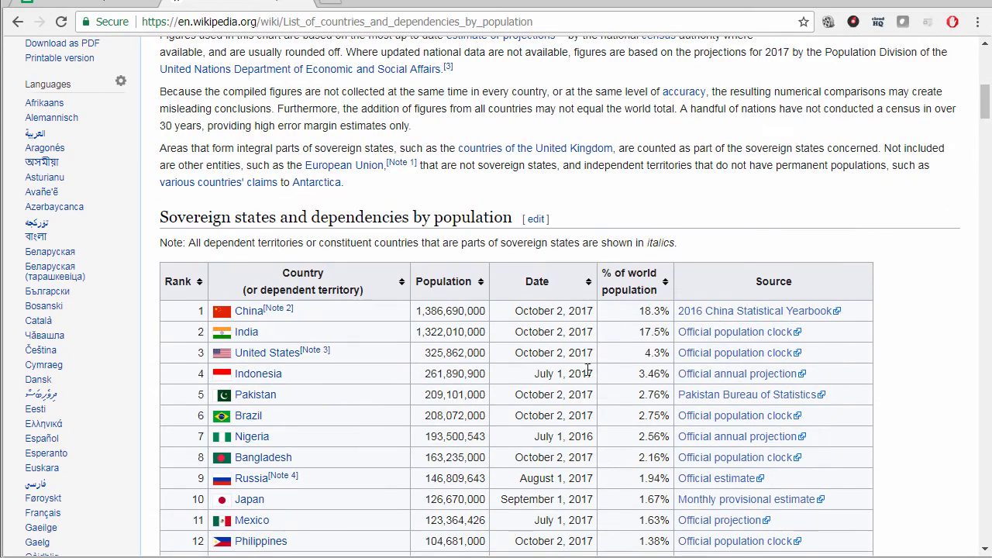
mouse_move(595, 324)
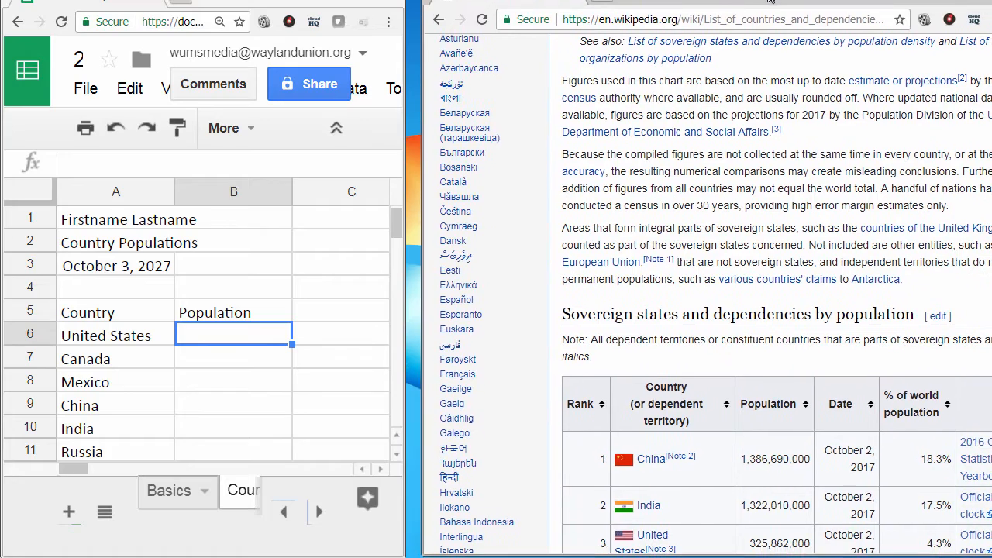
Step: Enter 325862000 as the United States population in B6
scroll(down, 3)
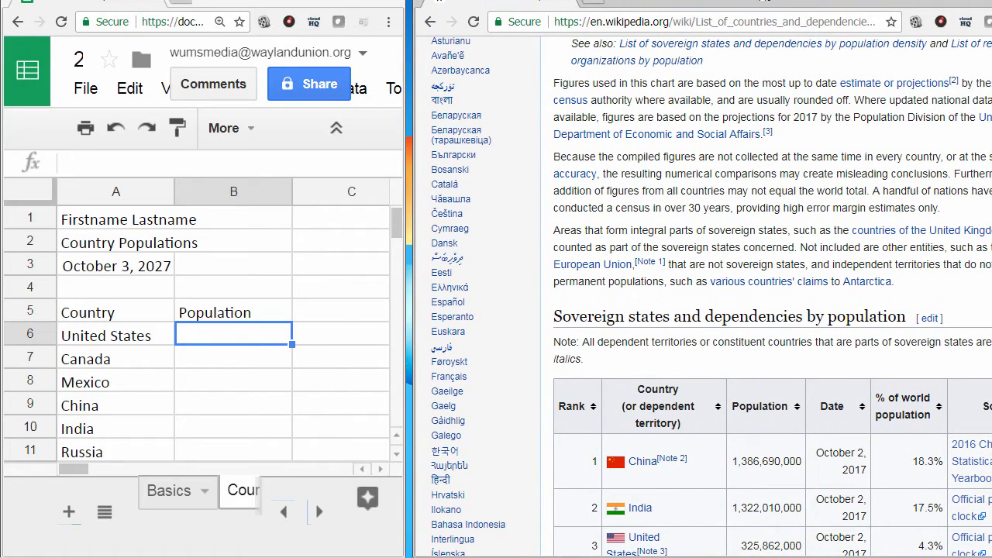
scroll(down, 3)
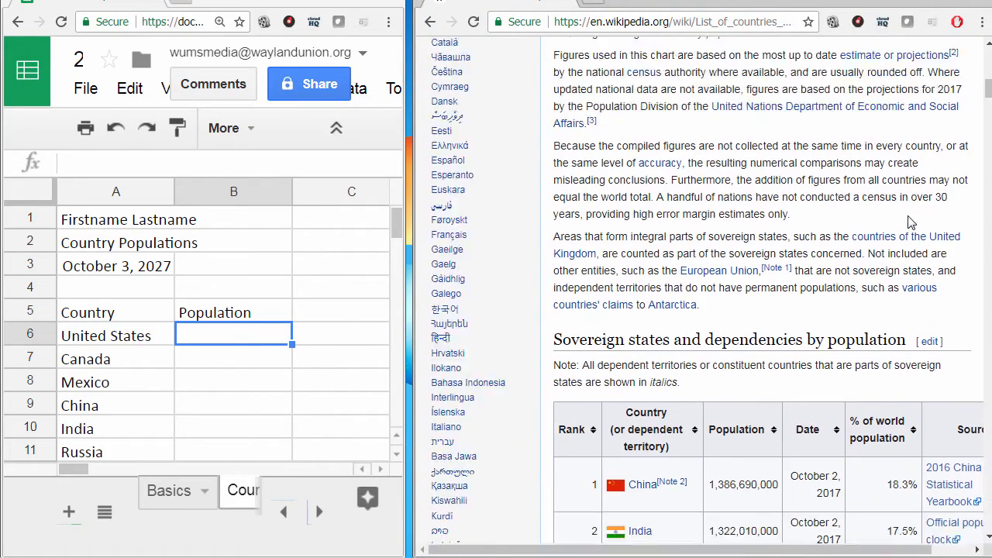
scroll(down, 3)
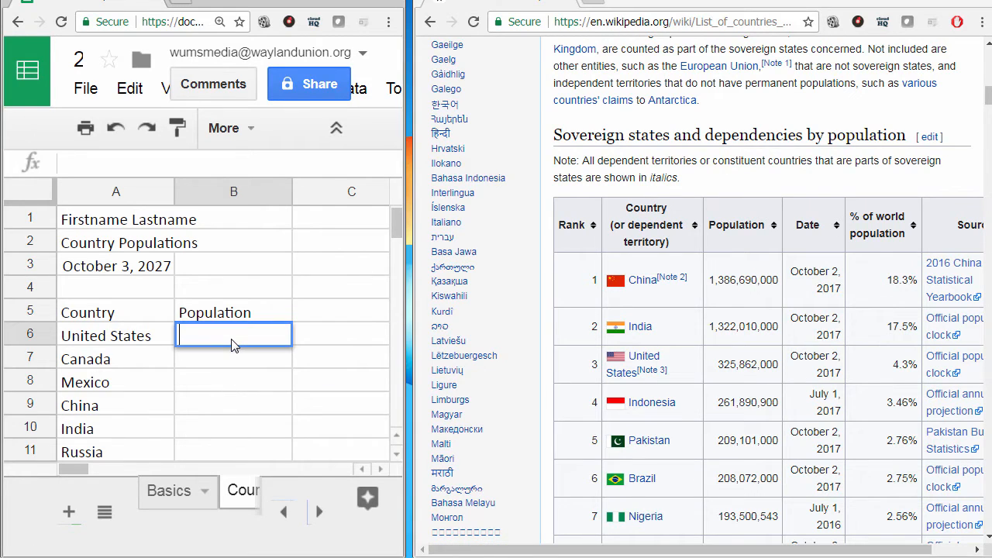
text(3)
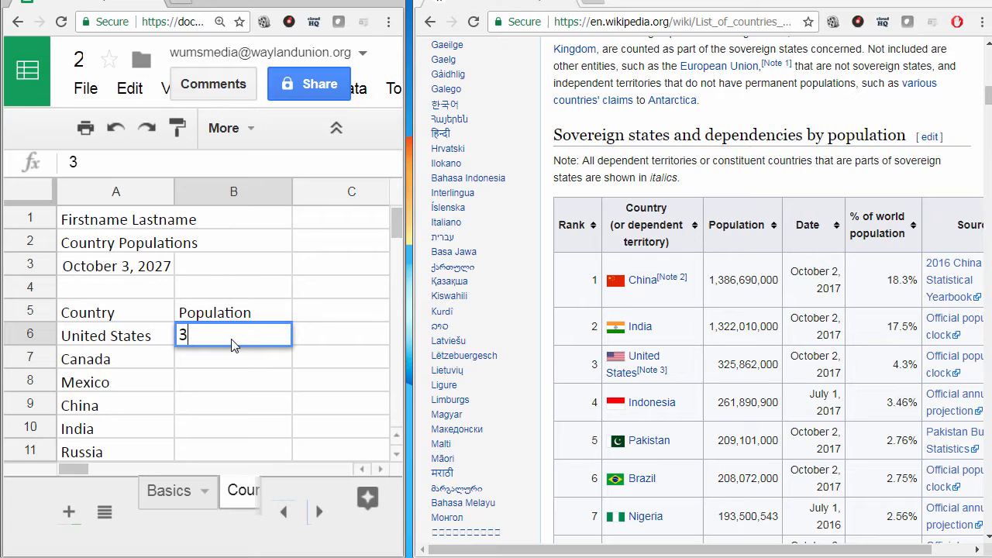
text(25)
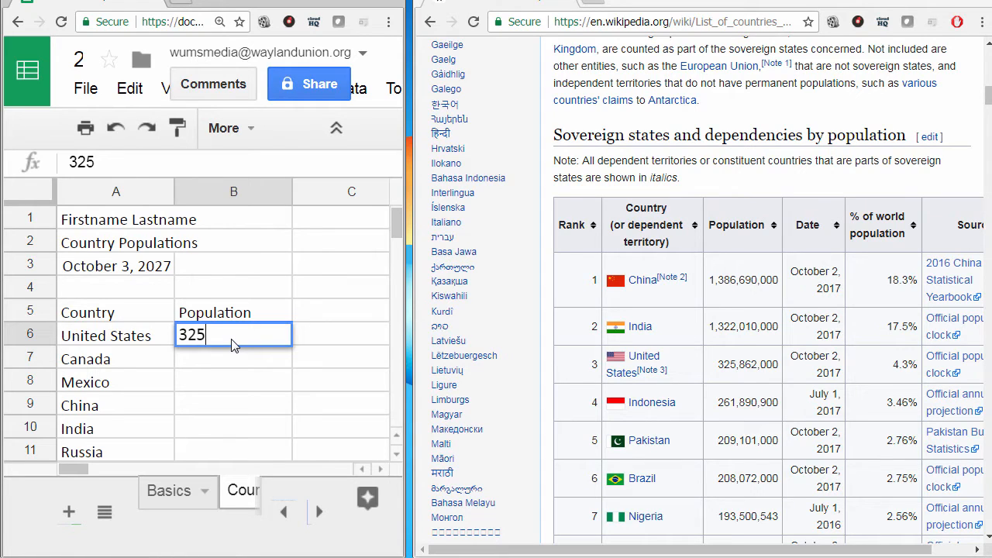
text(862)
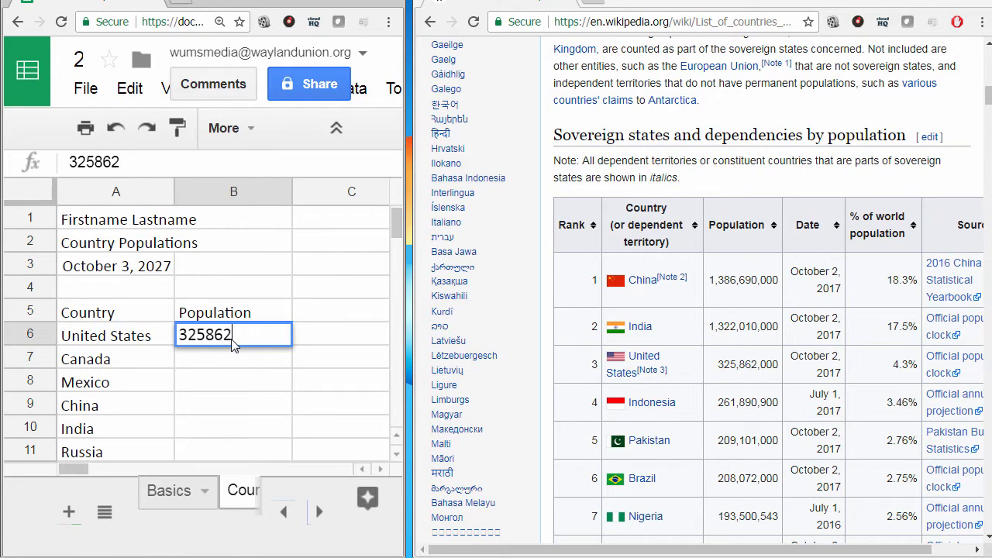
text(000)
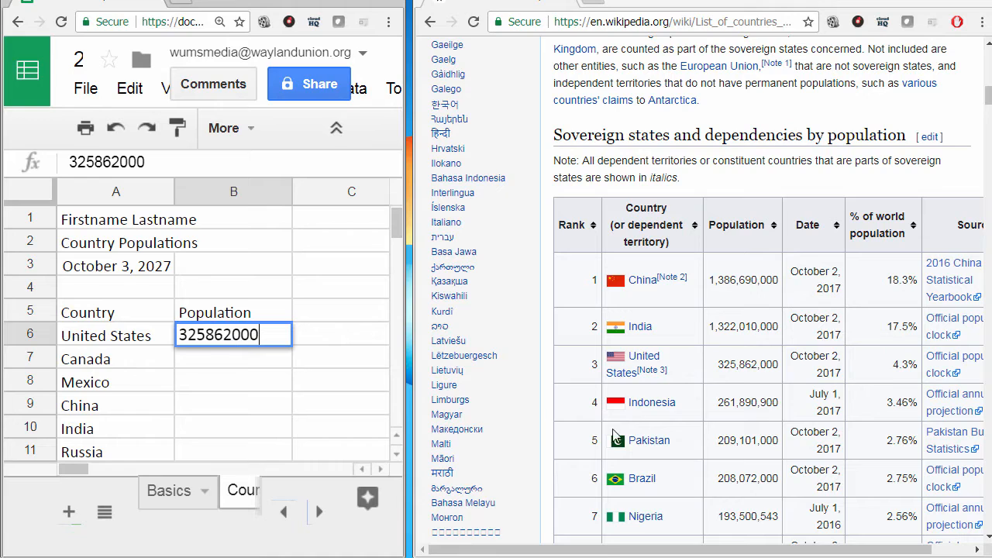
mouse_move(878, 465)
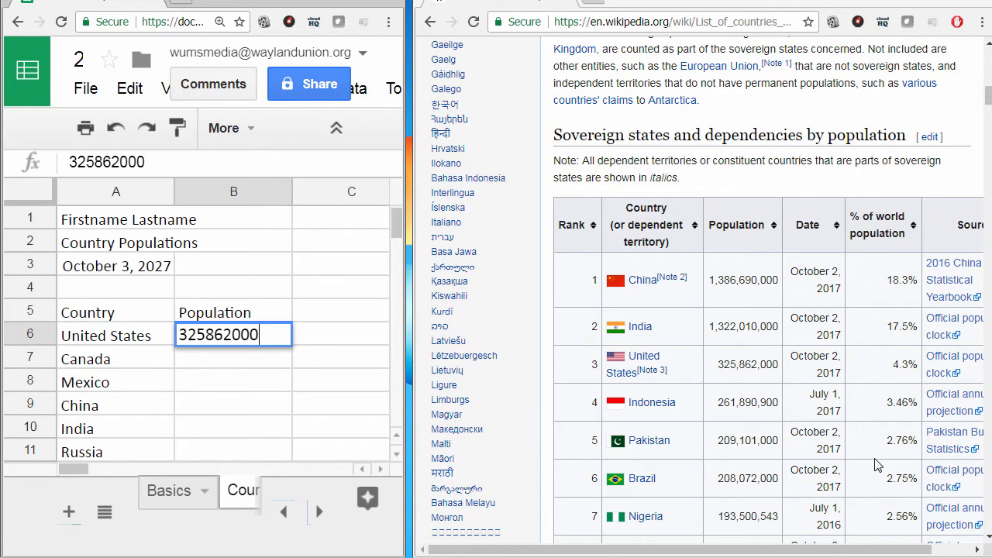
mouse_move(267, 364)
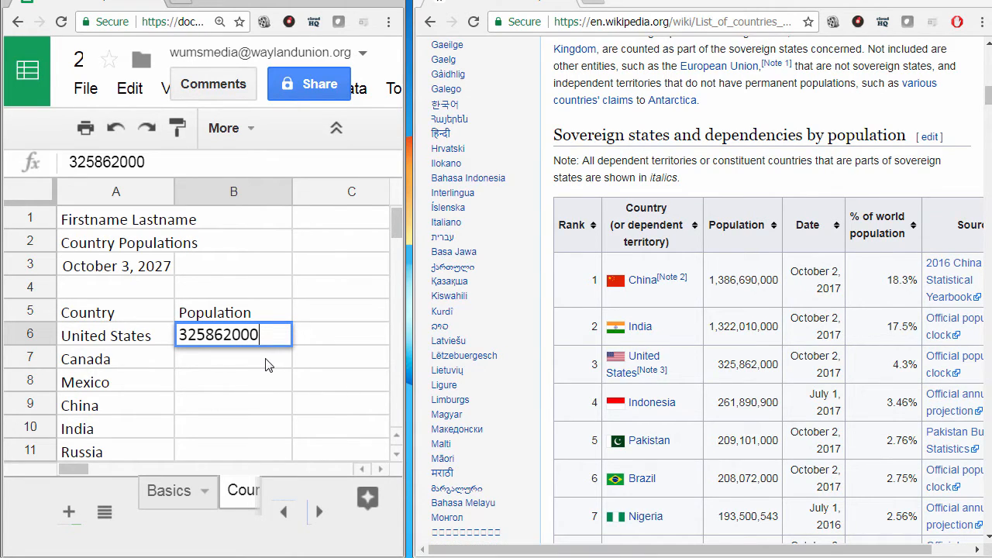
key(enter)
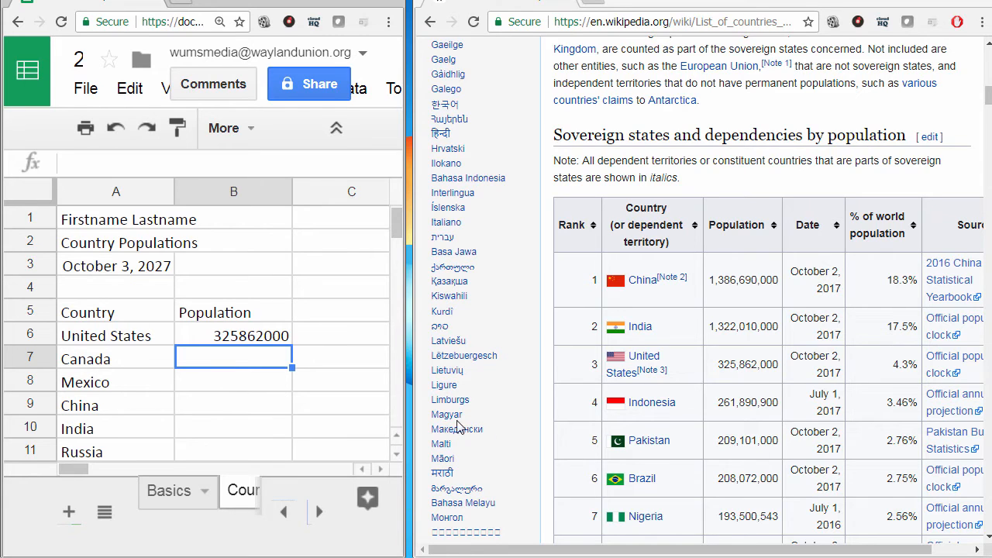
mouse_move(244, 383)
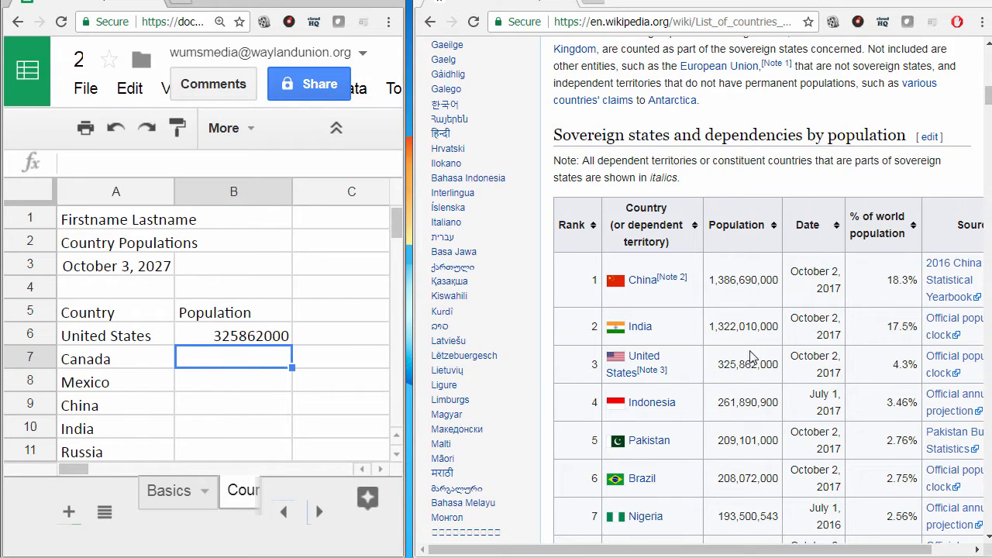
mouse_move(415, 377)
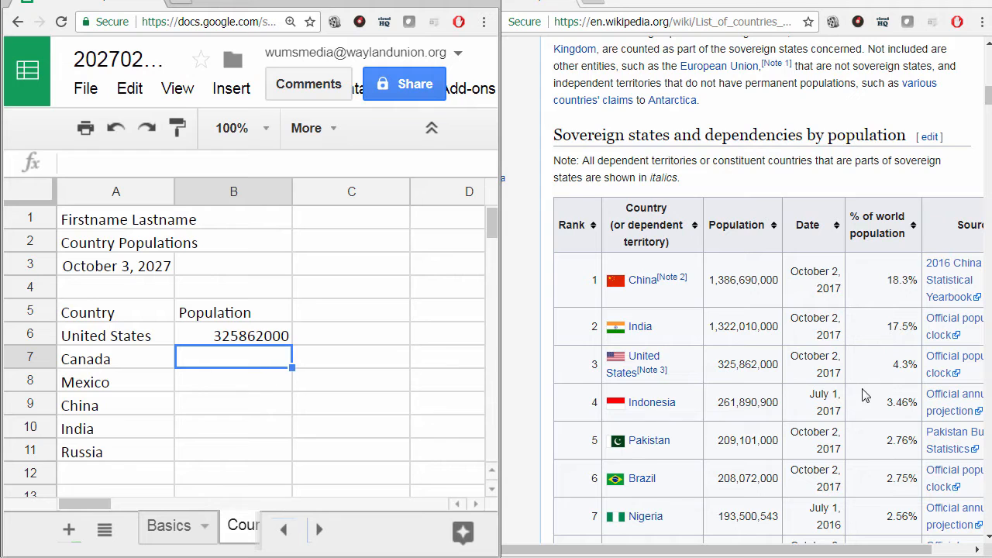
mouse_move(736, 471)
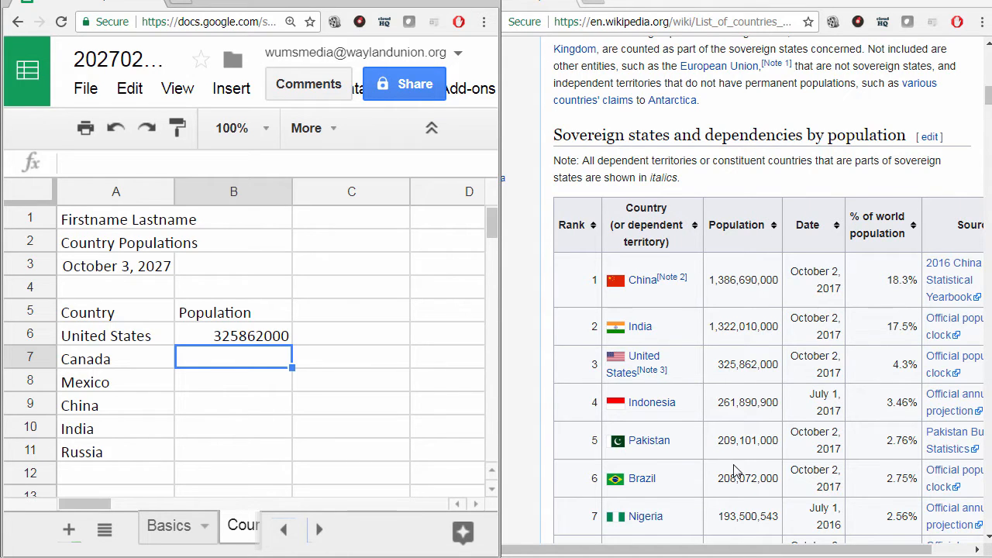
Step: Enter Canada's population 36675600 in B7 and Mexico's 123364426 in B8
scroll(down, 3)
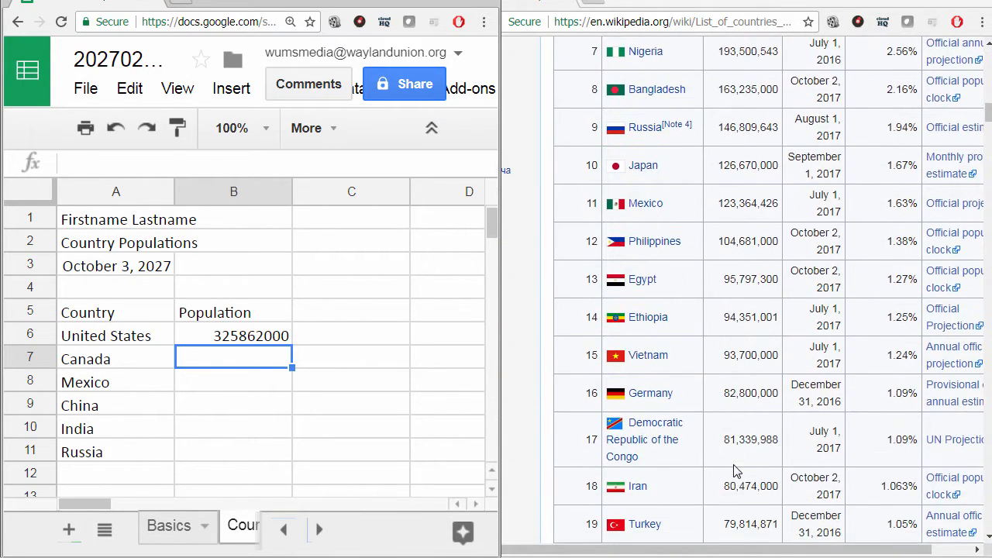
scroll(down, 3)
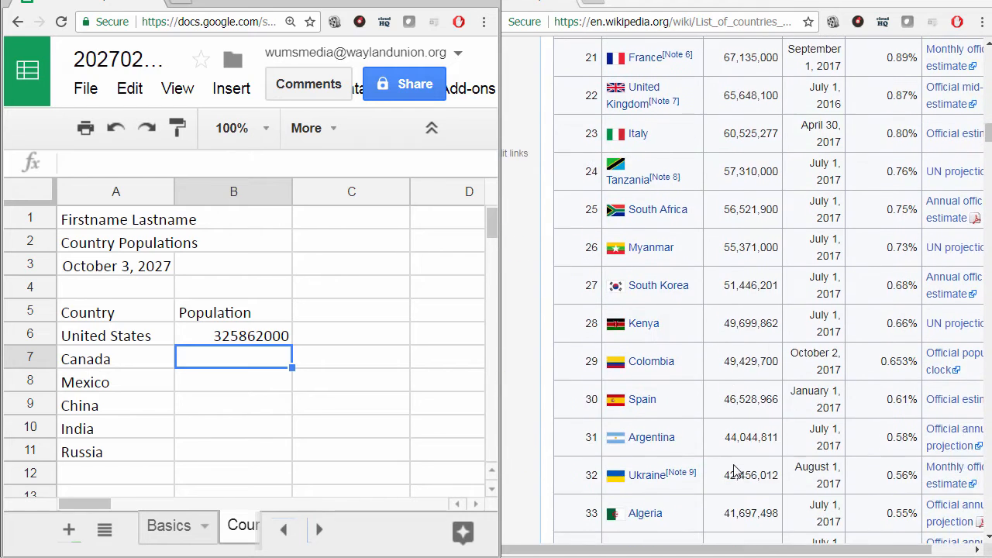
scroll(down, 3)
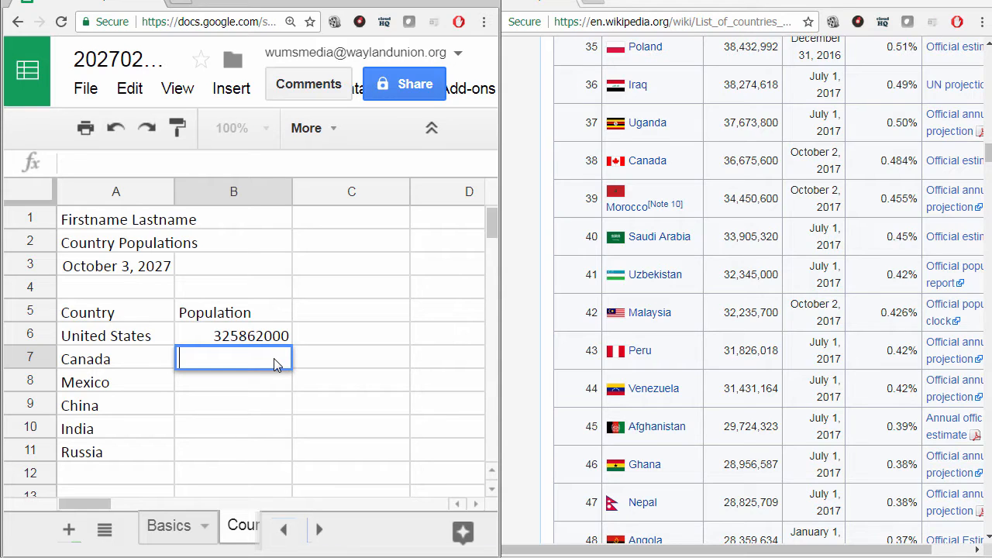
text(36675600)
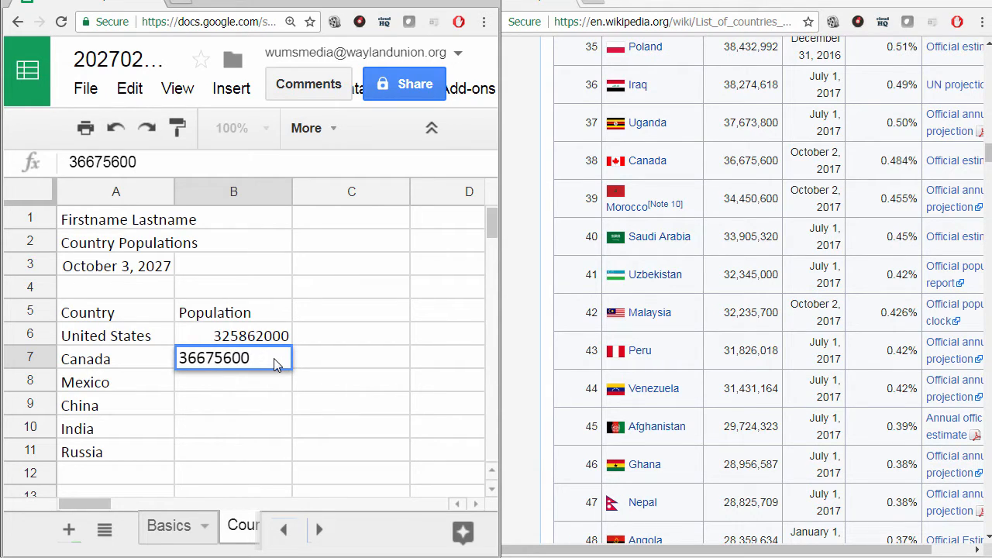
key(enter)
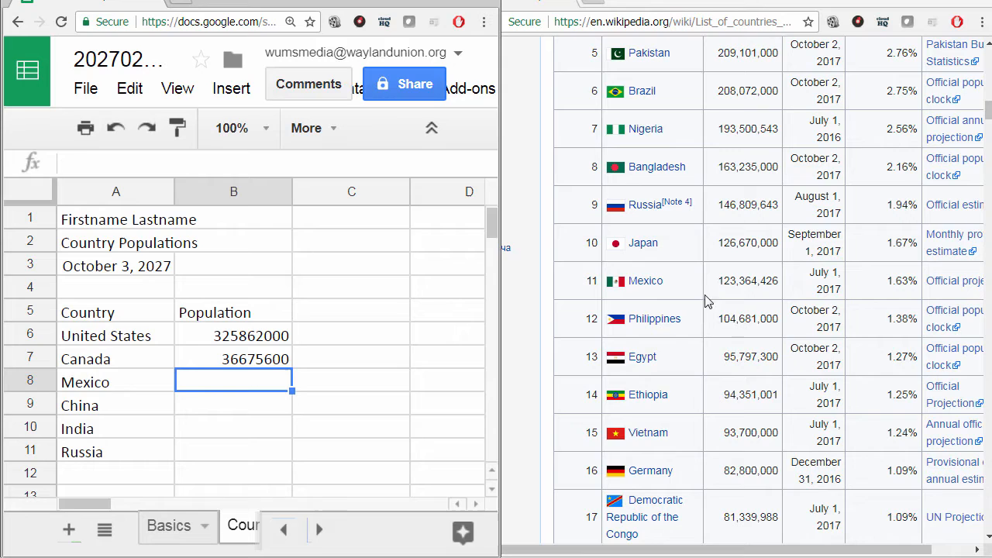
text(1)
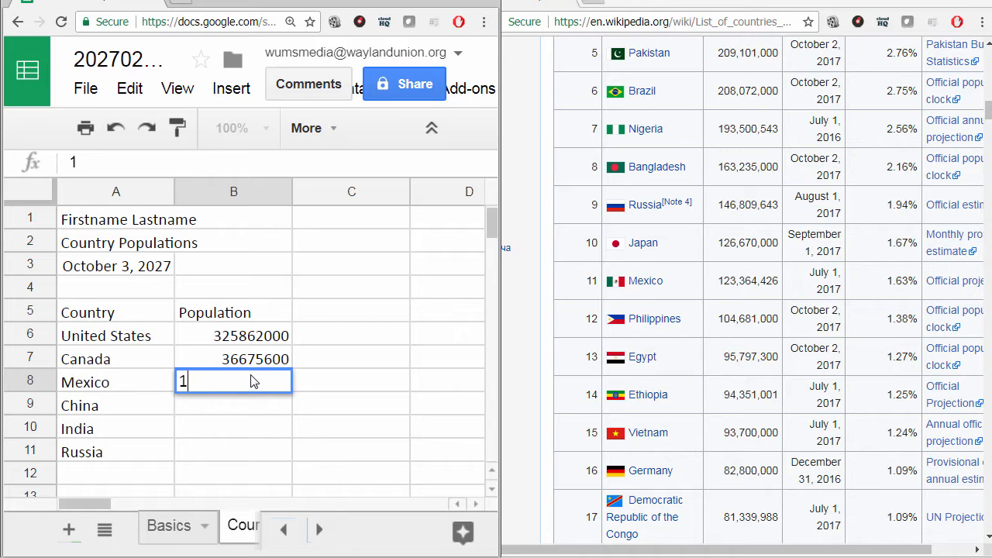
text(23)
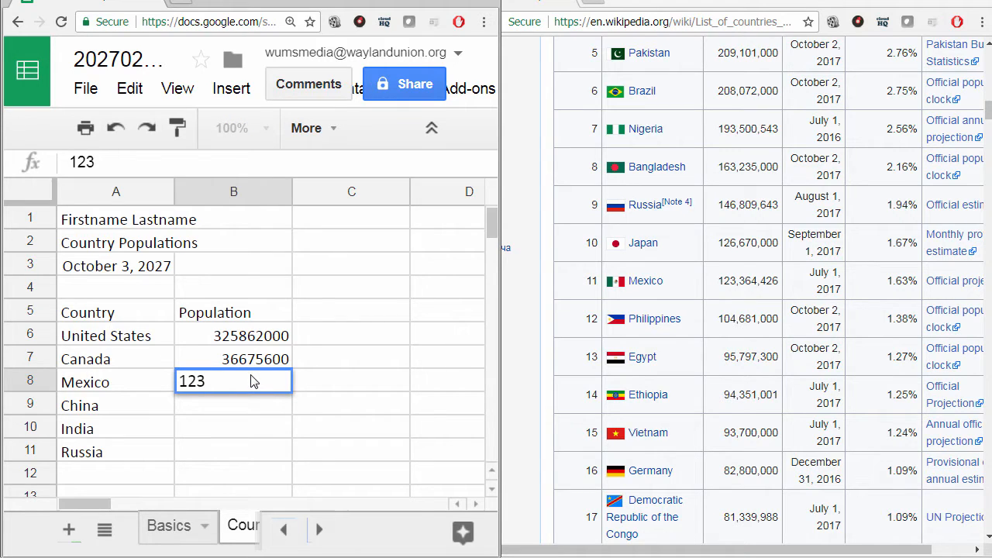
text(364426)
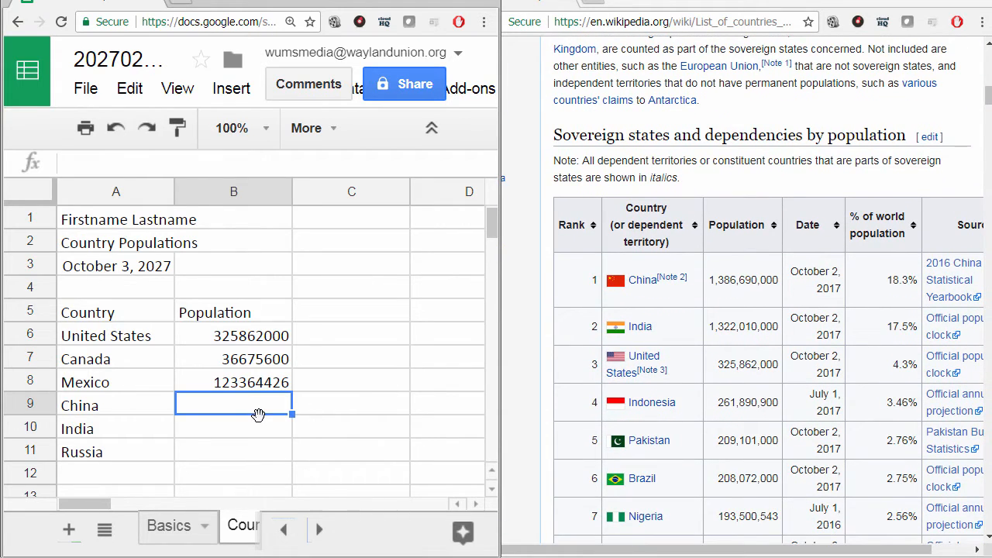
text(1)
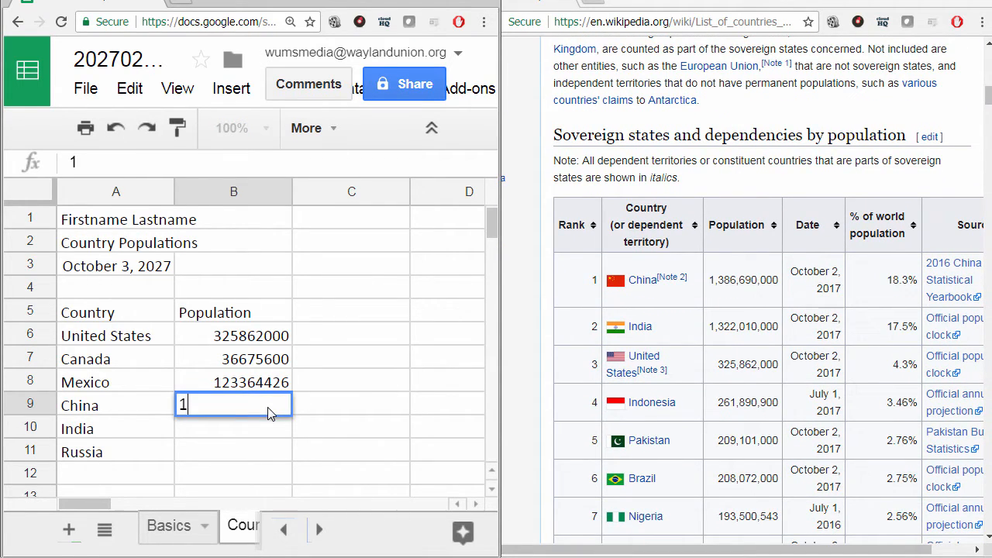
text(386690000)
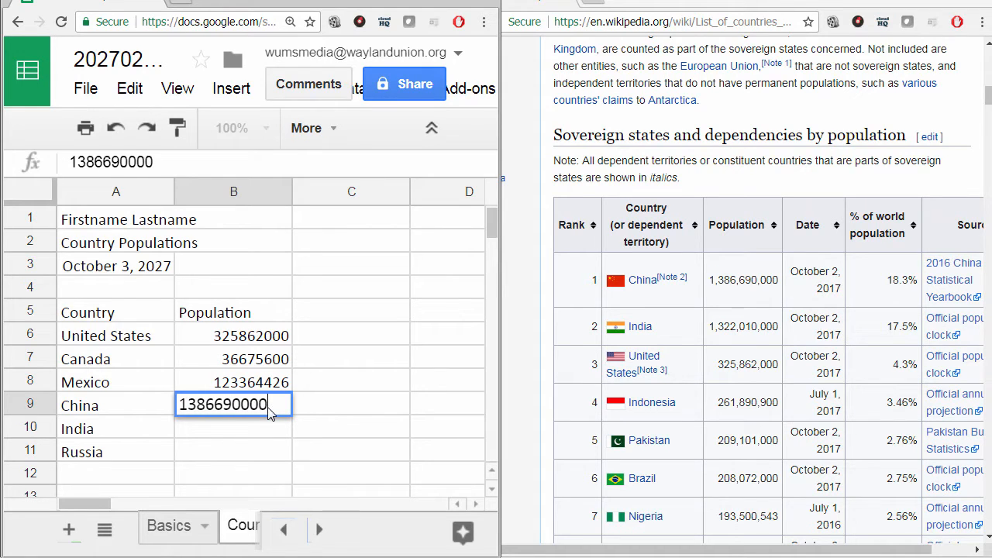
key(enter)
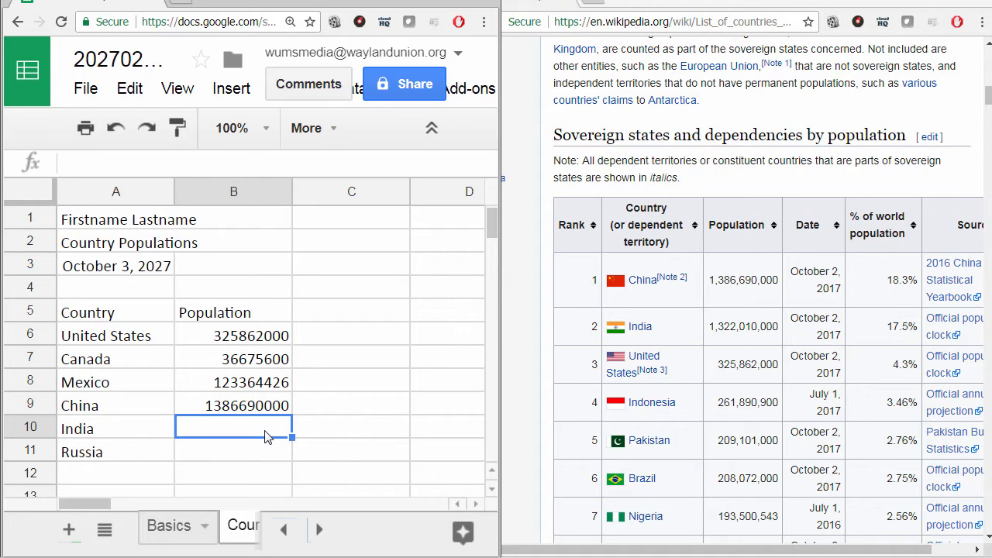
text(1)
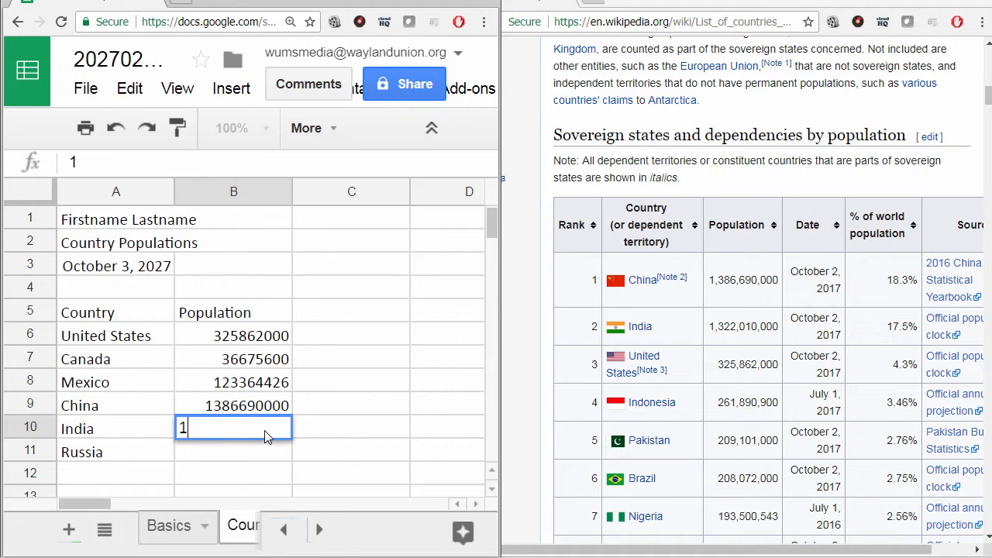
text(32201)
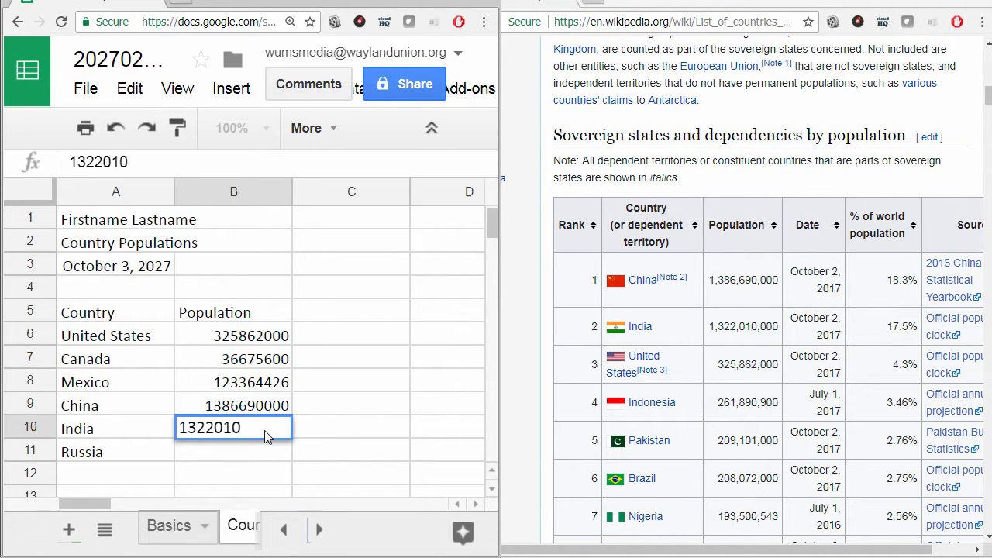
text(000)
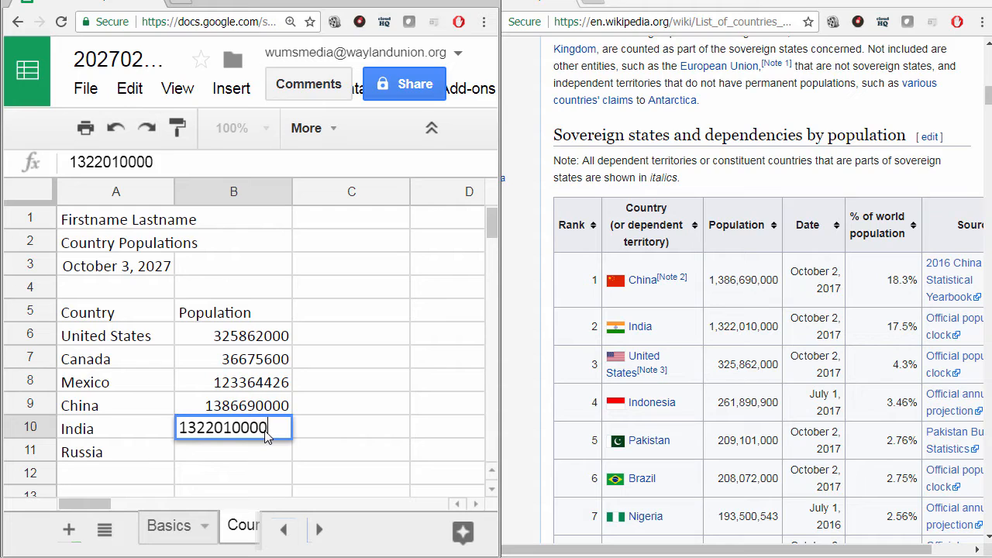
key(enter)
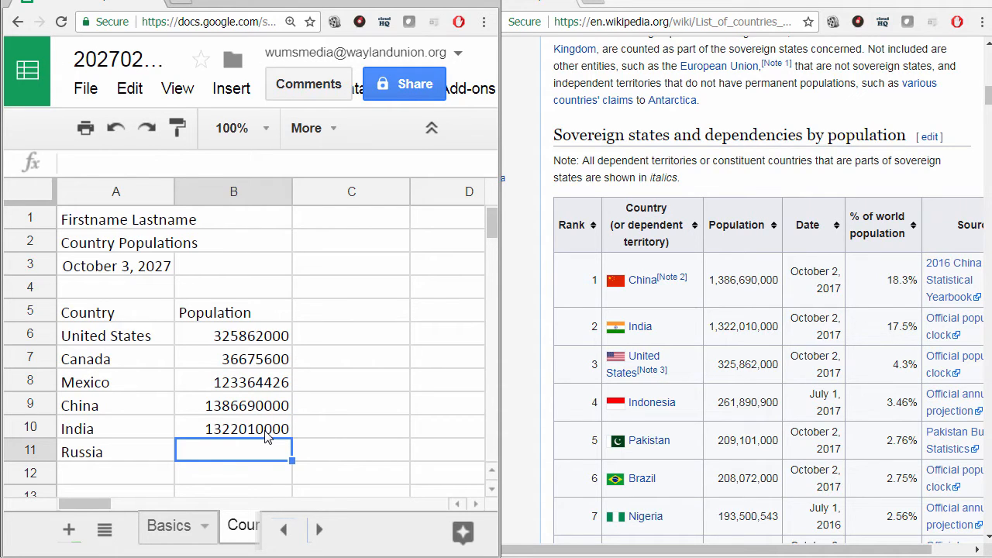
scroll(down, 3)
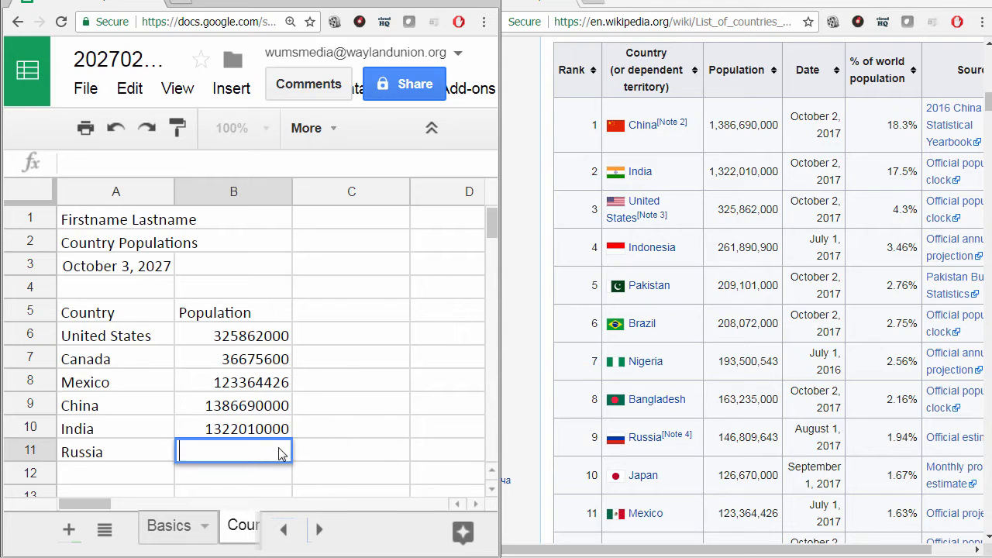
text(146809643)
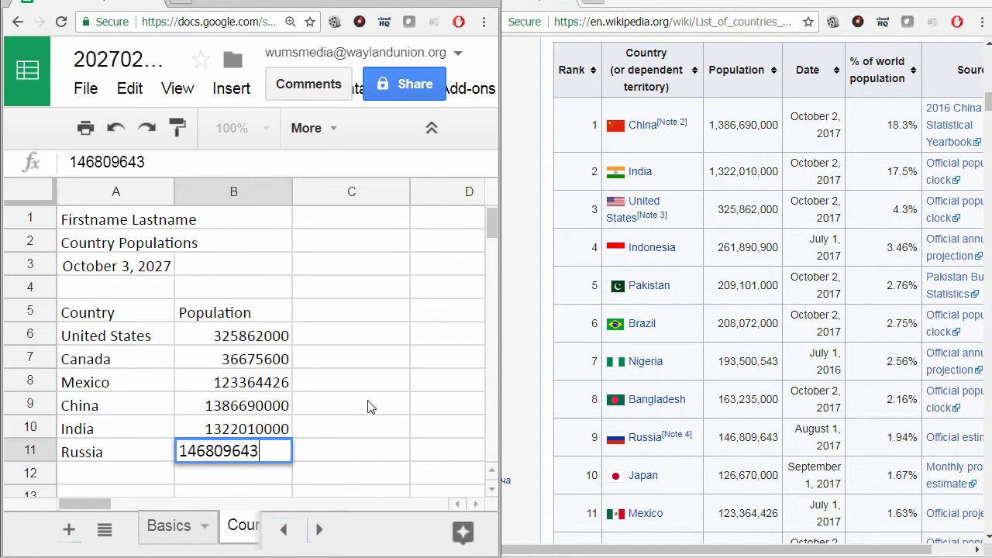
Step: Commit Russia's 146809643 and return the Sheets window to full screen
click(351, 404)
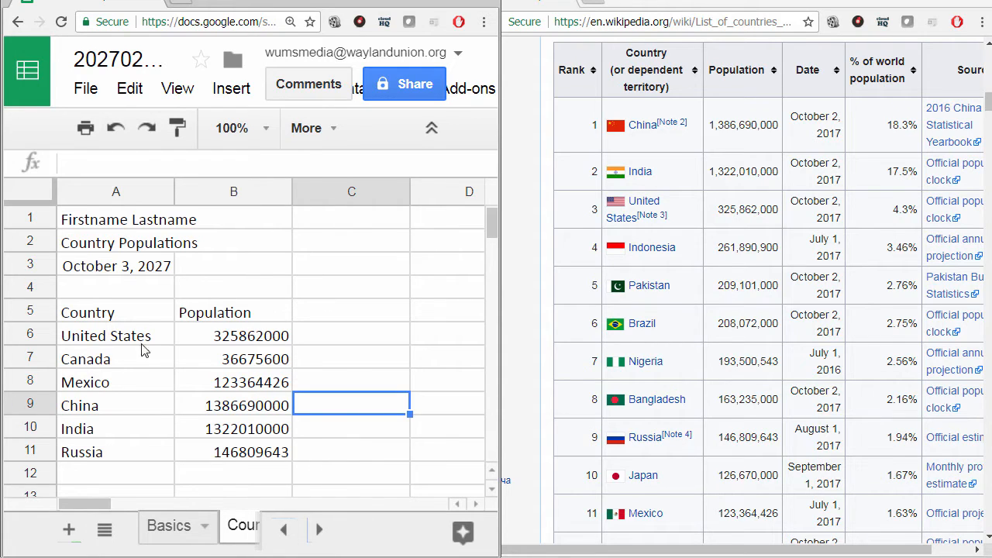
mouse_move(256, 407)
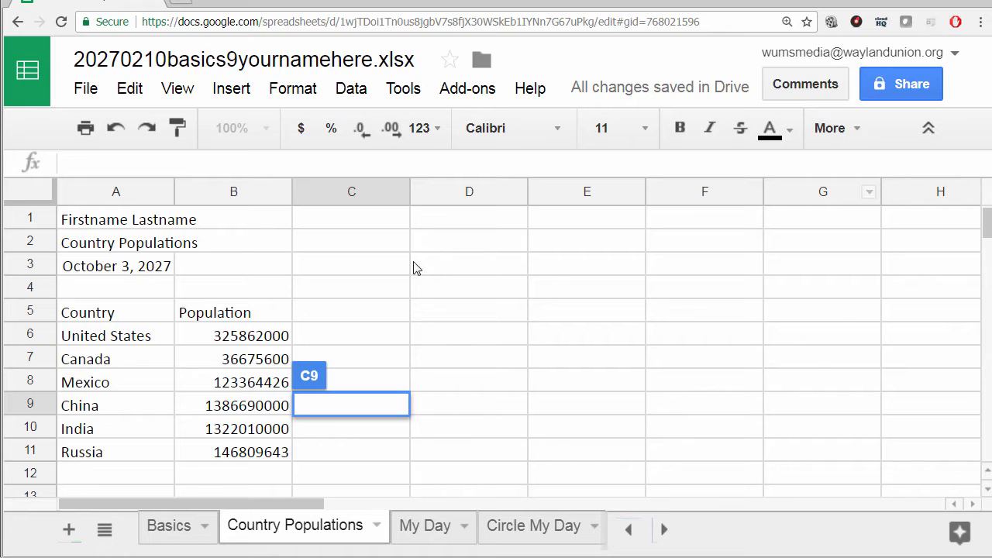
click(351, 335)
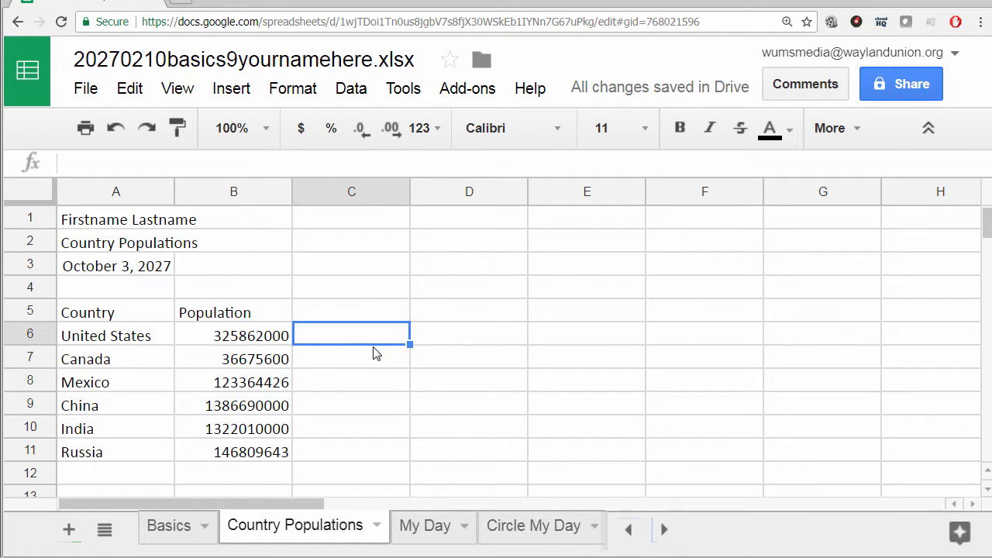
mouse_move(83, 322)
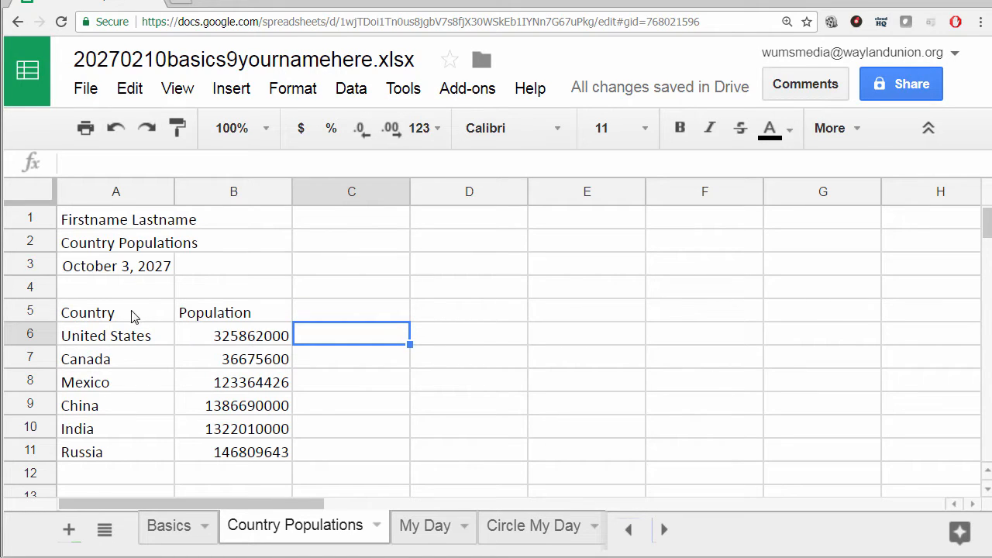
click(469, 403)
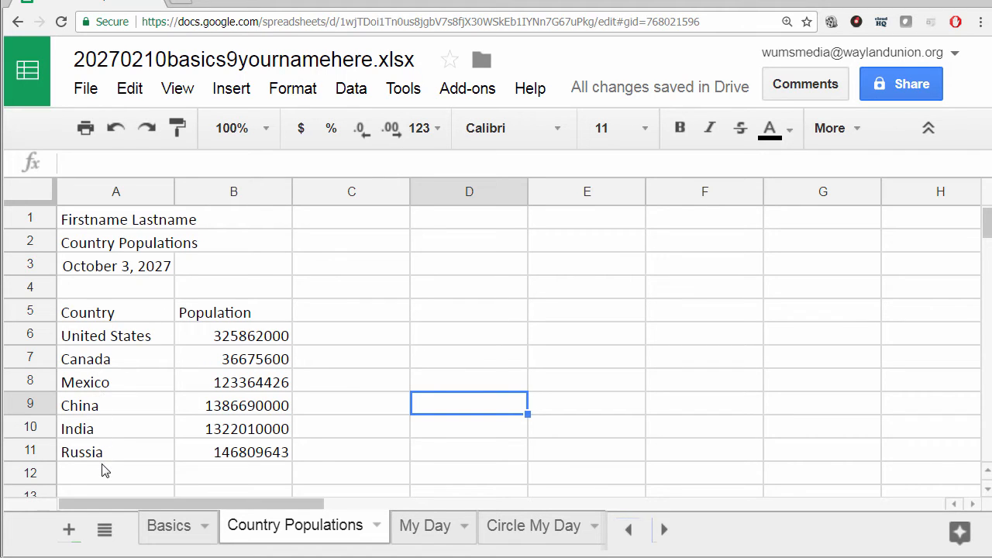
mouse_move(130, 345)
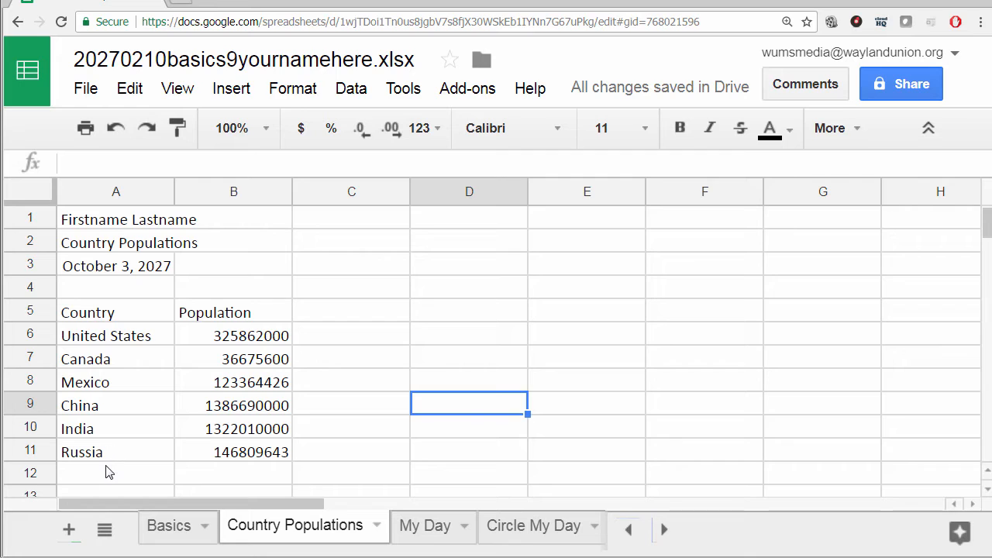
mouse_move(236, 438)
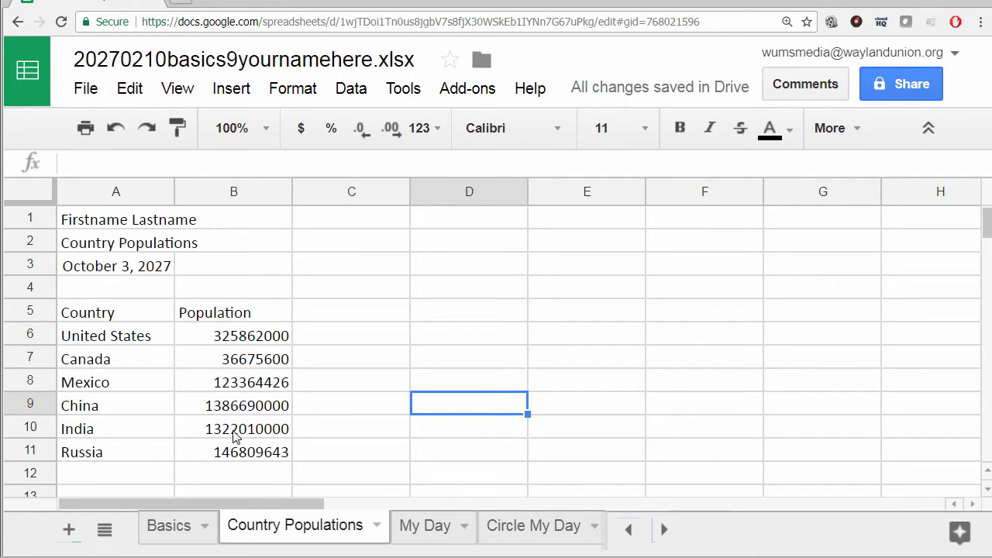
mouse_move(264, 344)
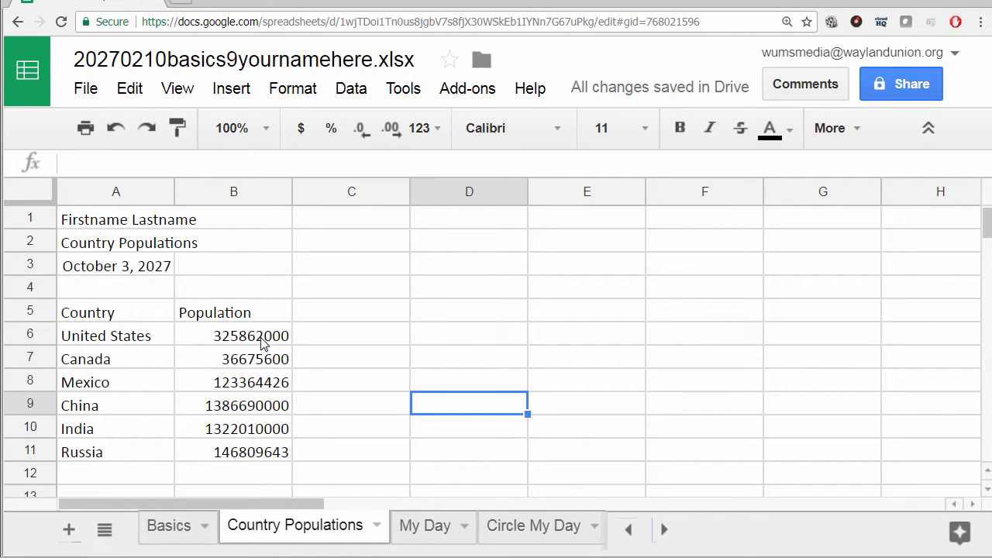
mouse_move(557, 408)
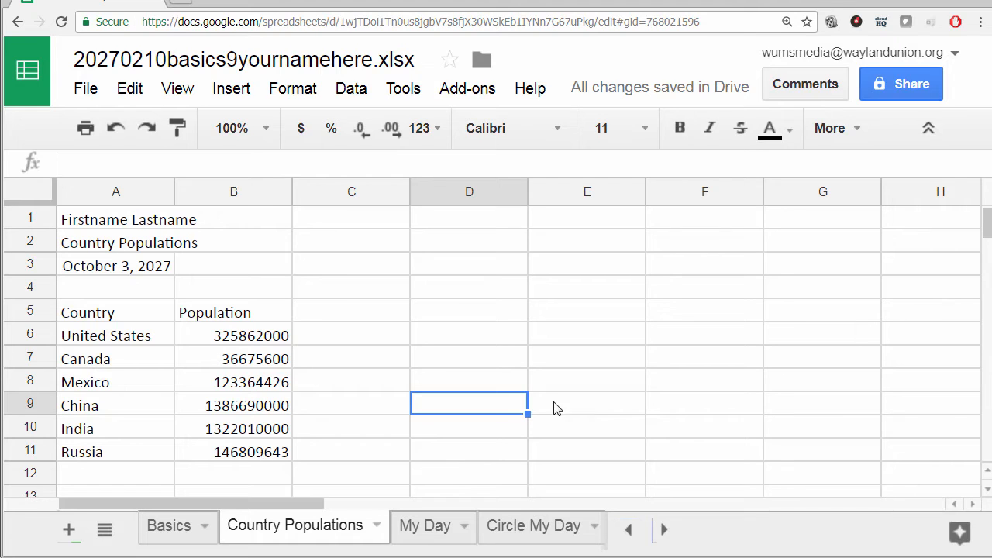
mouse_move(163, 381)
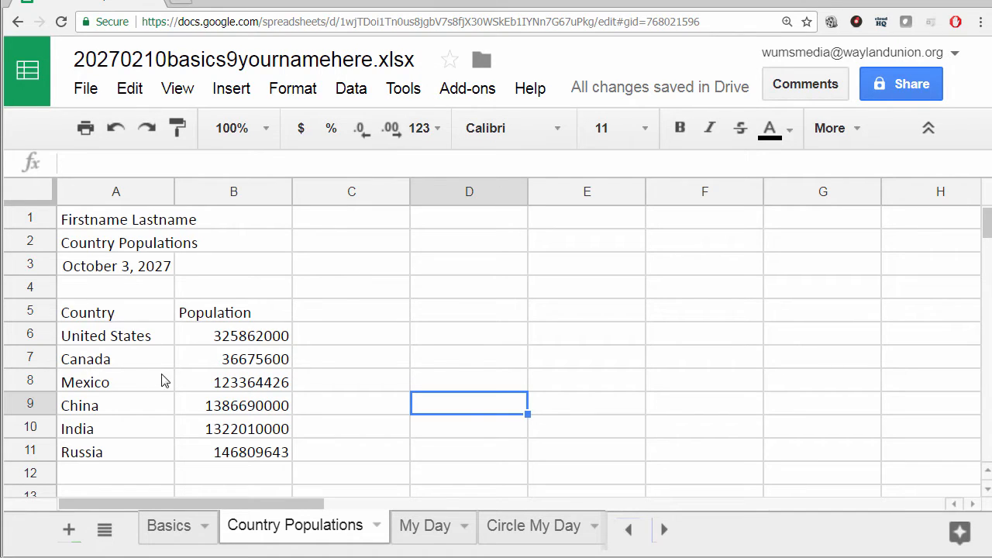
Step: Select the table A5:B11, from the Country/Population headings down to Russia
click(469, 287)
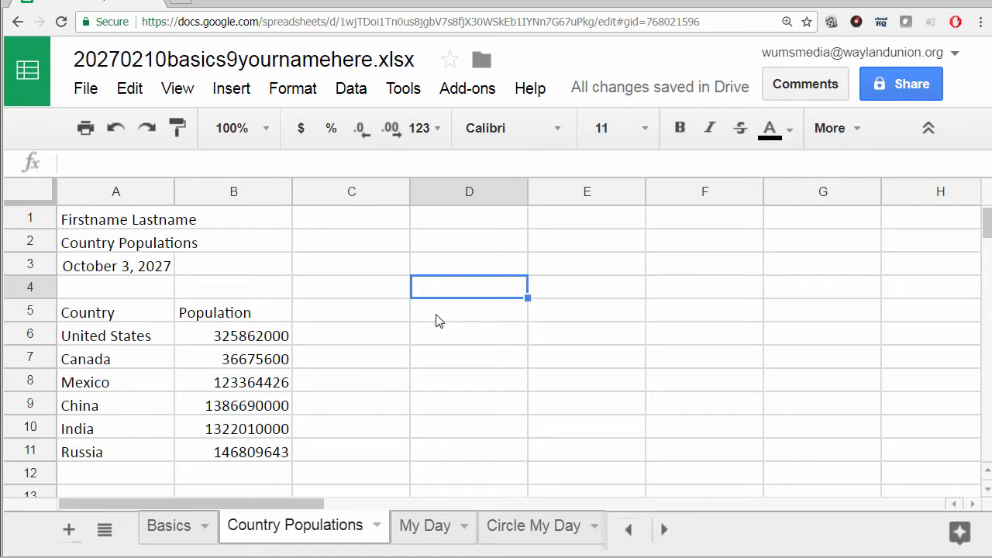
mouse_move(220, 435)
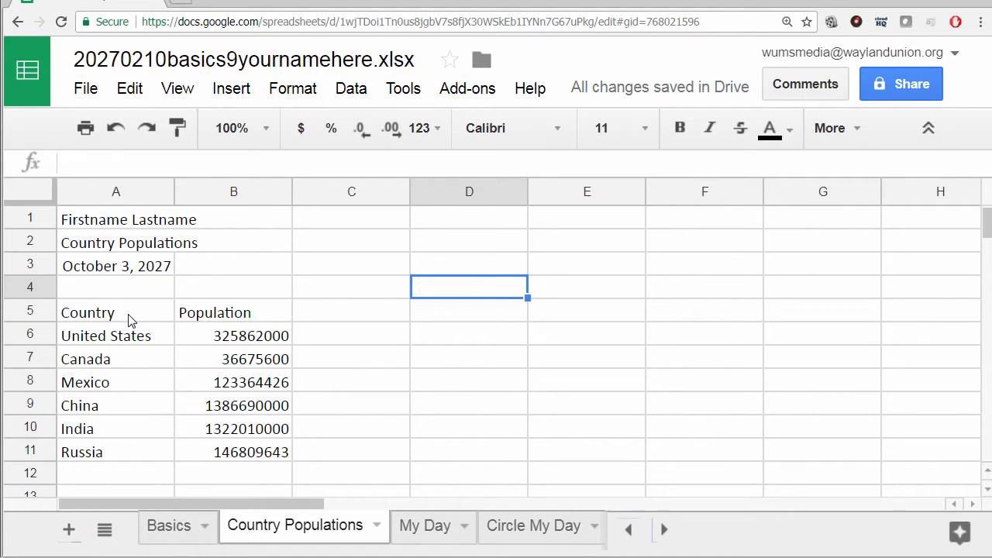
click(87, 312)
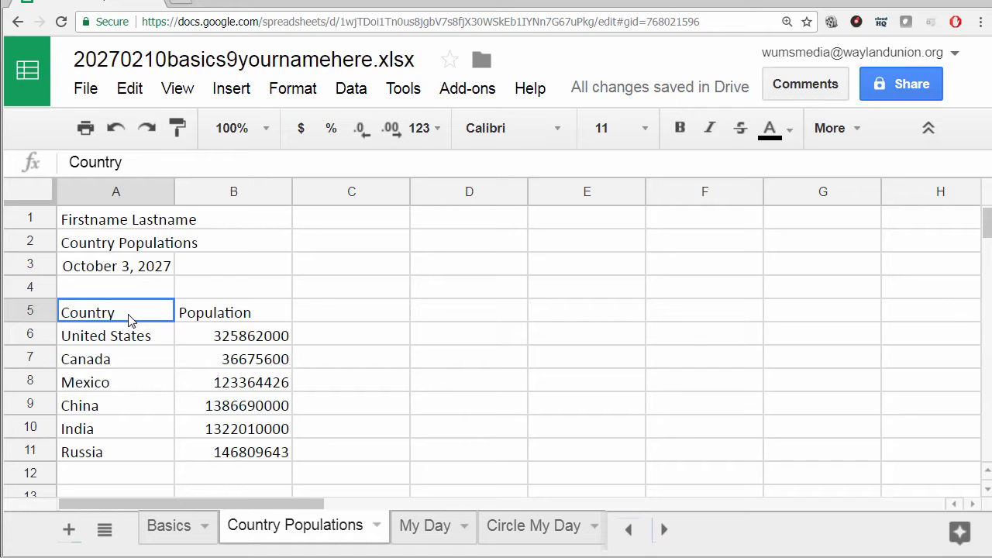
drag(88, 312, 240, 429)
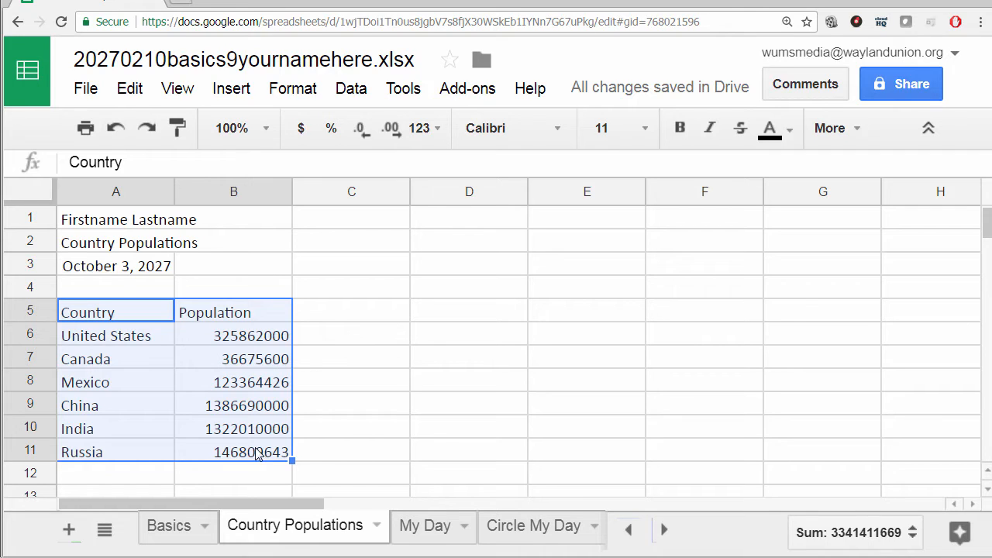
mouse_move(122, 411)
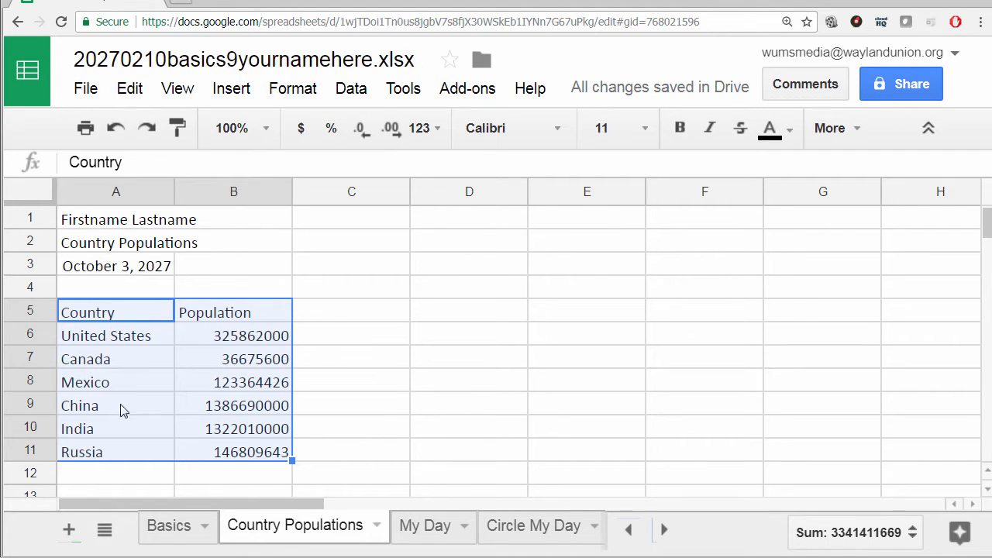
mouse_move(314, 457)
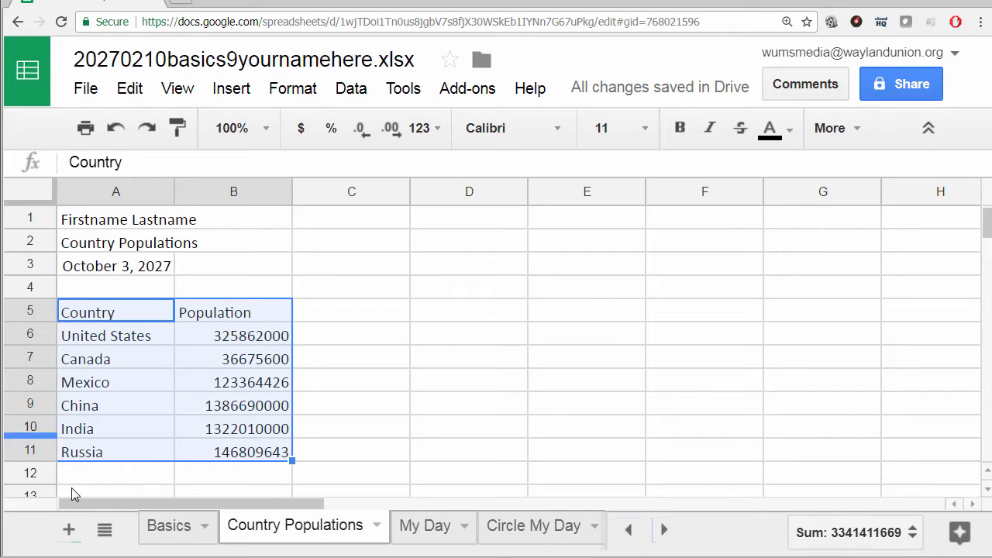
mouse_move(481, 349)
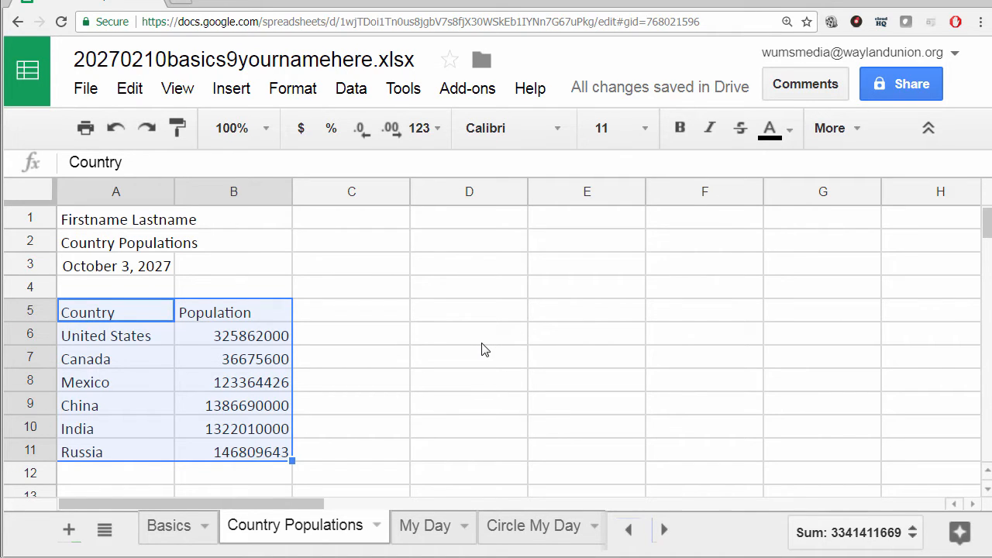
click(469, 335)
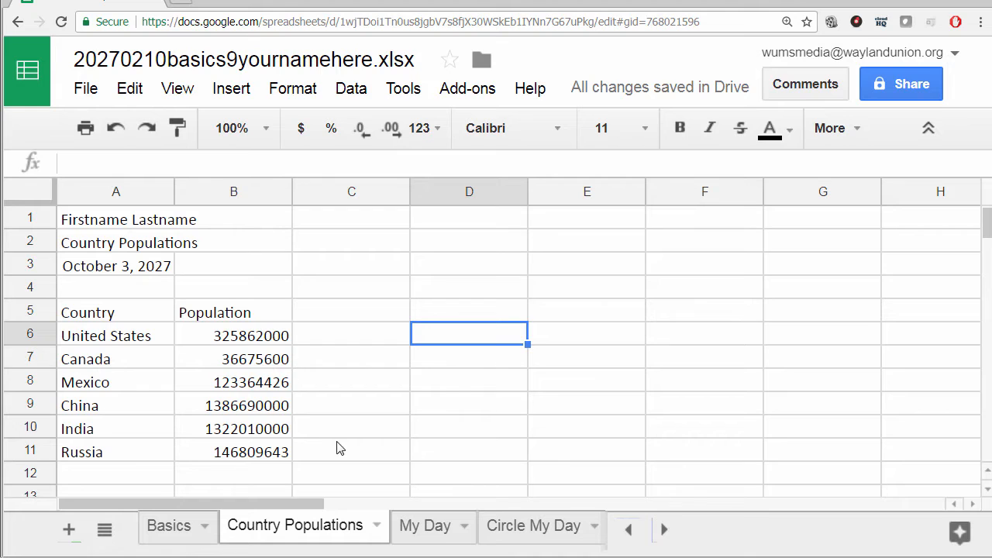
click(233, 451)
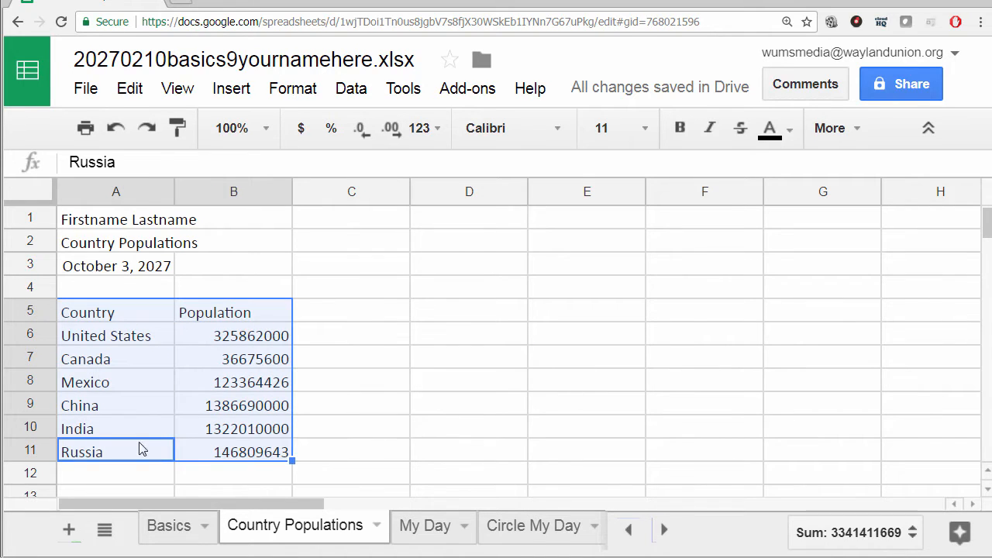
mouse_move(378, 354)
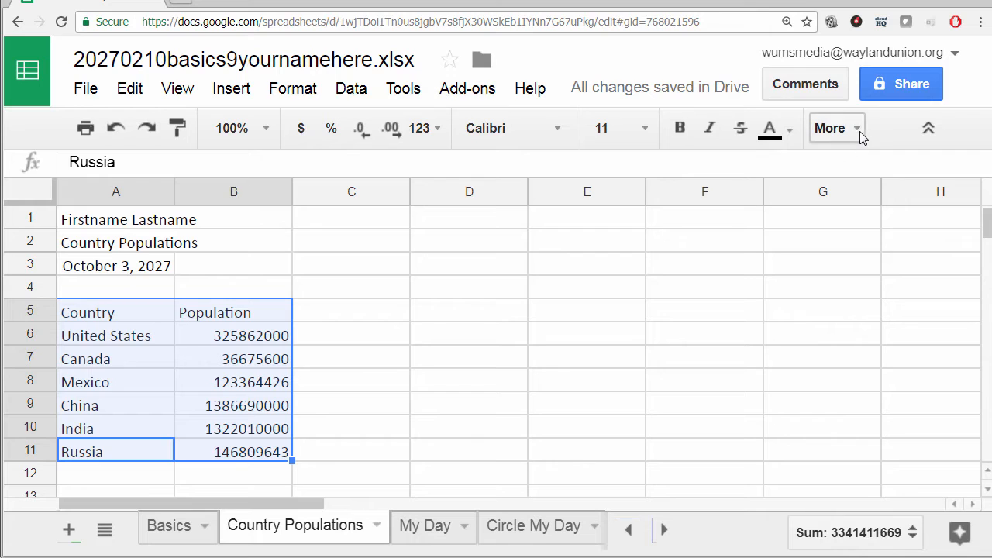
Step: Expand the toolbar's More options and bring up the Data menu
click(830, 128)
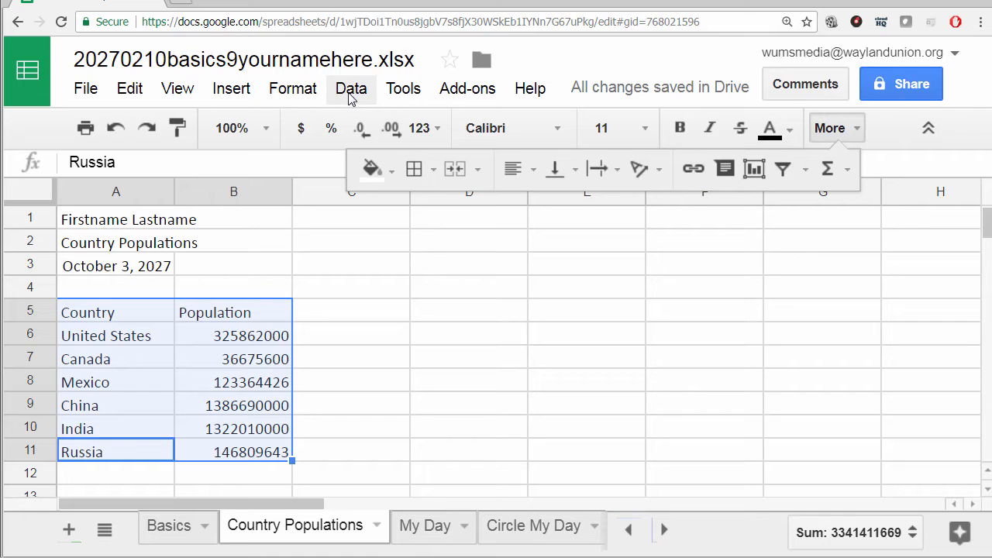
click(350, 88)
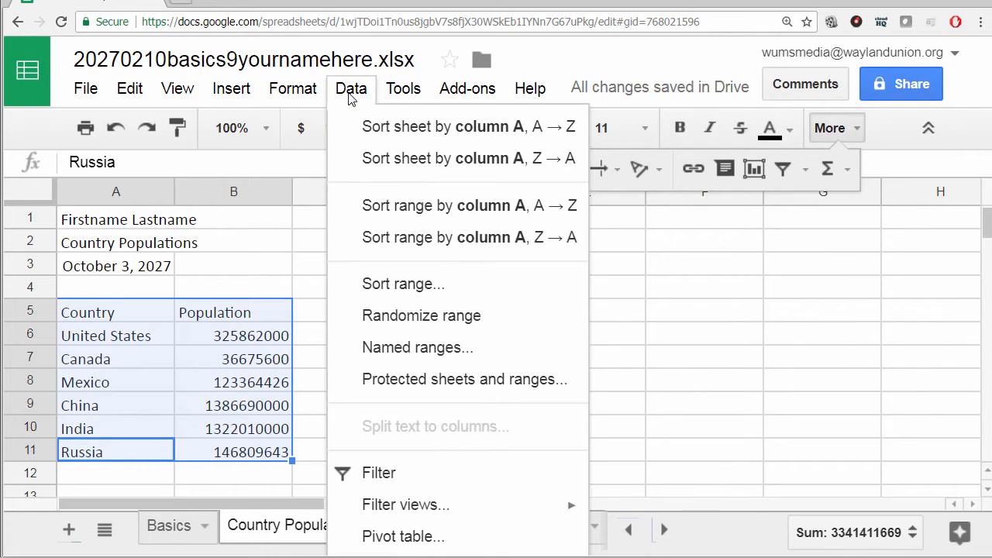
mouse_move(357, 113)
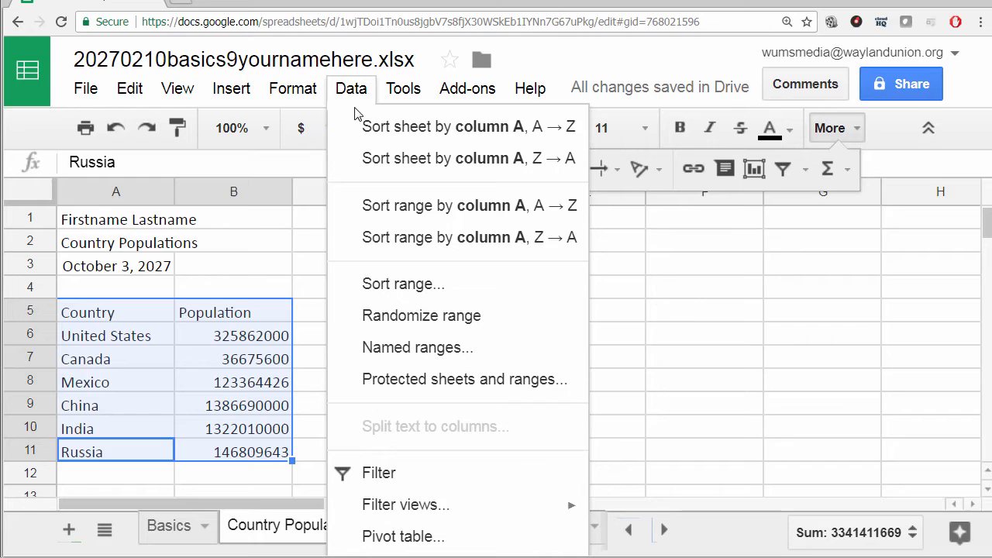
mouse_move(395, 126)
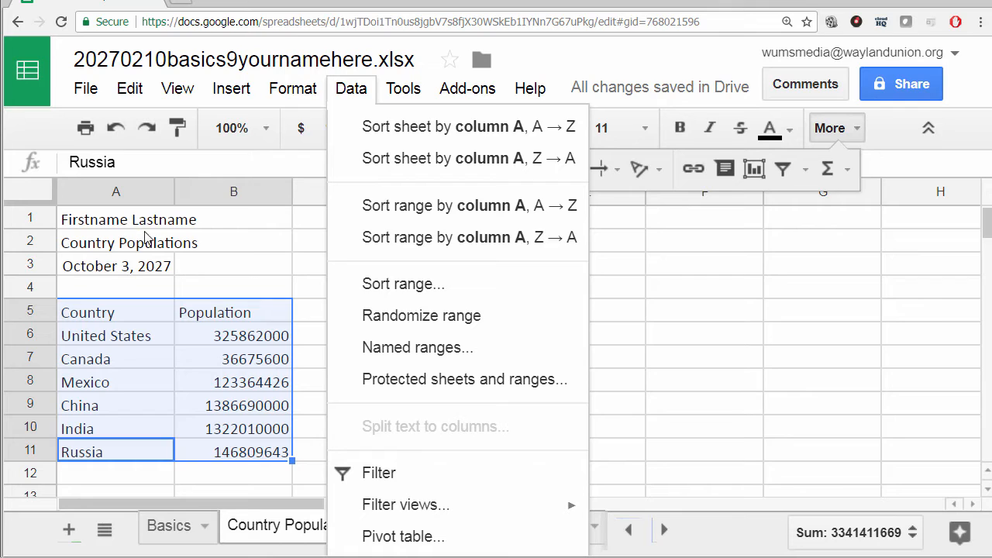
mouse_move(124, 275)
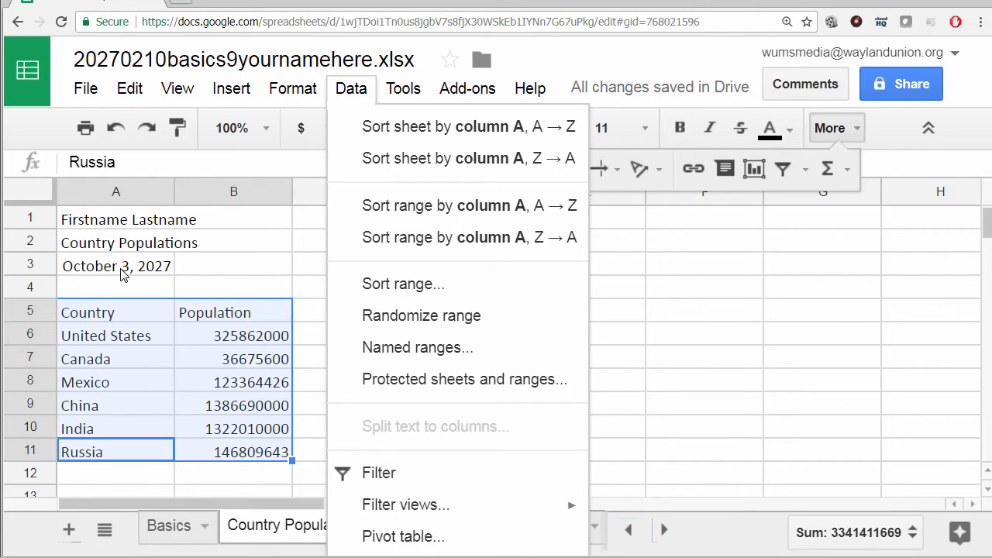
mouse_move(437, 158)
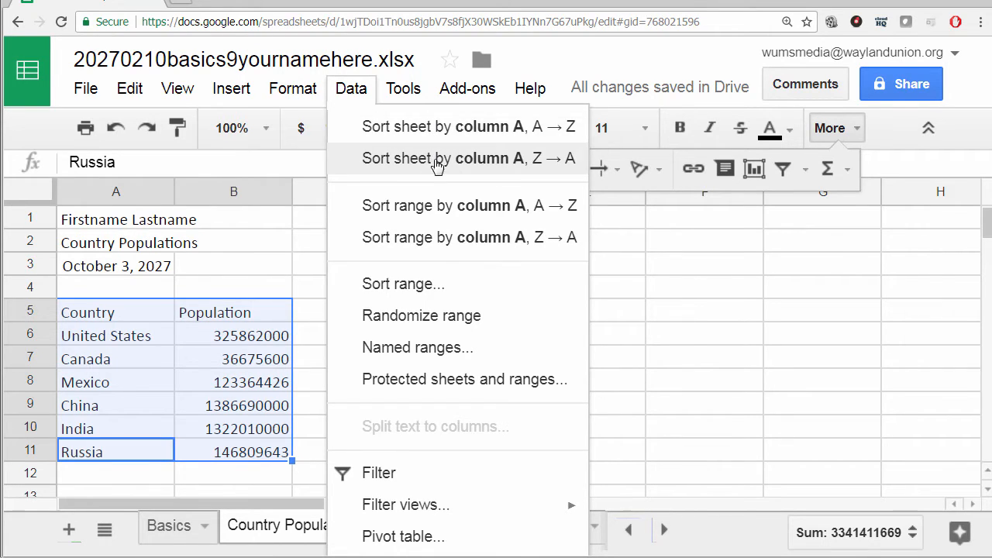
mouse_move(409, 213)
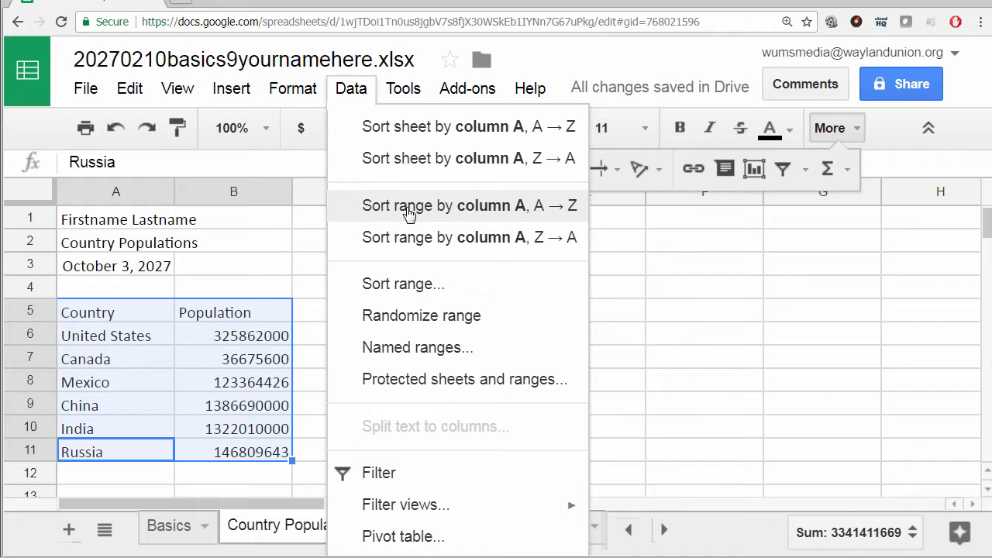
mouse_move(474, 214)
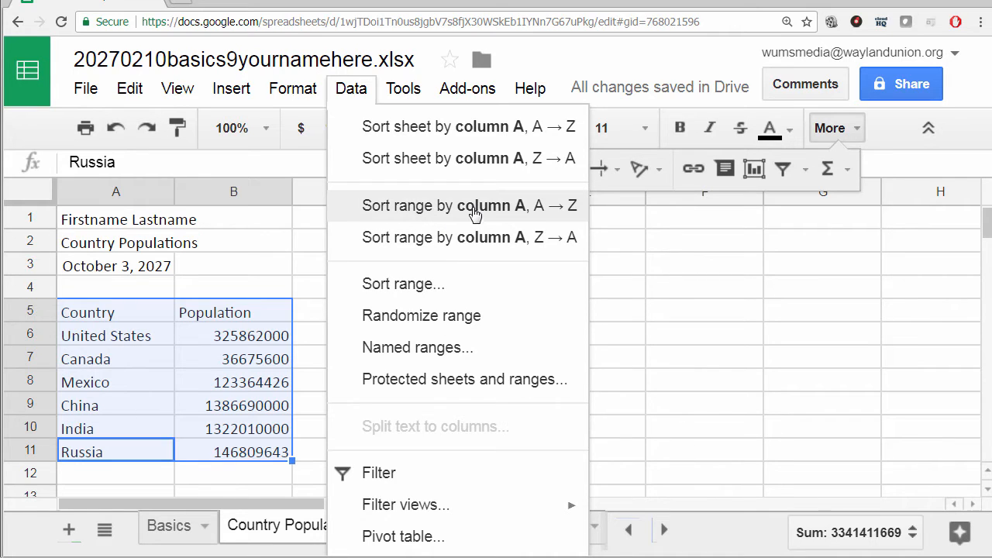
mouse_move(492, 213)
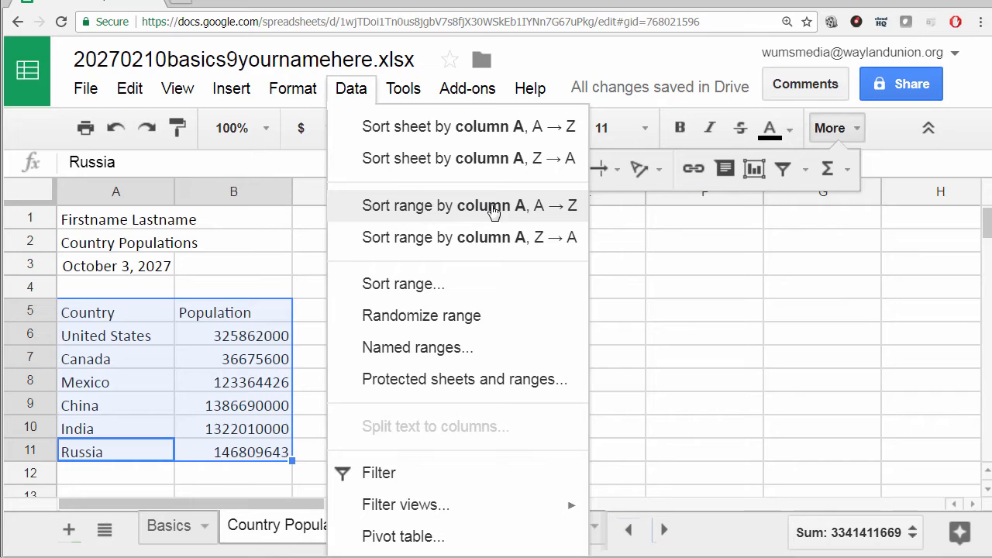
mouse_move(434, 237)
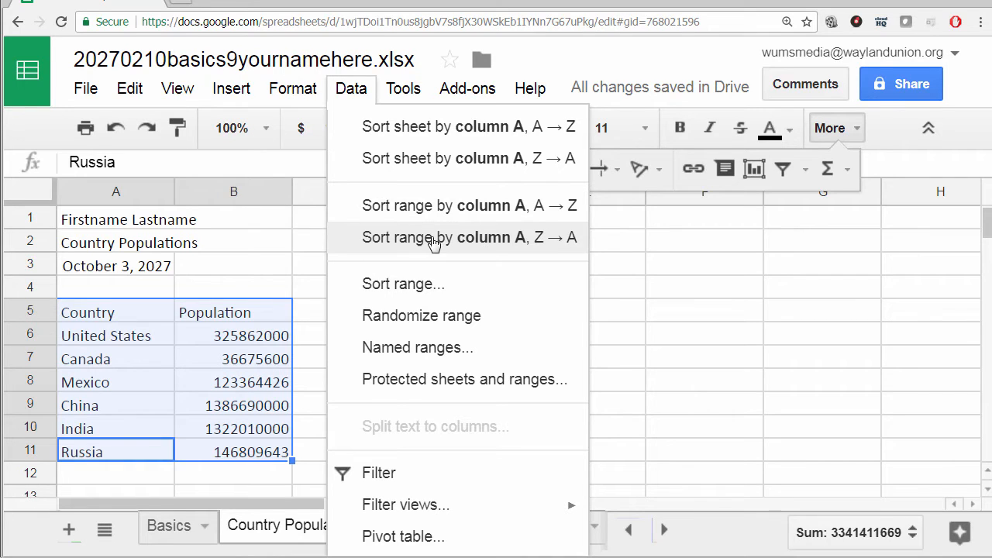
mouse_move(552, 246)
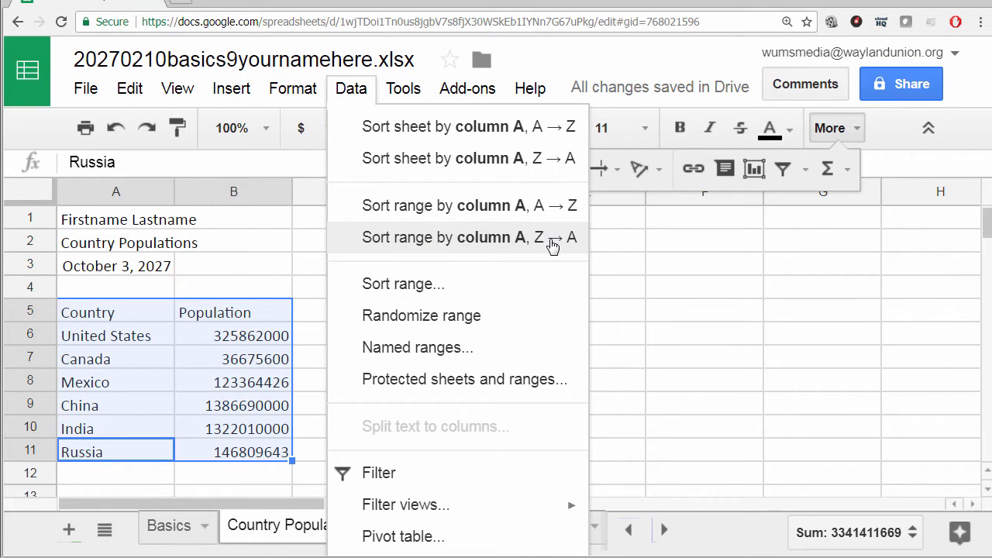
mouse_move(438, 210)
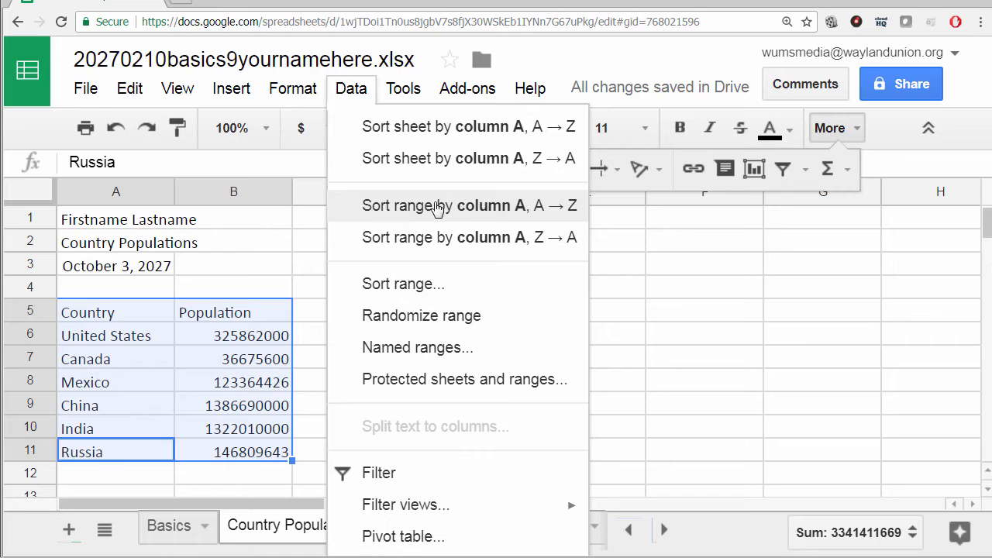
Step: Sort A5:B11 by column A, A → Z, pushing the header into row 7
click(443, 206)
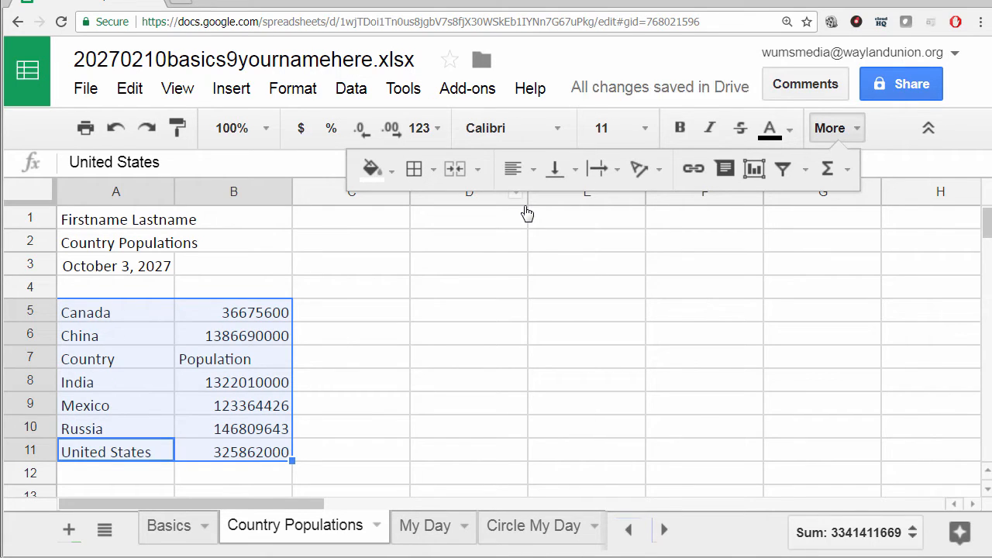
mouse_move(116, 366)
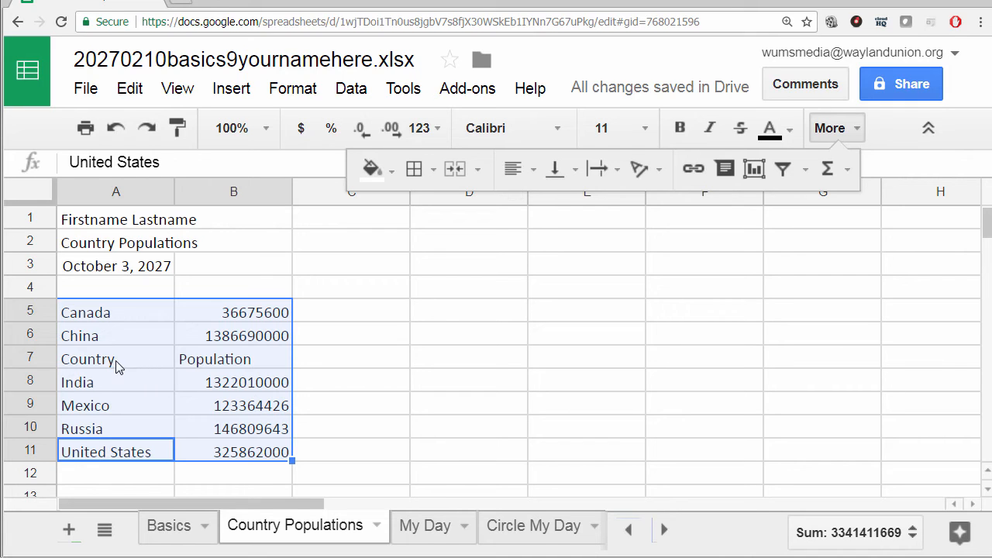
mouse_move(104, 366)
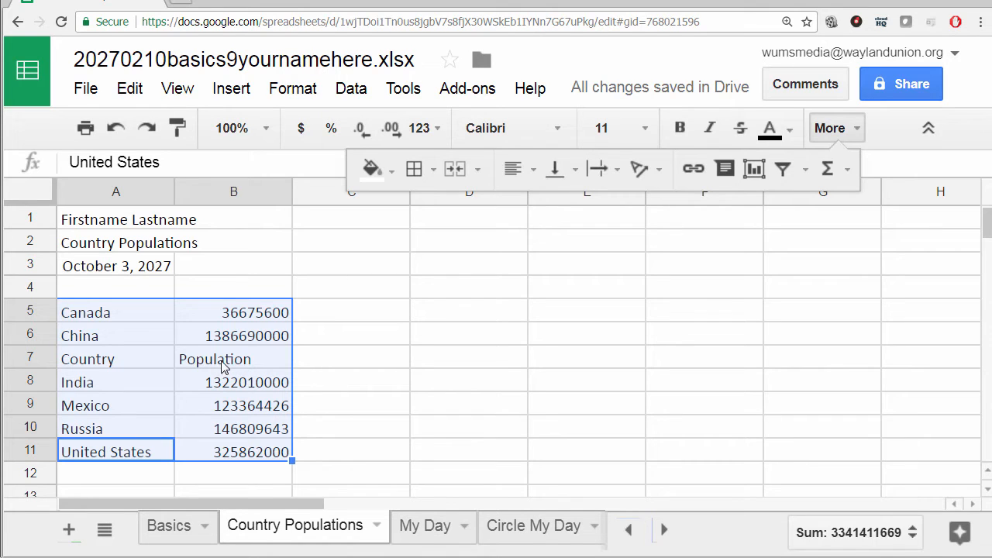
mouse_move(219, 369)
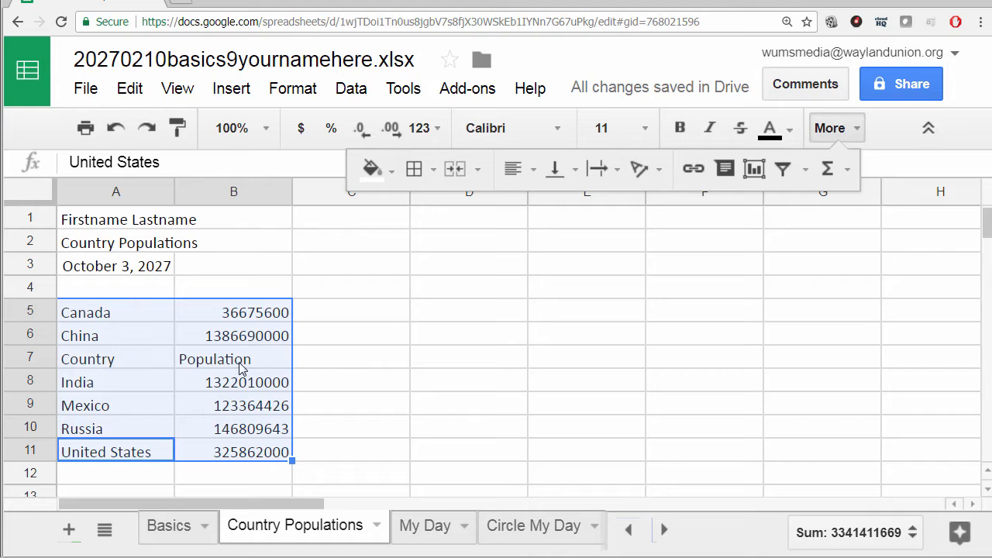
mouse_move(190, 375)
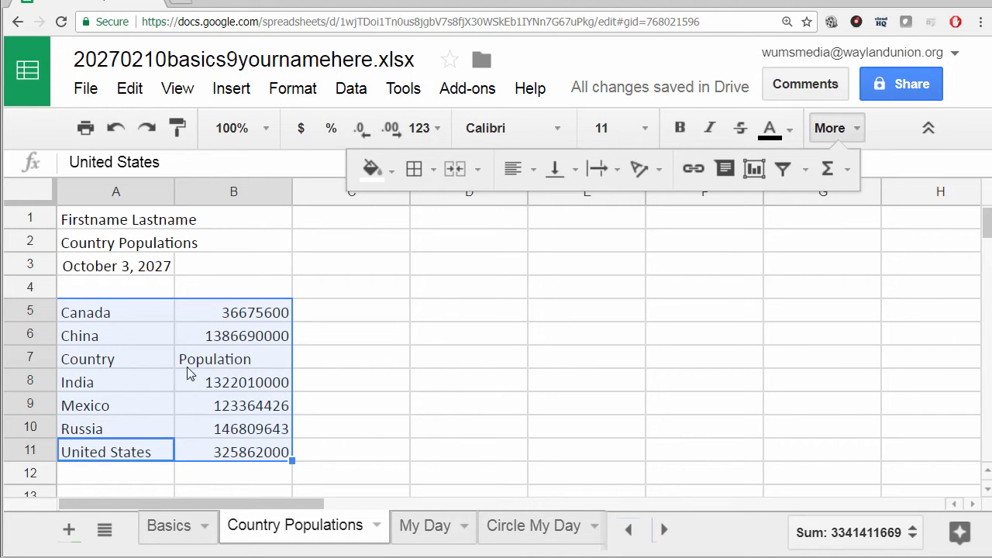
mouse_move(115, 128)
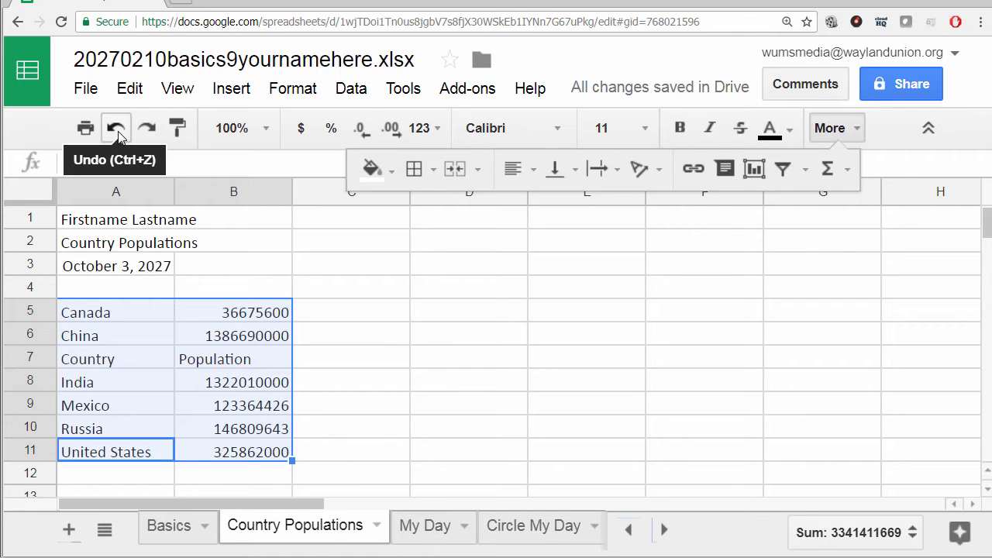
Step: Undo the A → Z sort so the headings return to row 5
click(115, 128)
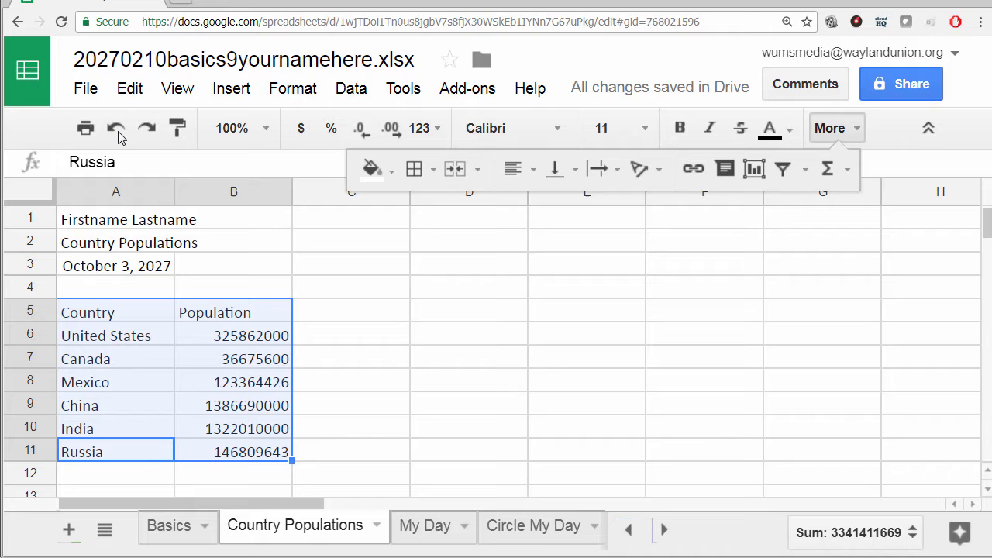
mouse_move(291, 336)
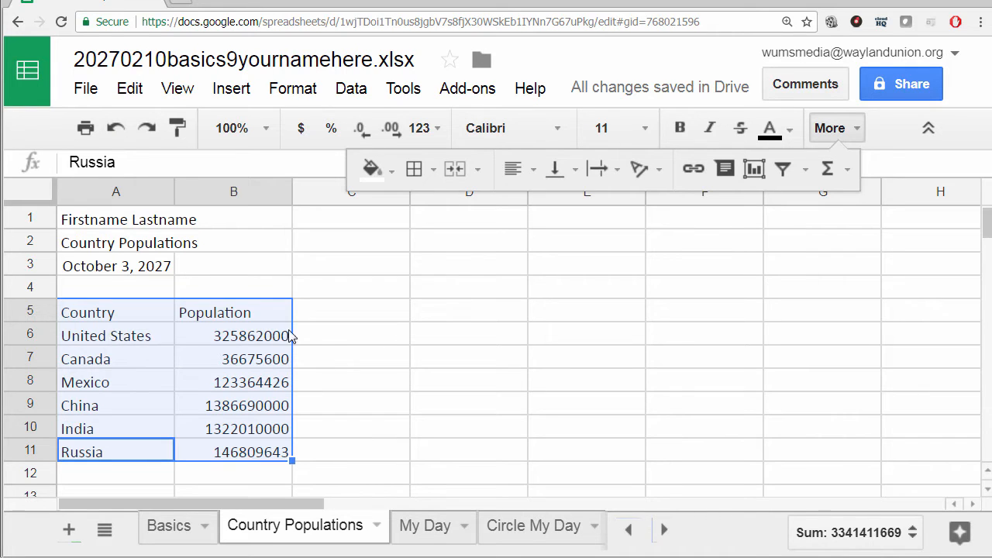
Step: Reselect A5:B11 from the headings through Russia and bring up the Data menu
click(115, 335)
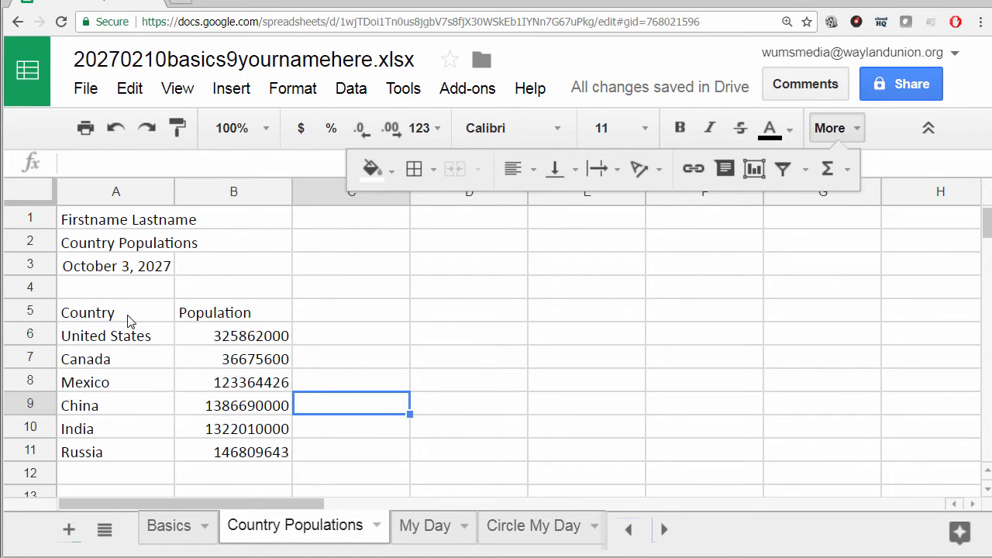
drag(87, 312, 251, 452)
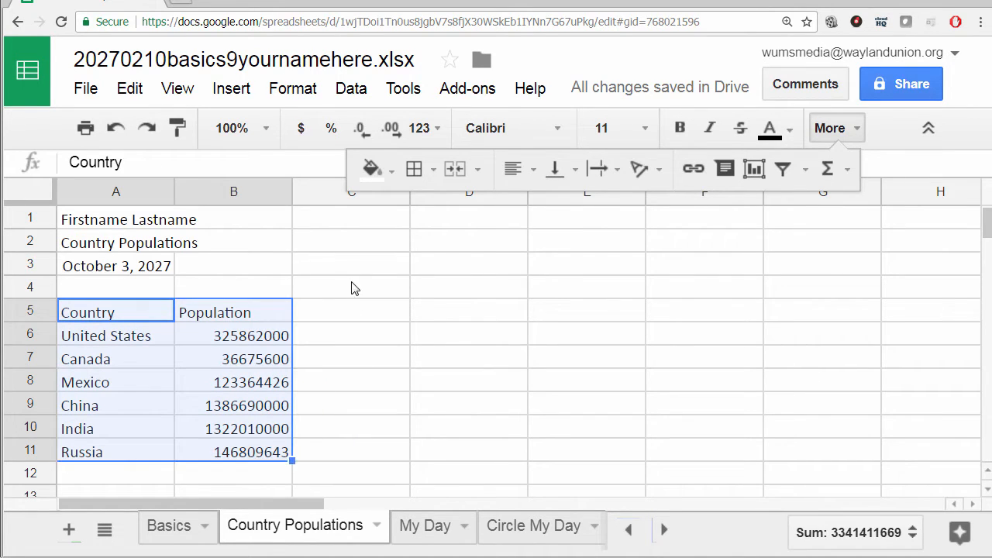
click(350, 88)
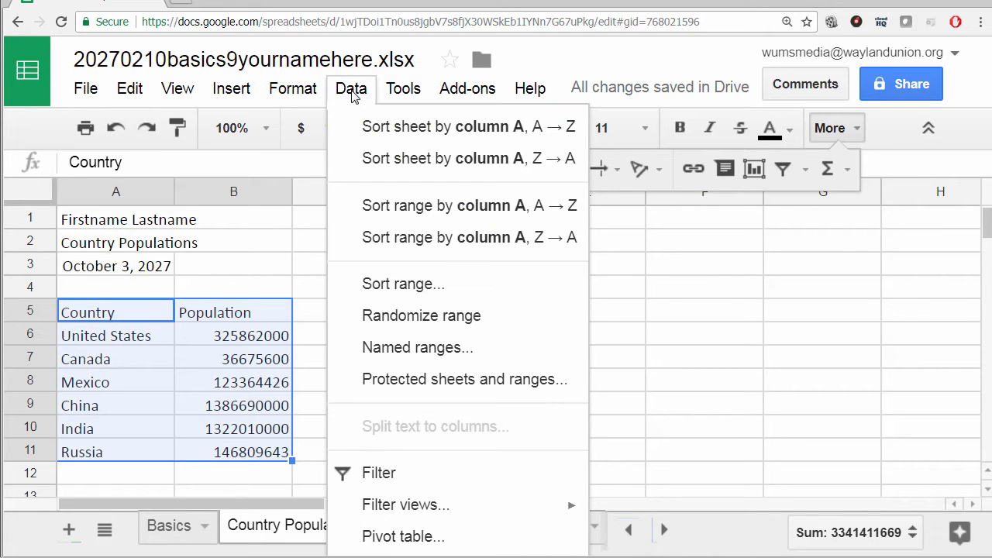
mouse_move(387, 237)
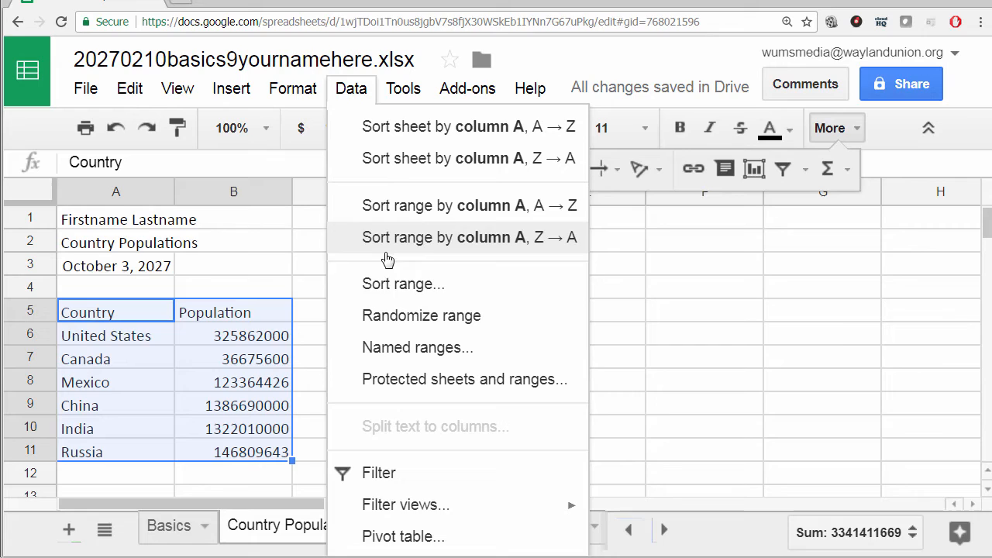
mouse_move(391, 283)
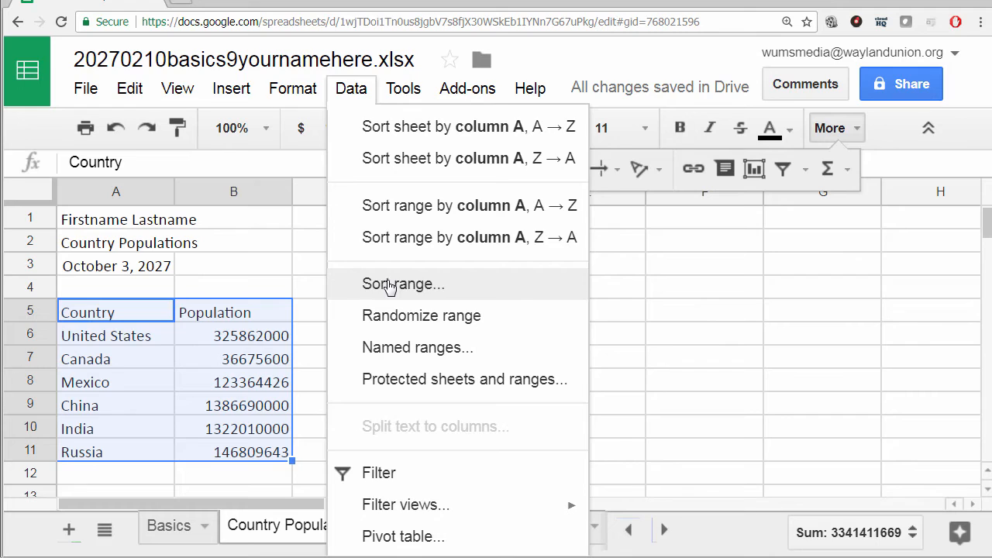
Step: Open the Sort range dialog for A5:B11
click(403, 284)
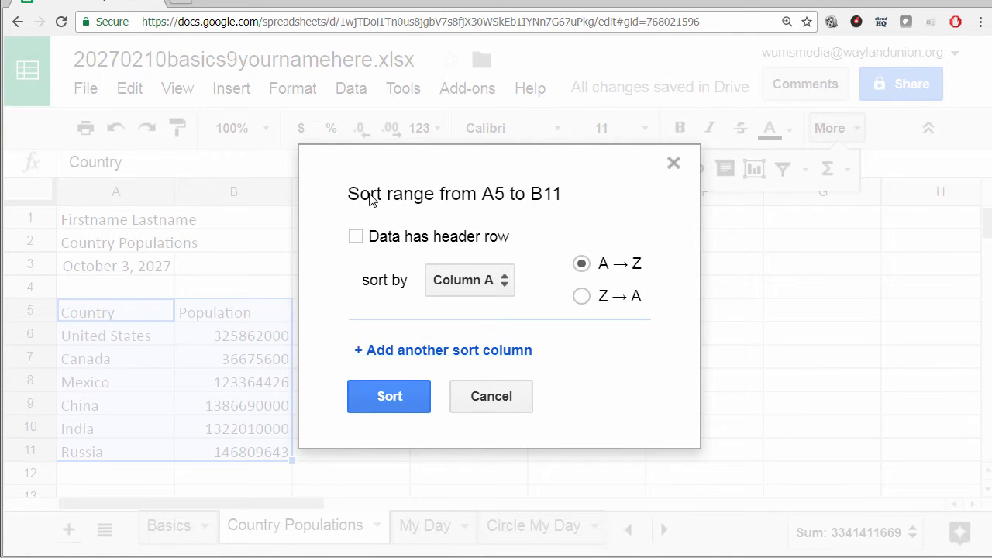
mouse_move(512, 207)
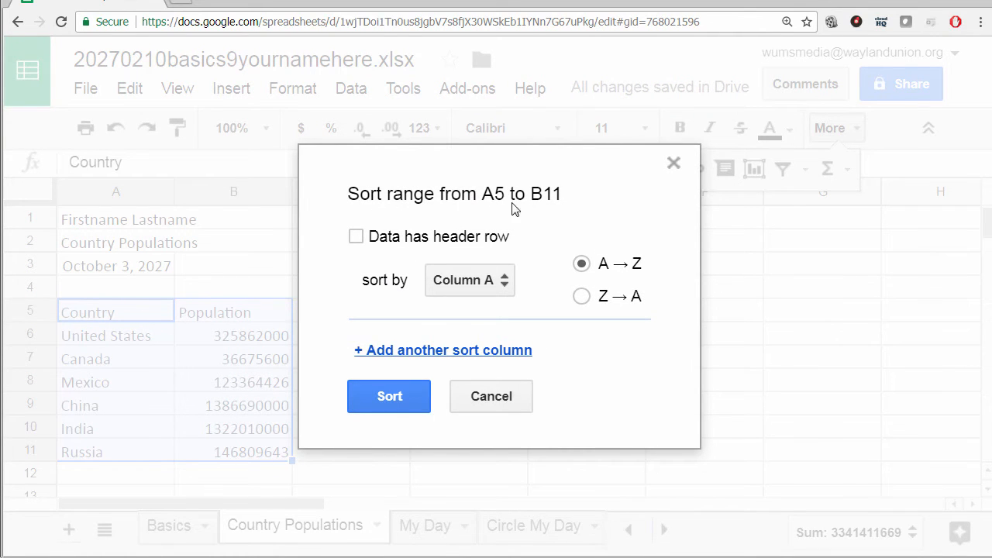
mouse_move(434, 246)
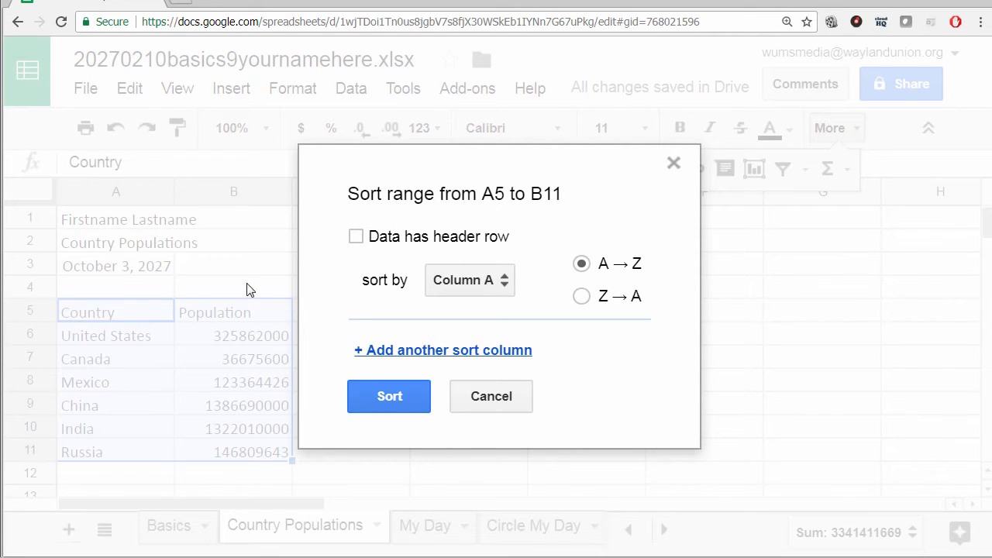
mouse_move(116, 310)
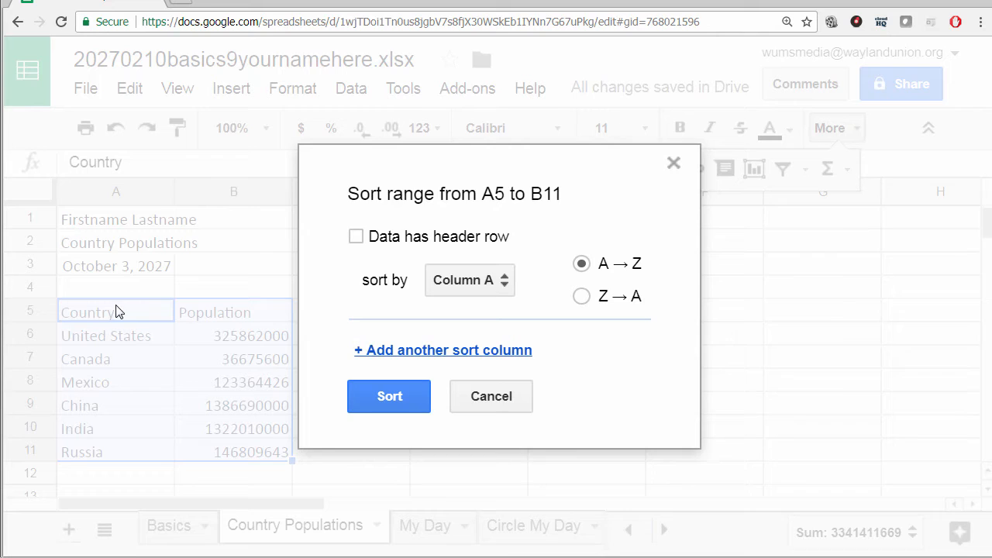
Step: Sort the table by Country, A → Z, with 'Data has header row' ticked
click(356, 236)
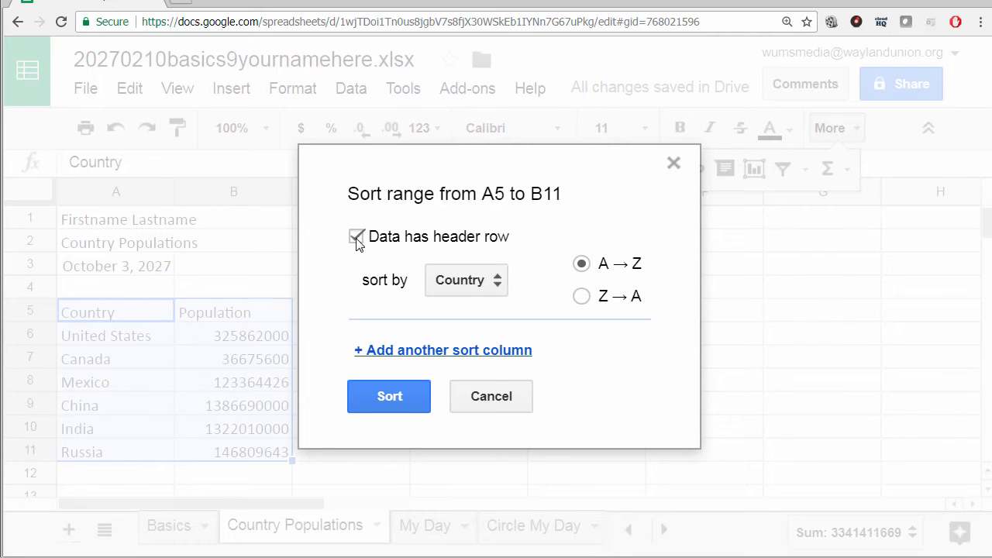
click(356, 236)
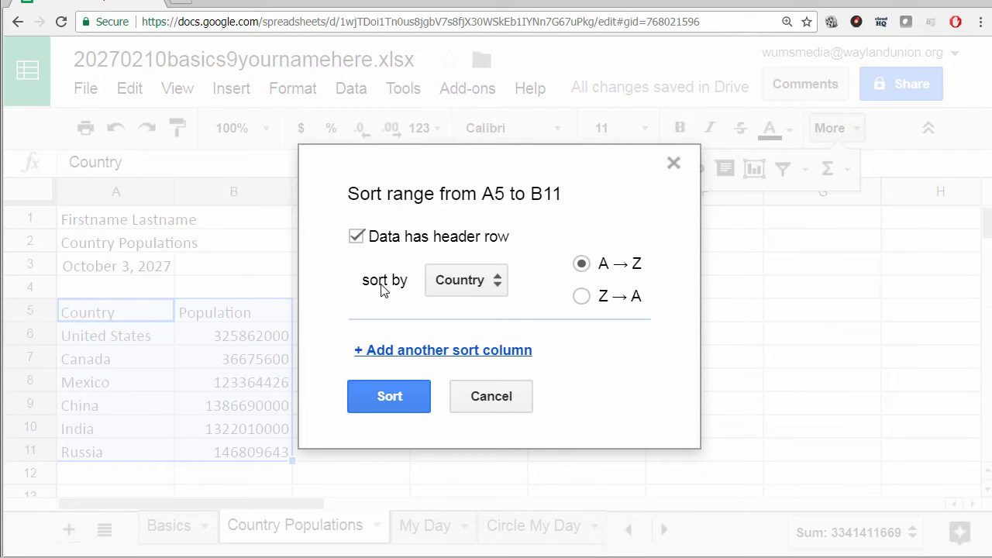
click(356, 237)
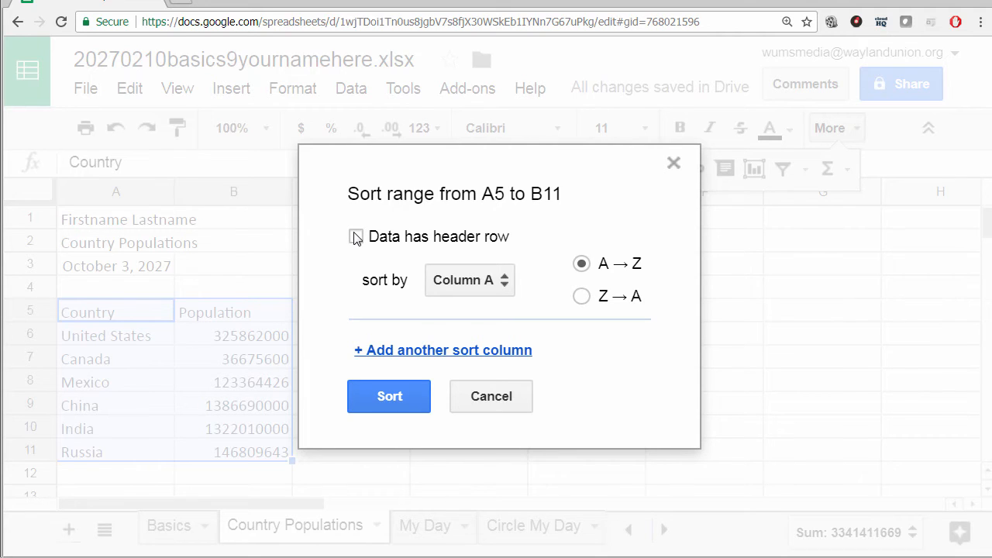
click(356, 236)
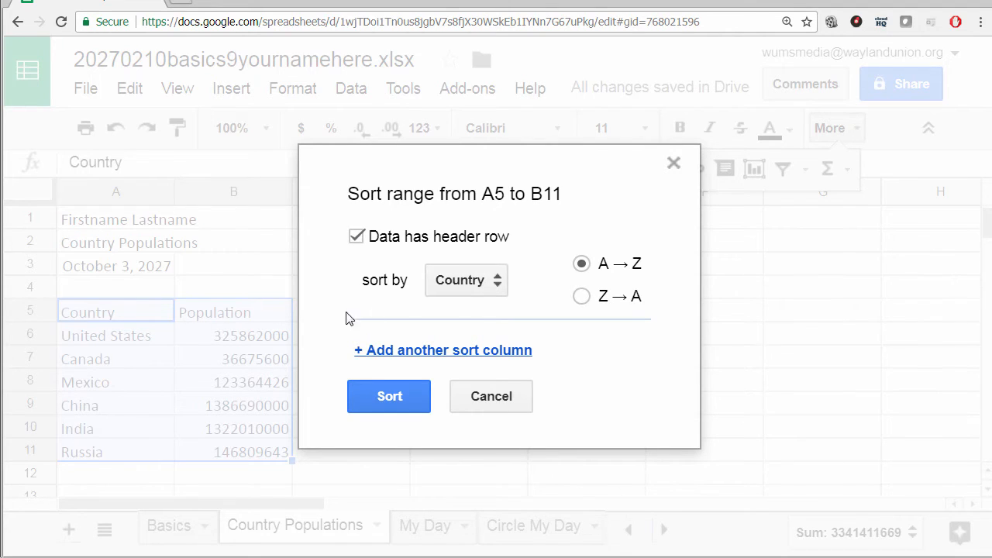
click(464, 280)
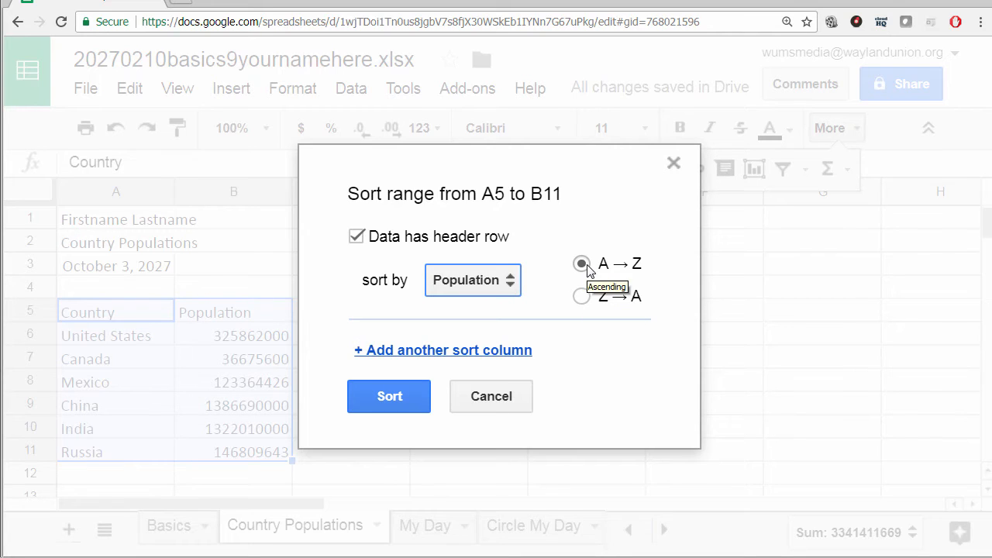
click(582, 263)
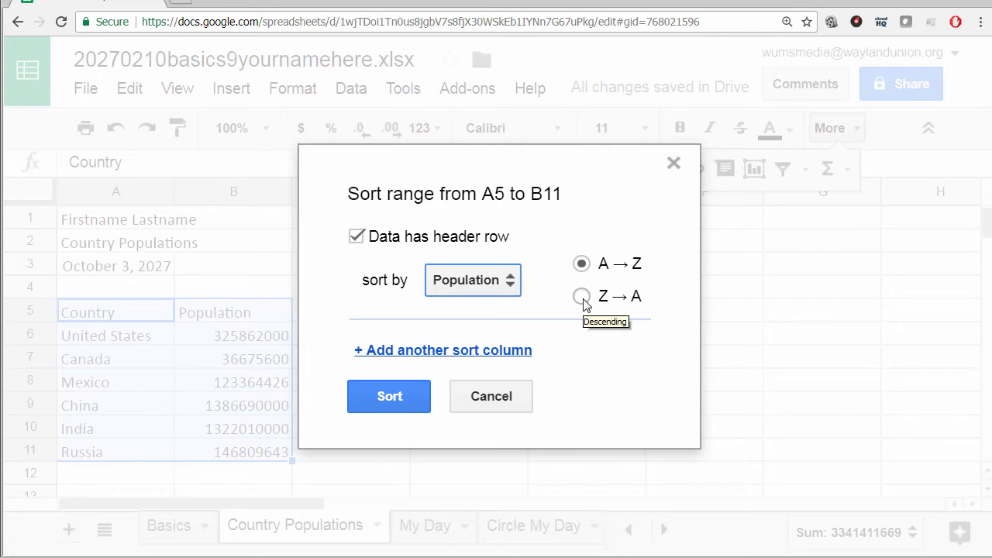
click(473, 279)
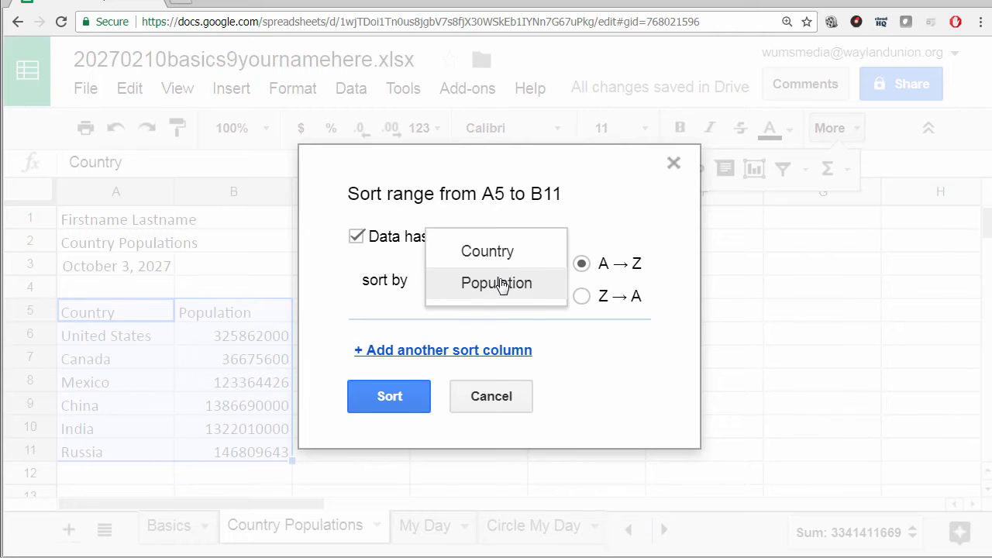
click(486, 251)
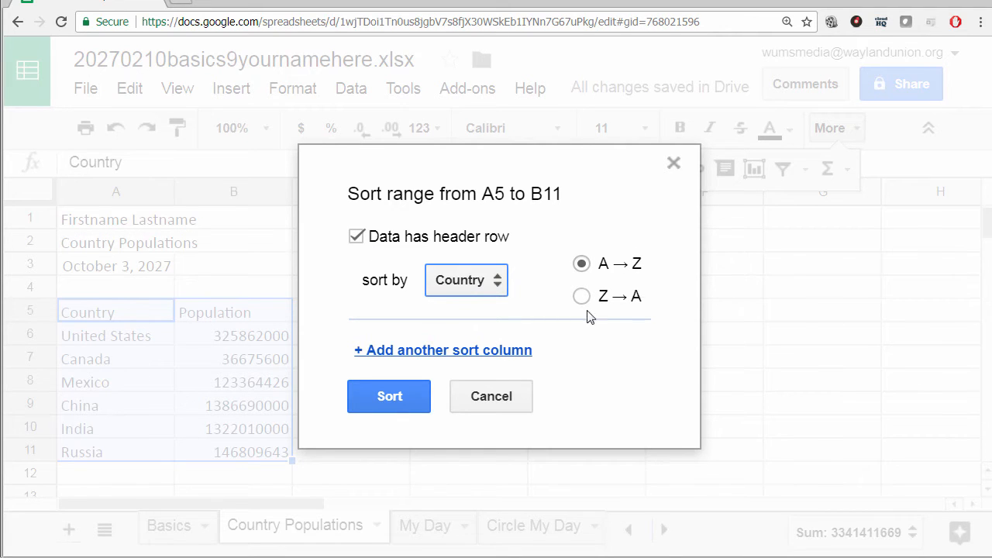
click(389, 395)
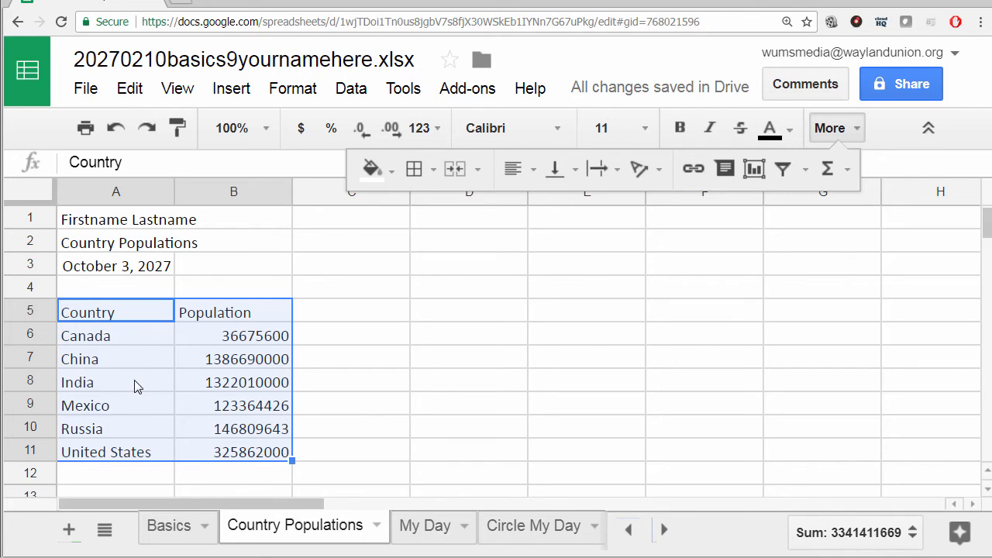
mouse_move(140, 445)
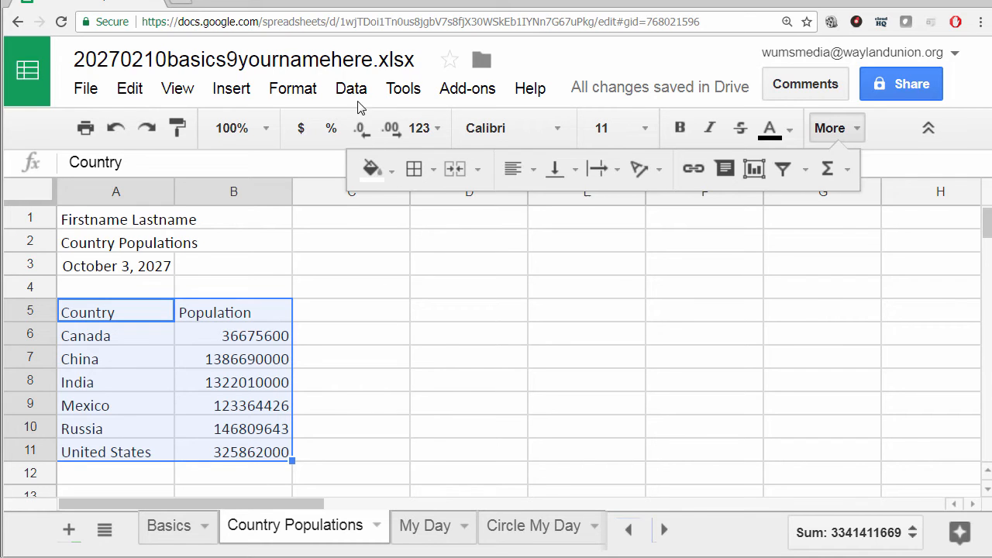
Step: Bring up the Data menu over the alphabetically sorted country table
click(351, 88)
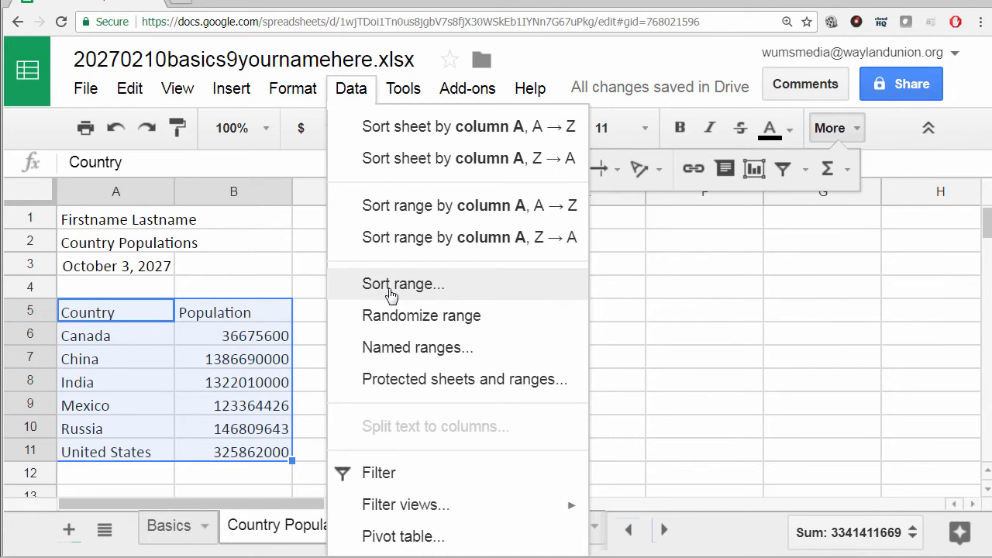
Step: Sort the table by Population Z → A with a header row, China first
click(403, 284)
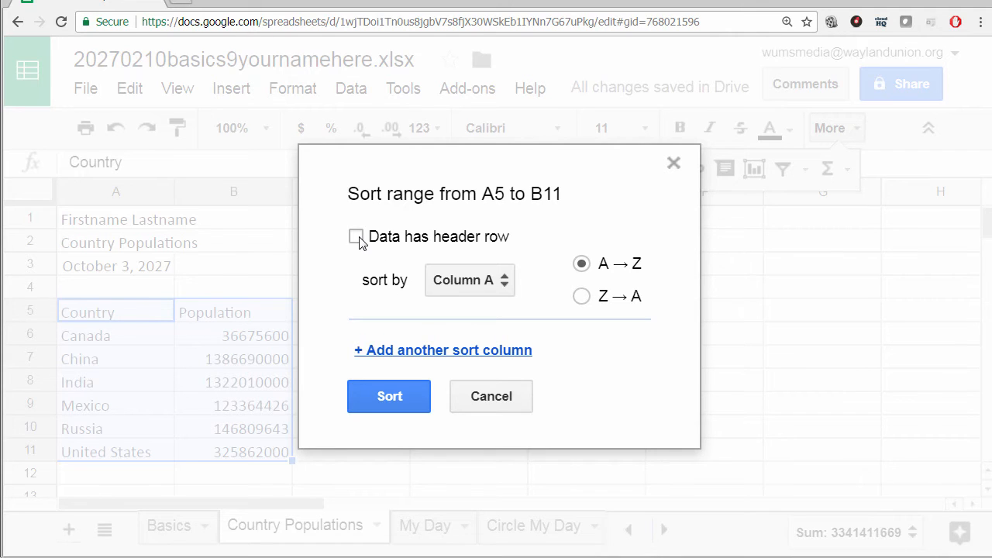
click(356, 236)
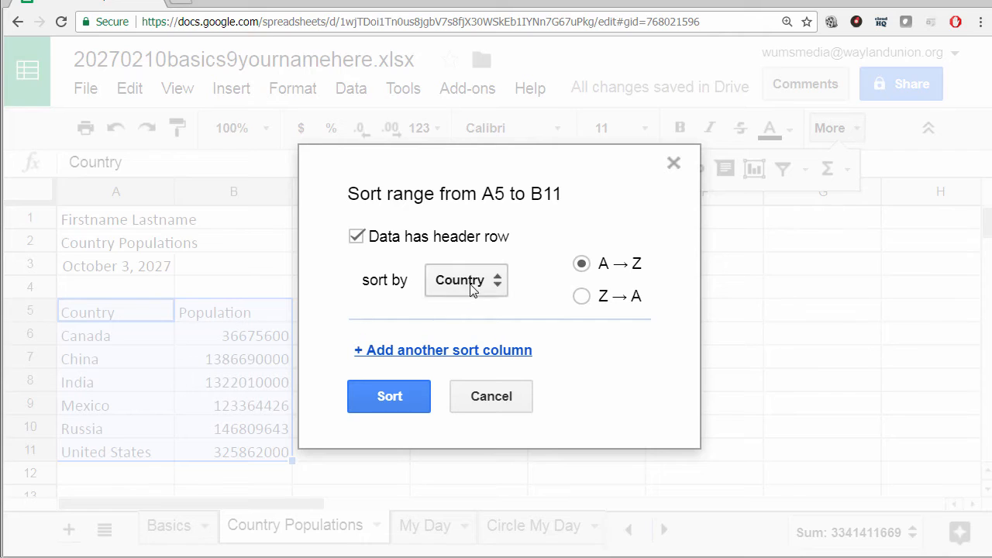
click(466, 279)
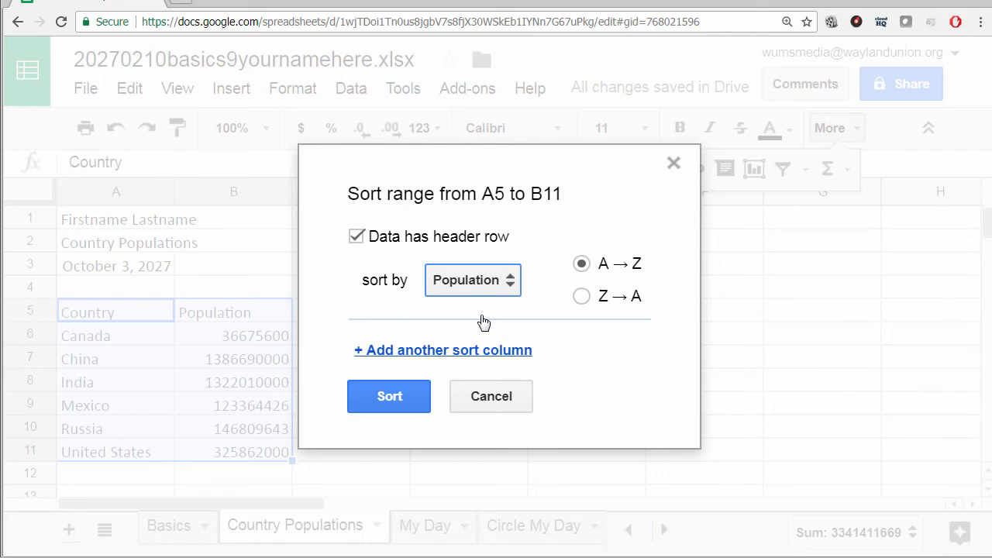
mouse_move(550, 289)
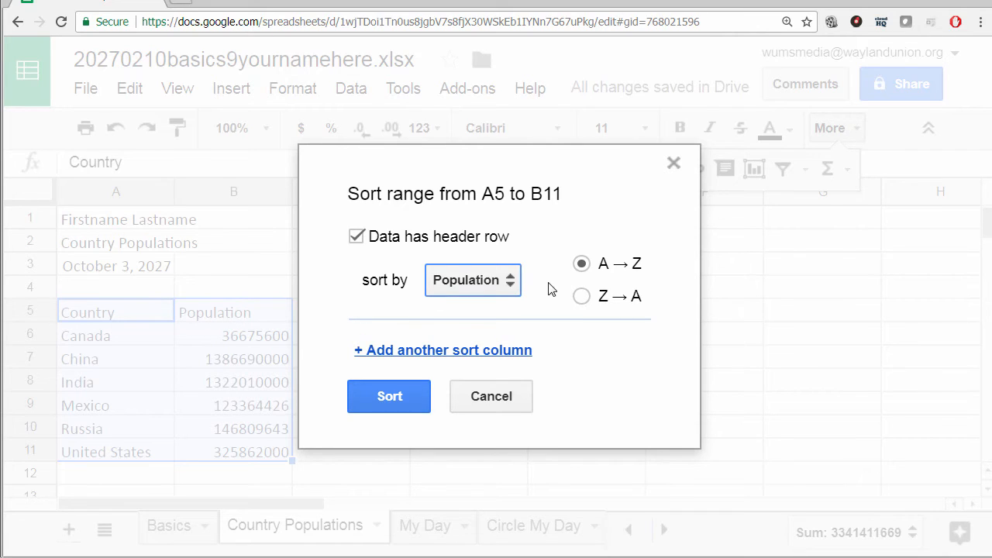
mouse_move(581, 263)
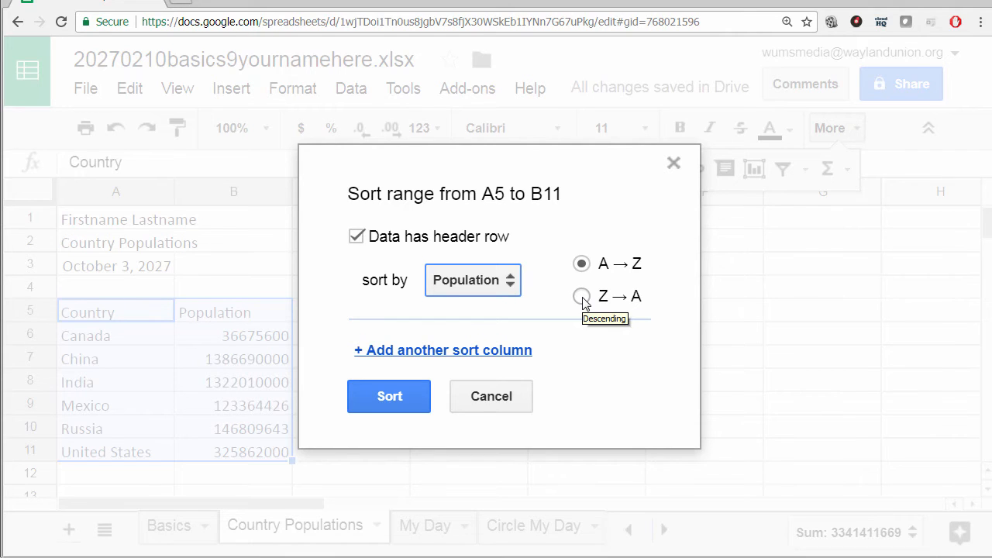
click(581, 296)
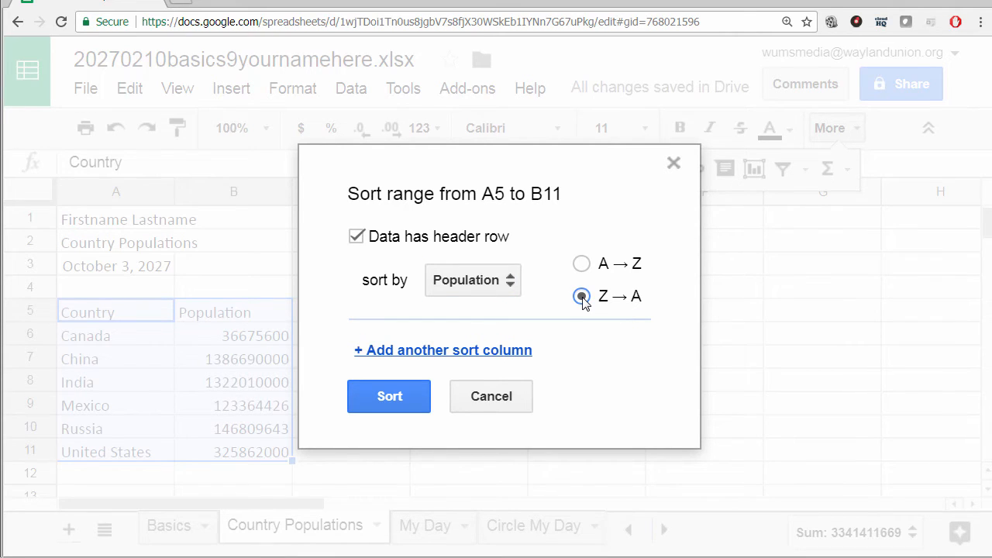
click(388, 396)
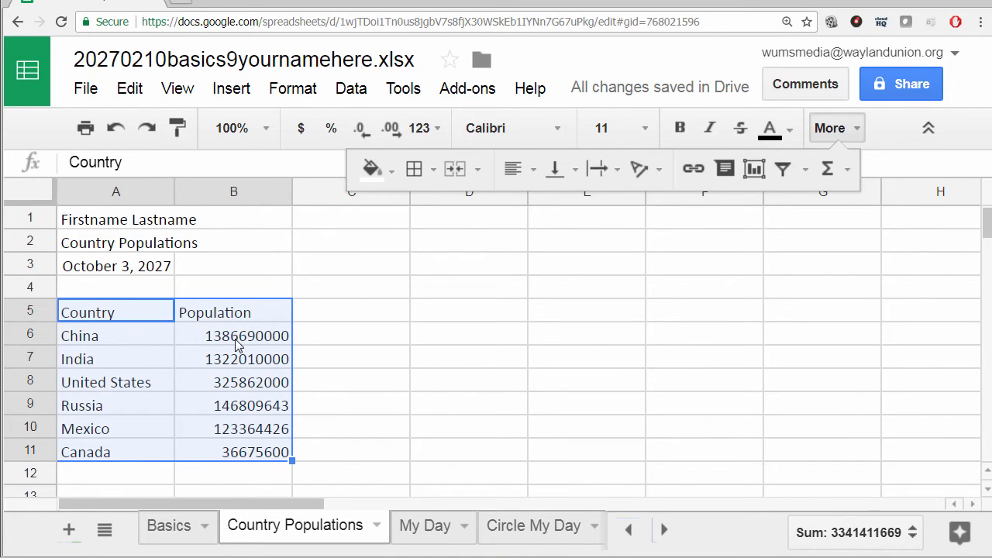
mouse_move(237, 358)
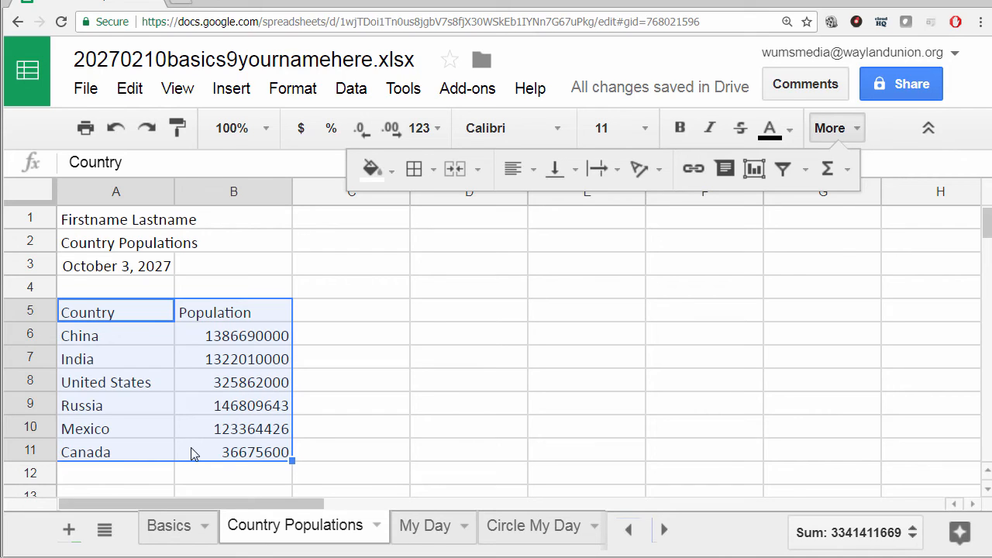
mouse_move(260, 449)
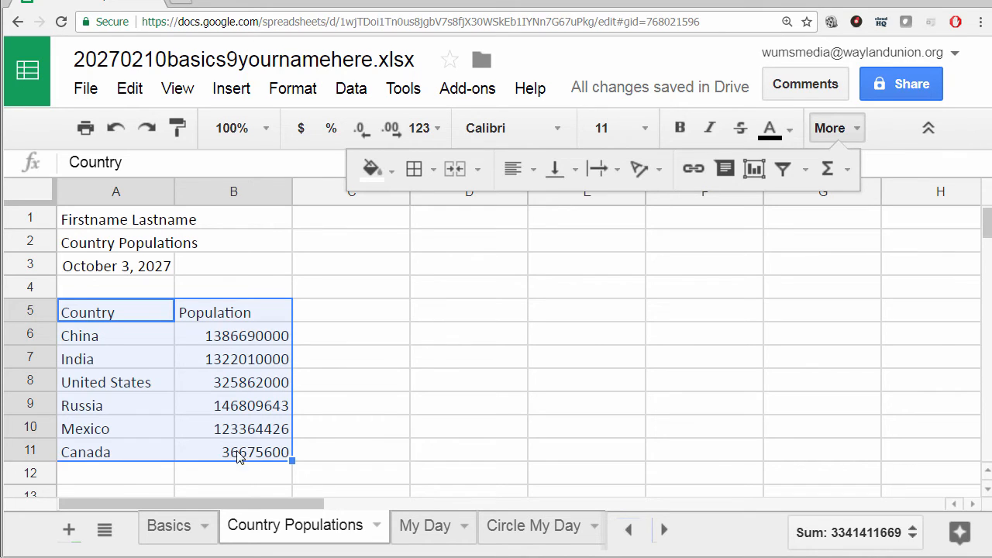
mouse_move(259, 349)
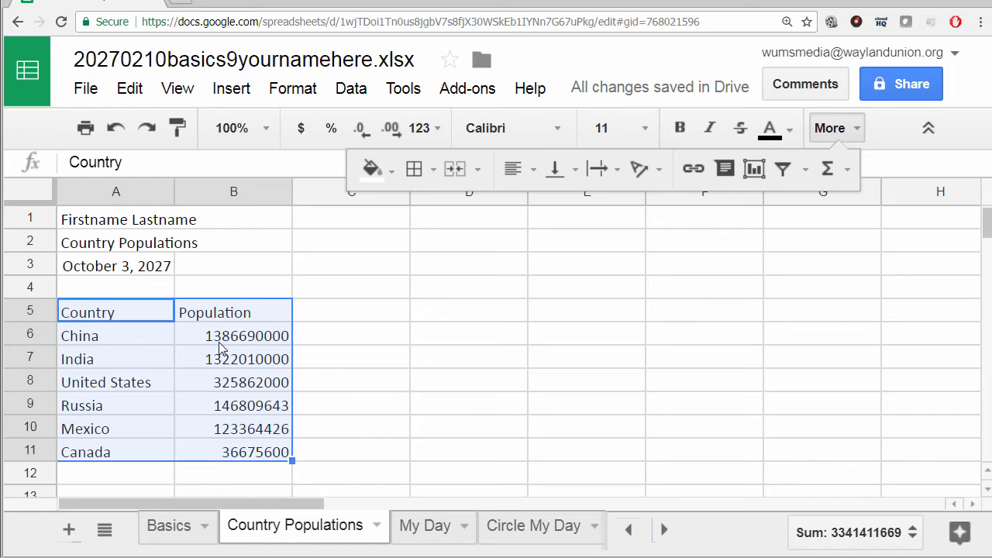
mouse_move(262, 361)
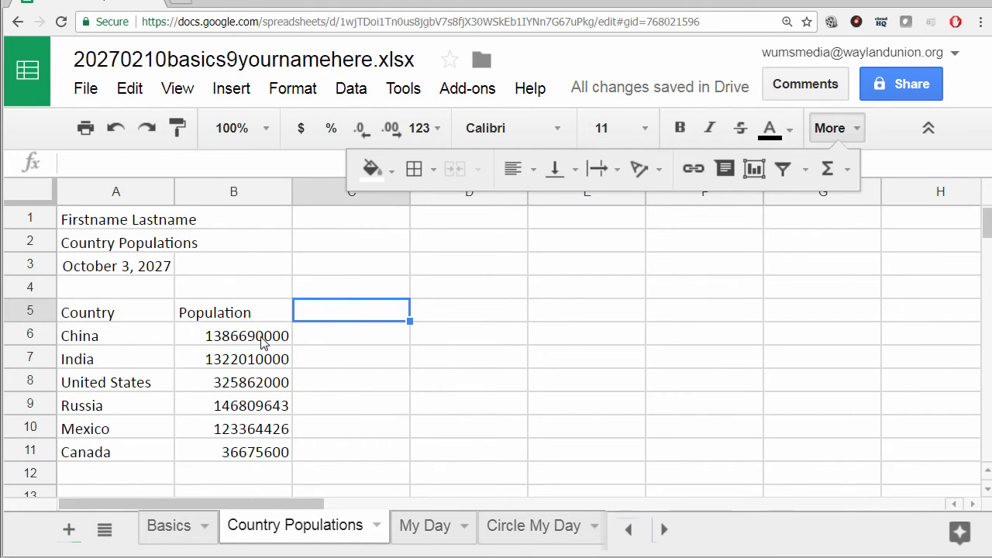
drag(246, 335, 246, 451)
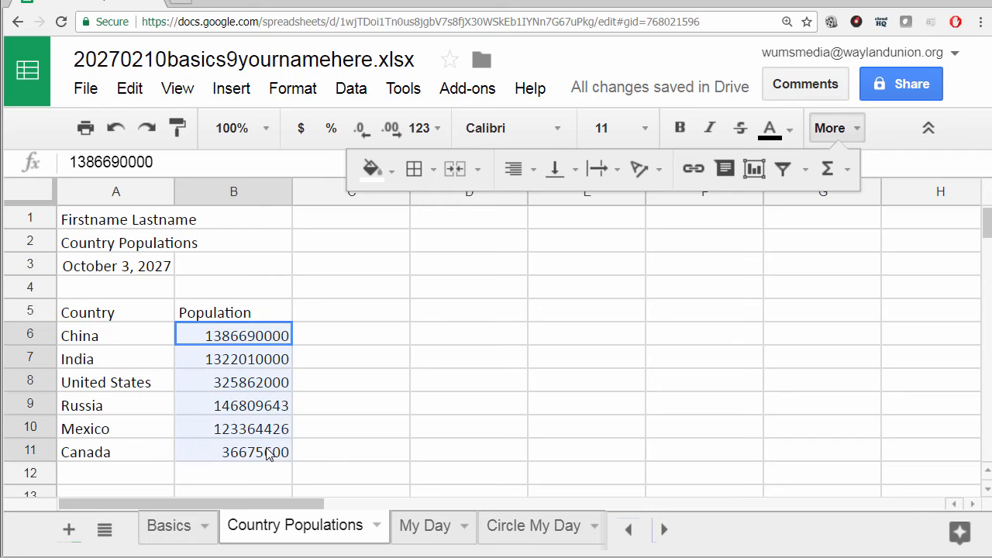
drag(233, 334, 256, 451)
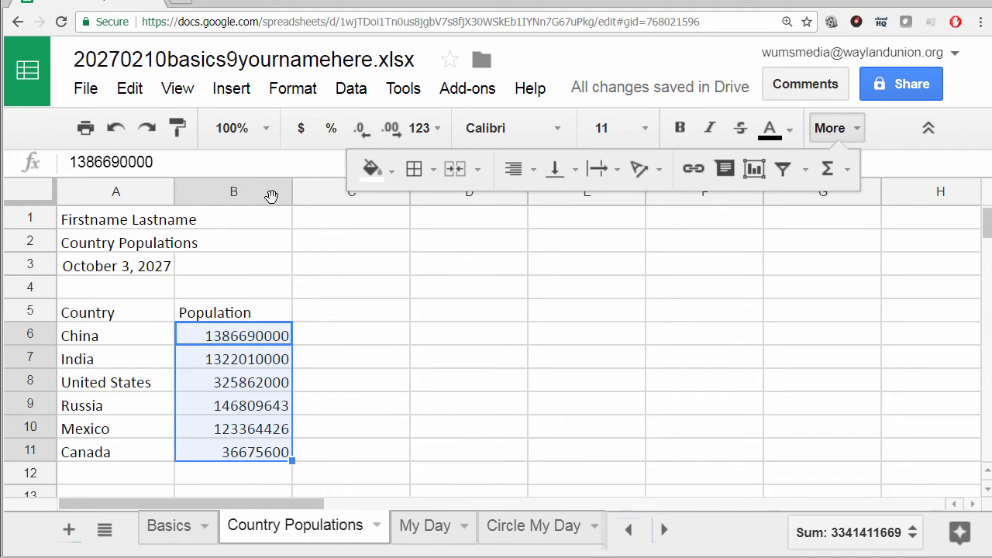
mouse_move(233, 193)
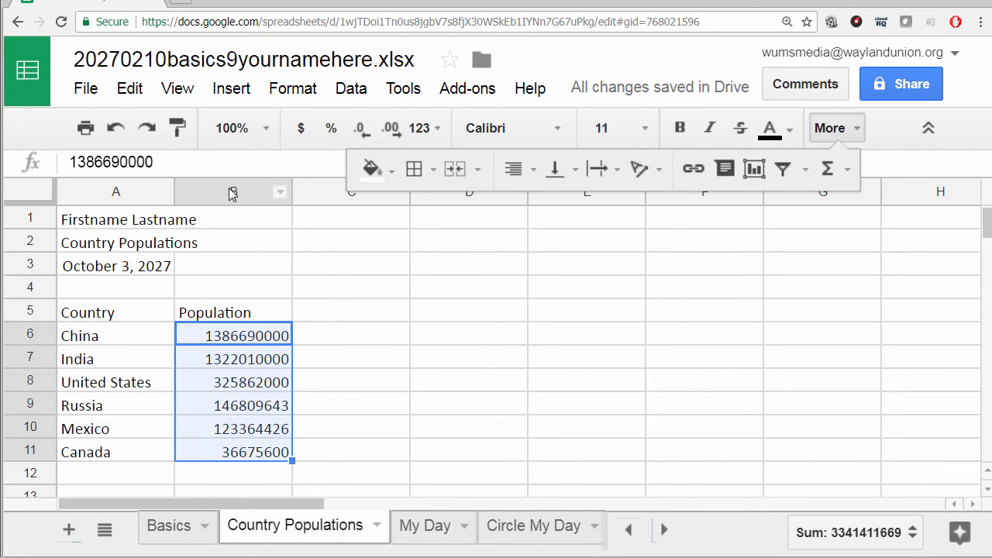
click(233, 192)
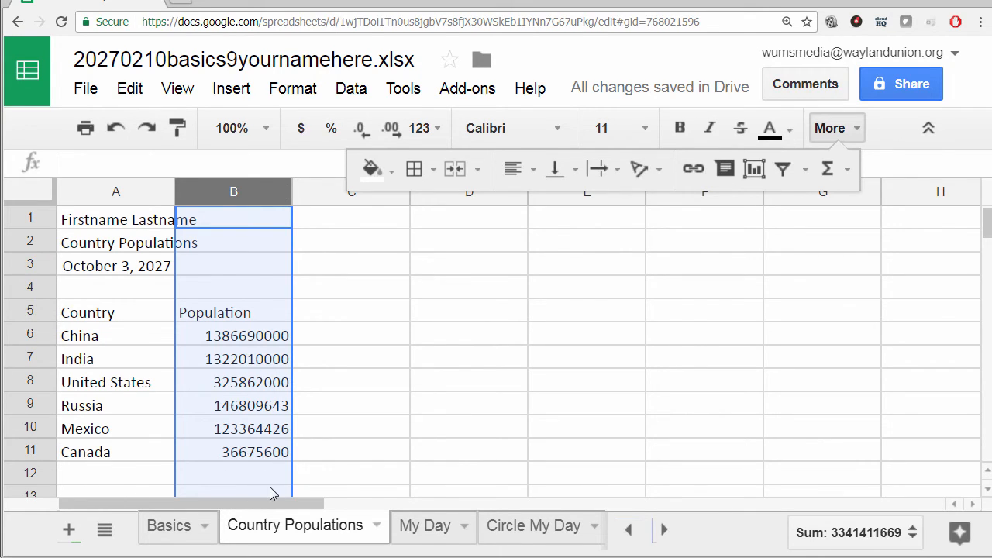
mouse_move(268, 365)
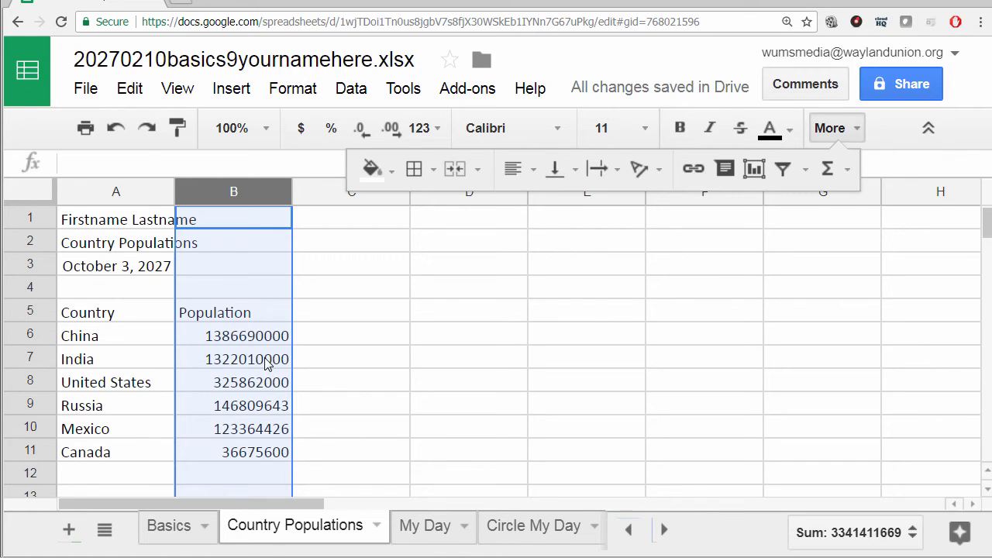
mouse_move(359, 128)
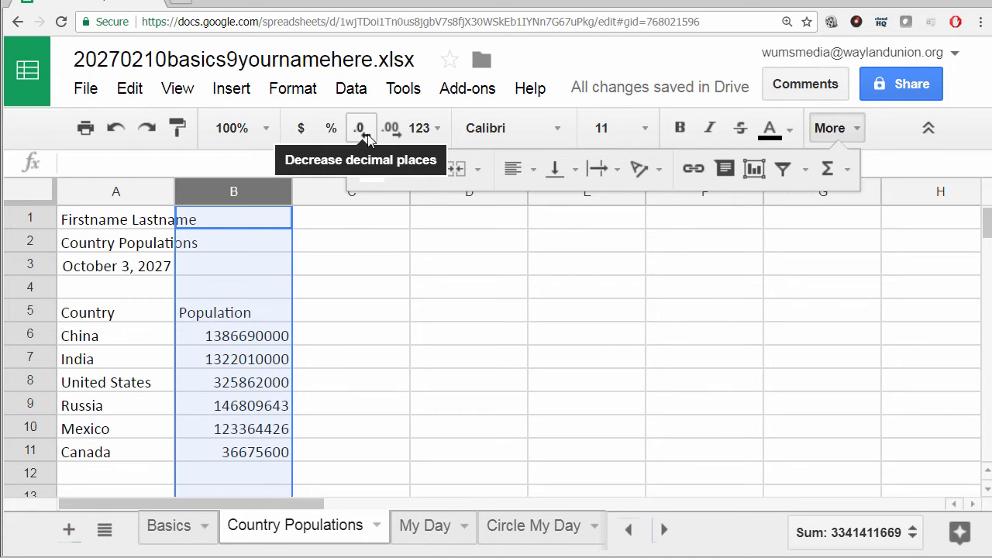
mouse_move(390, 128)
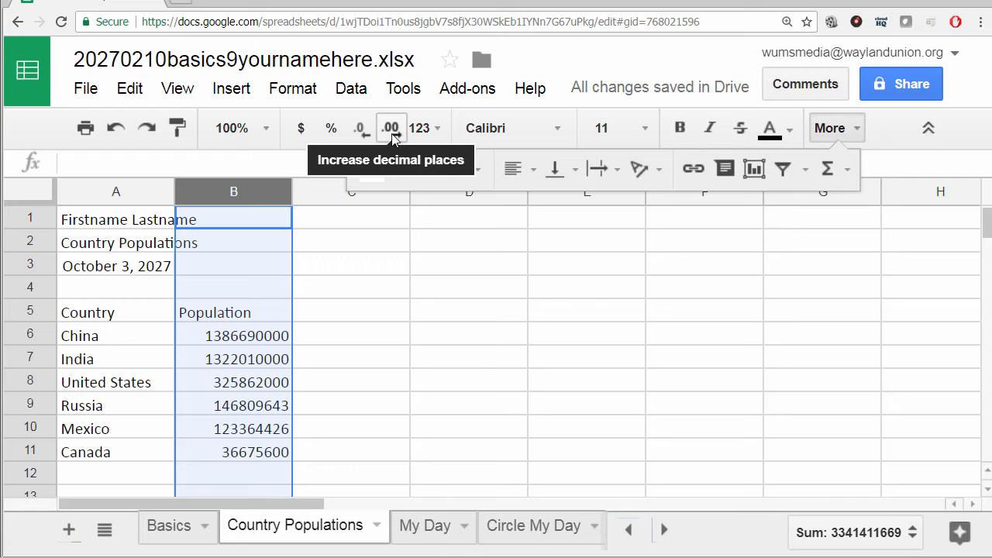
click(391, 128)
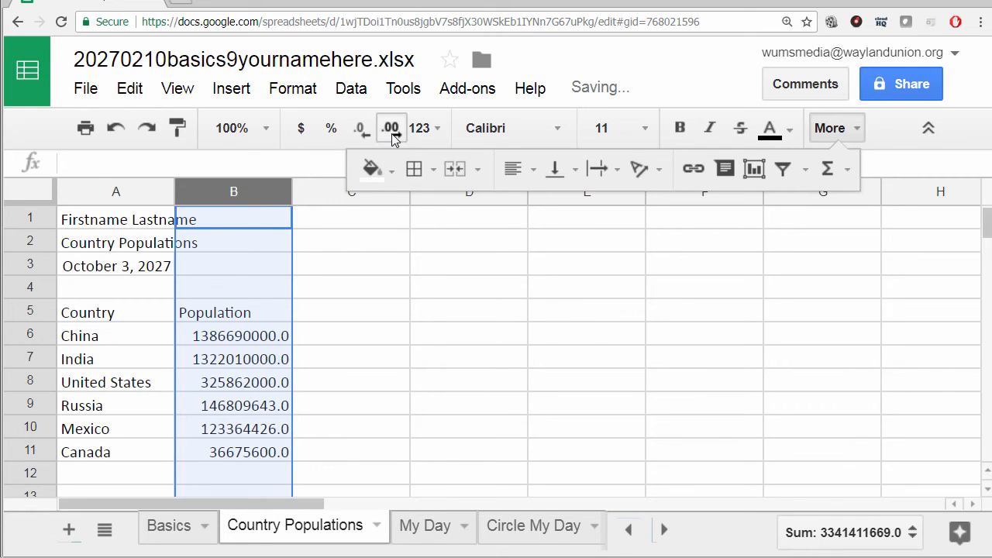
click(390, 127)
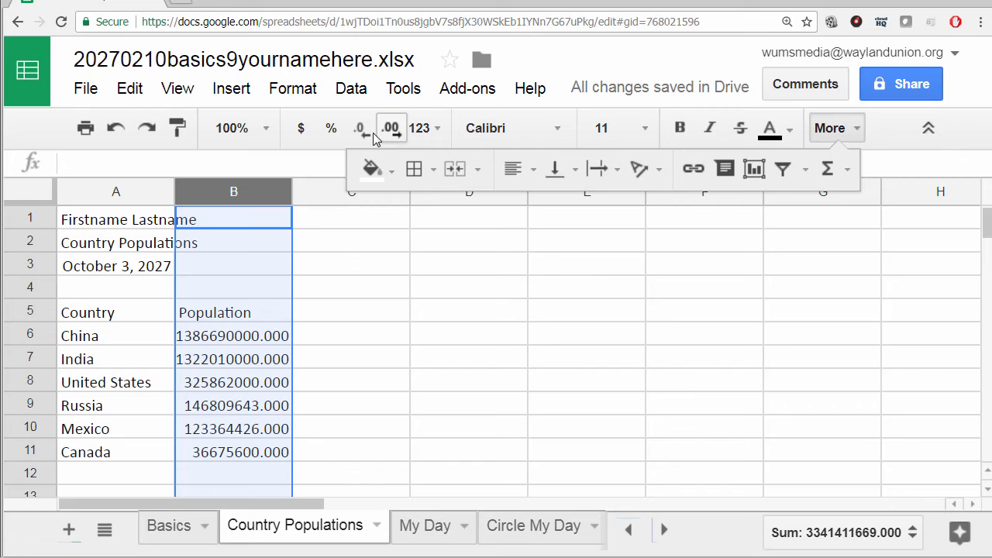
click(359, 128)
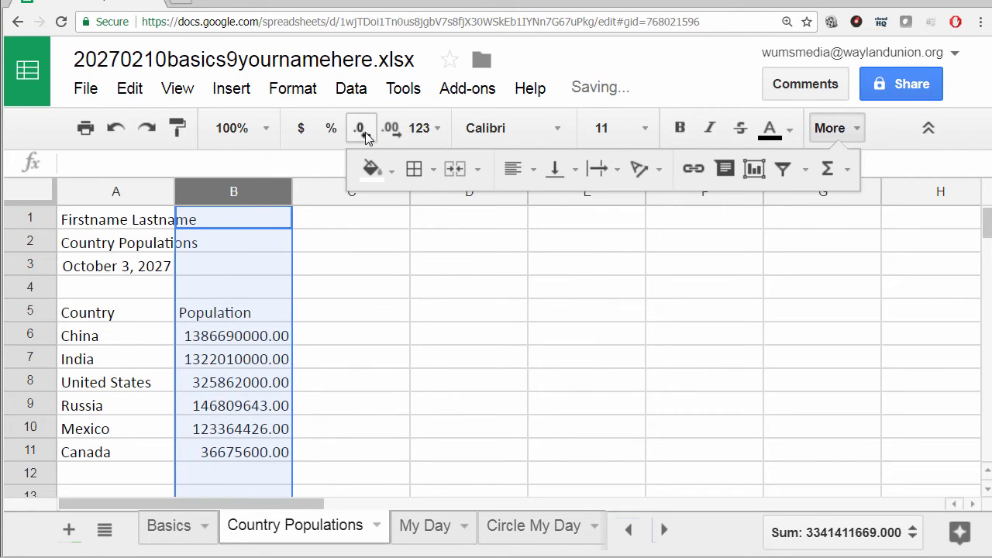
click(359, 128)
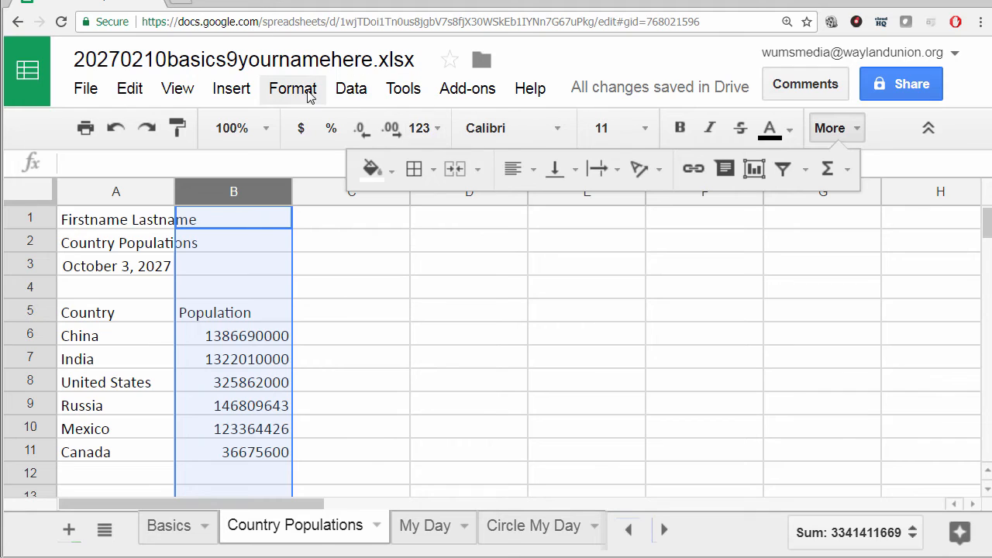
Step: Format populations with thousands separators and no decimals, and widen column B
click(292, 87)
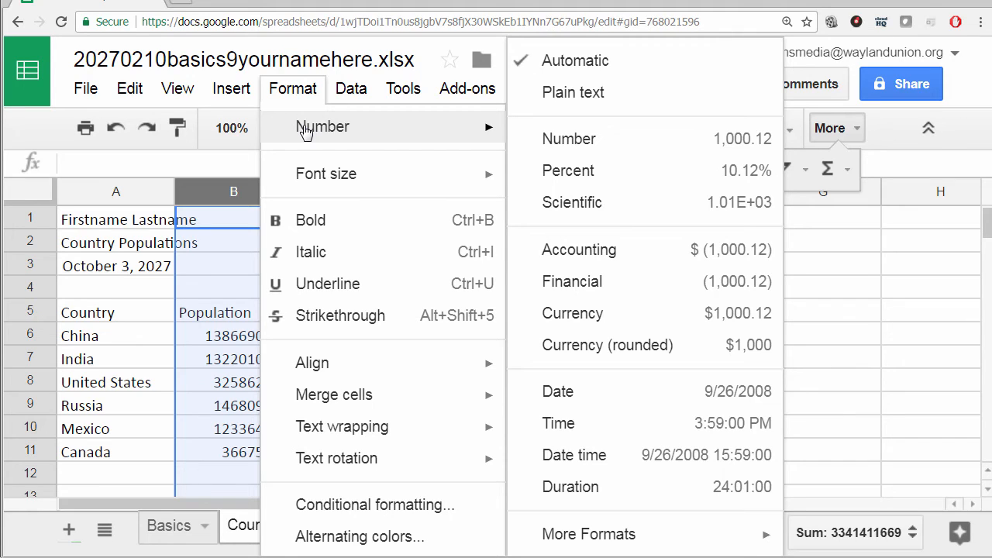
mouse_move(585, 68)
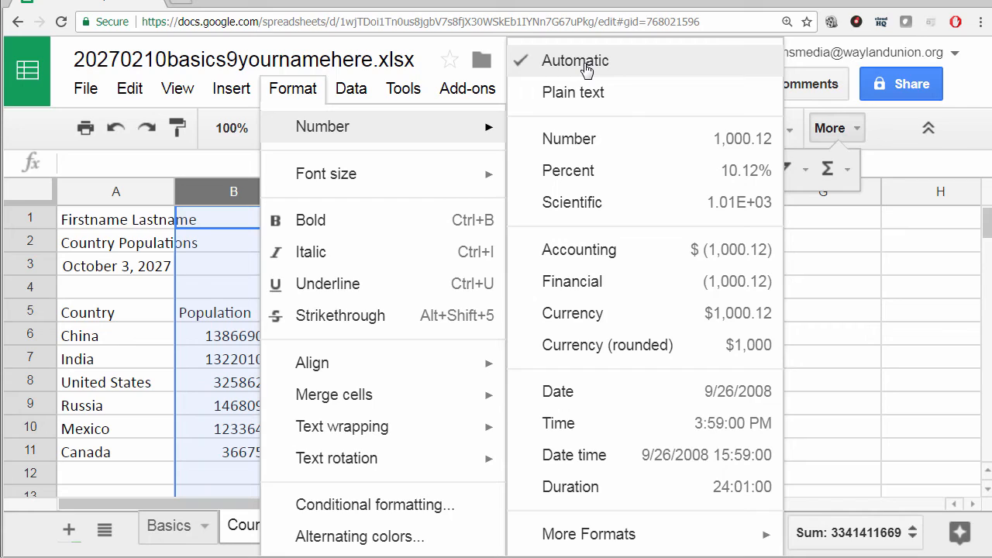
mouse_move(601, 138)
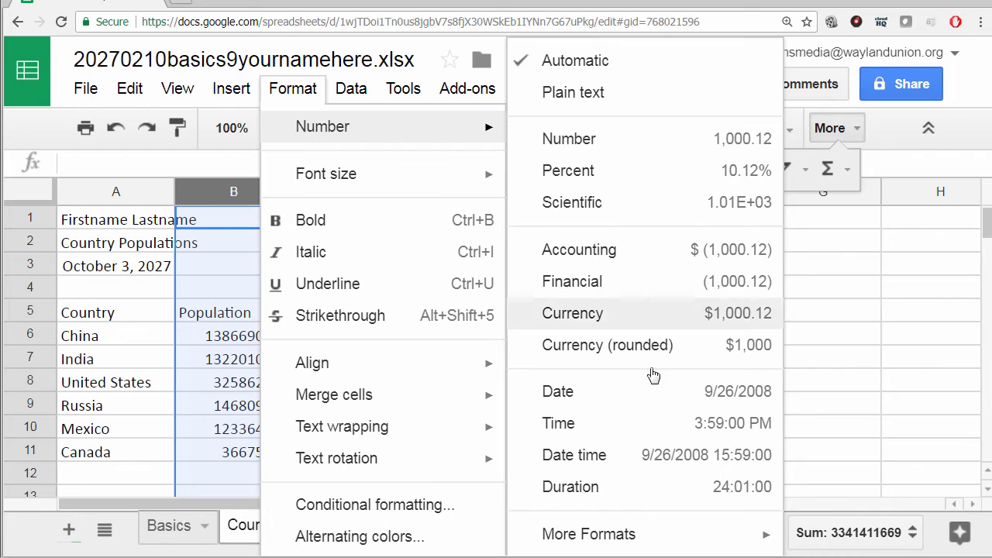
mouse_move(639, 139)
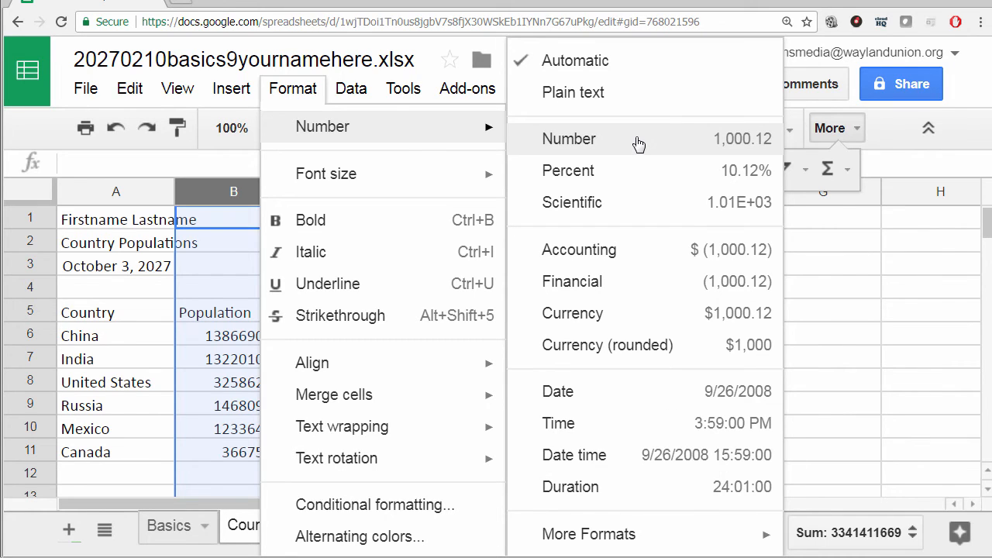
click(568, 139)
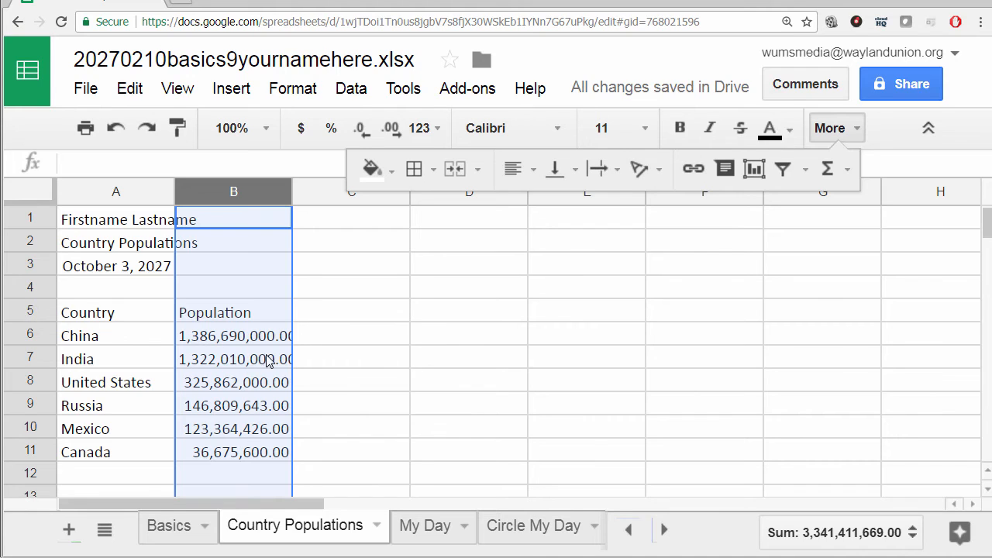
mouse_move(267, 365)
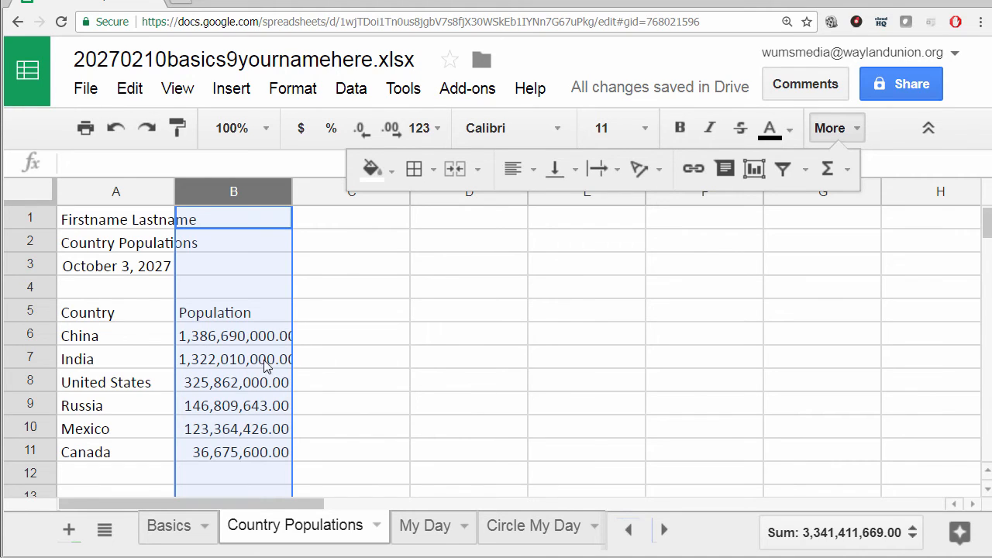
mouse_move(217, 343)
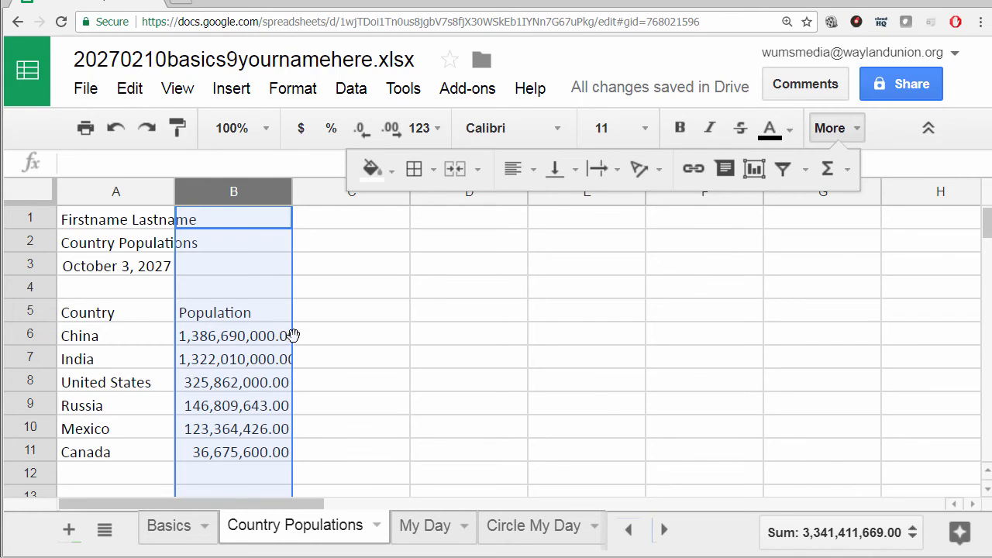
mouse_move(286, 359)
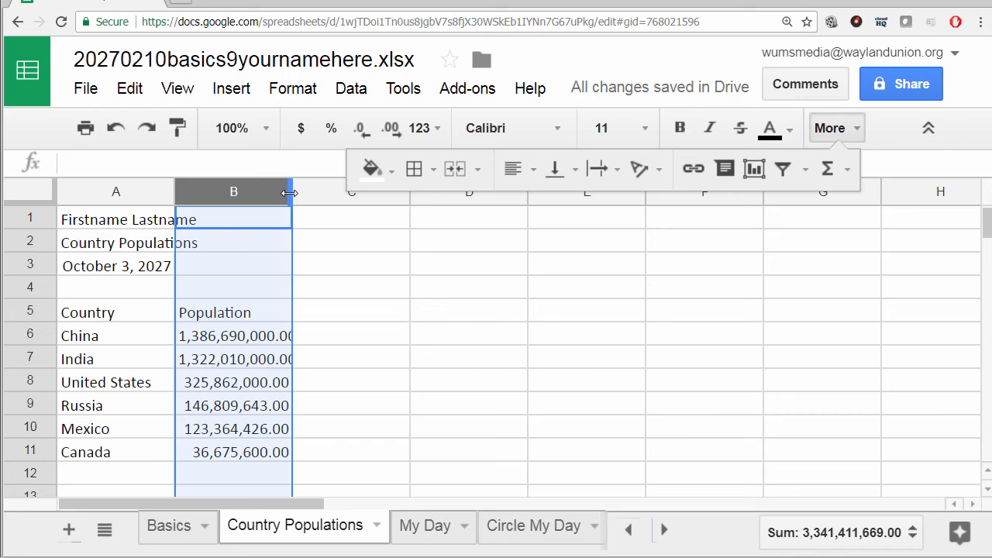
mouse_move(288, 194)
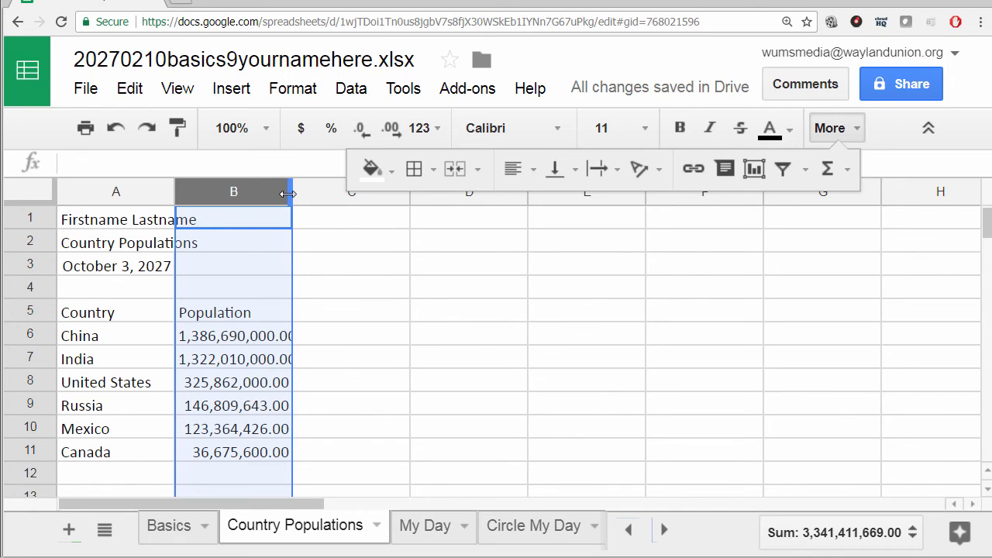
drag(290, 191, 302, 191)
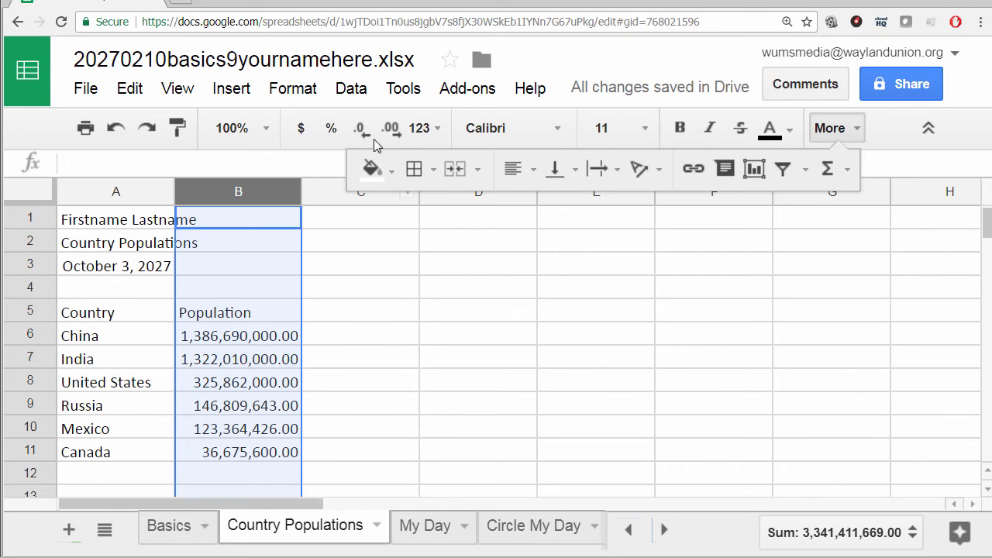
click(359, 128)
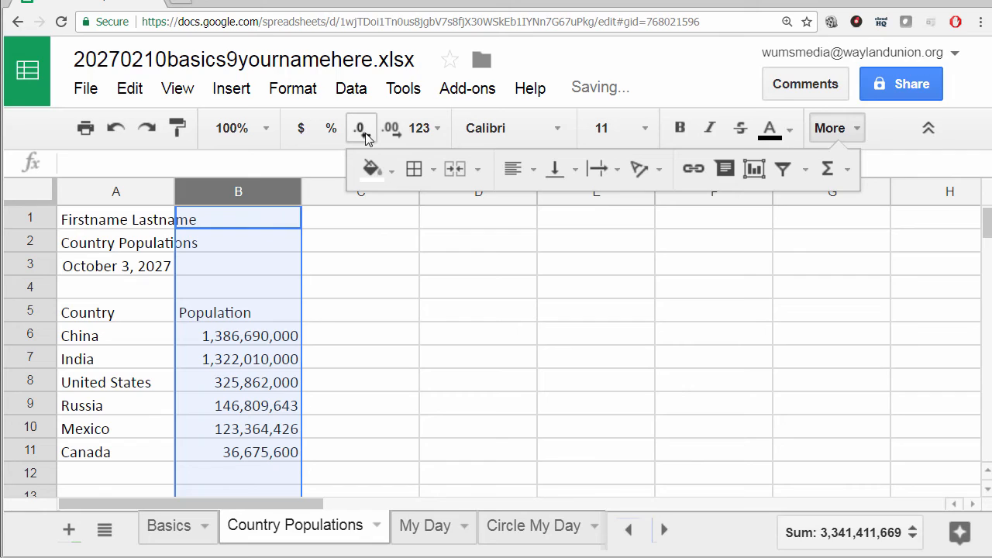
mouse_move(439, 365)
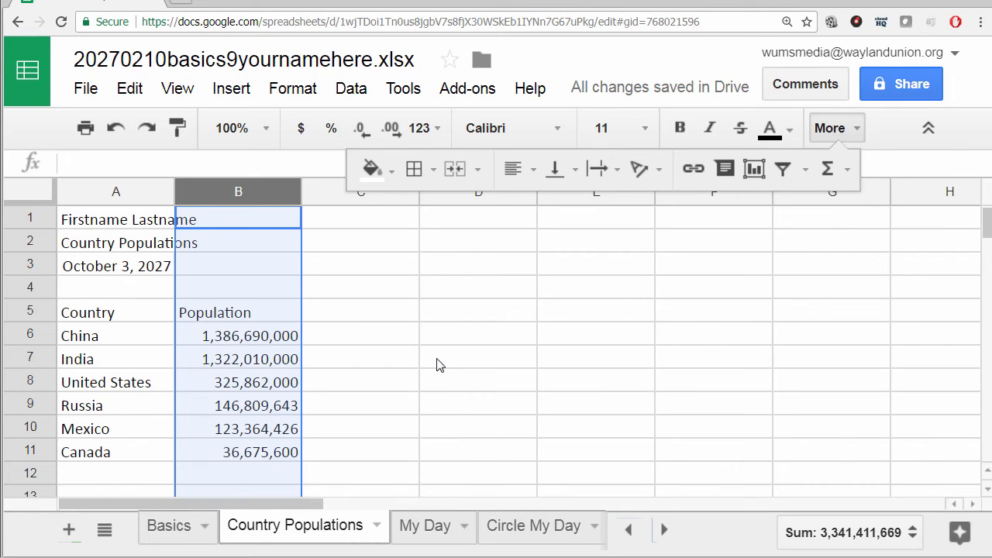
Step: Make the Country and Population headings in row 5 bold and horizontally centred
click(478, 357)
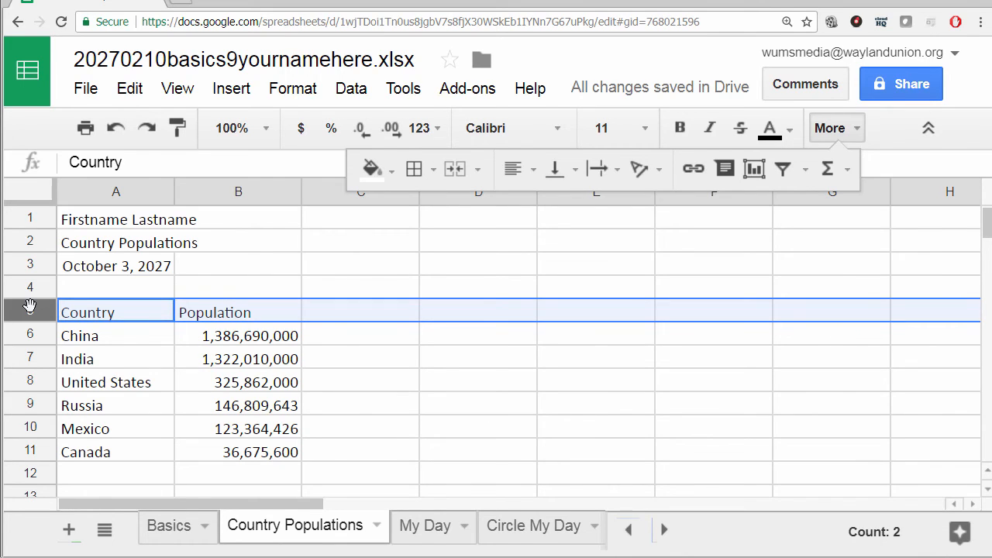
click(678, 127)
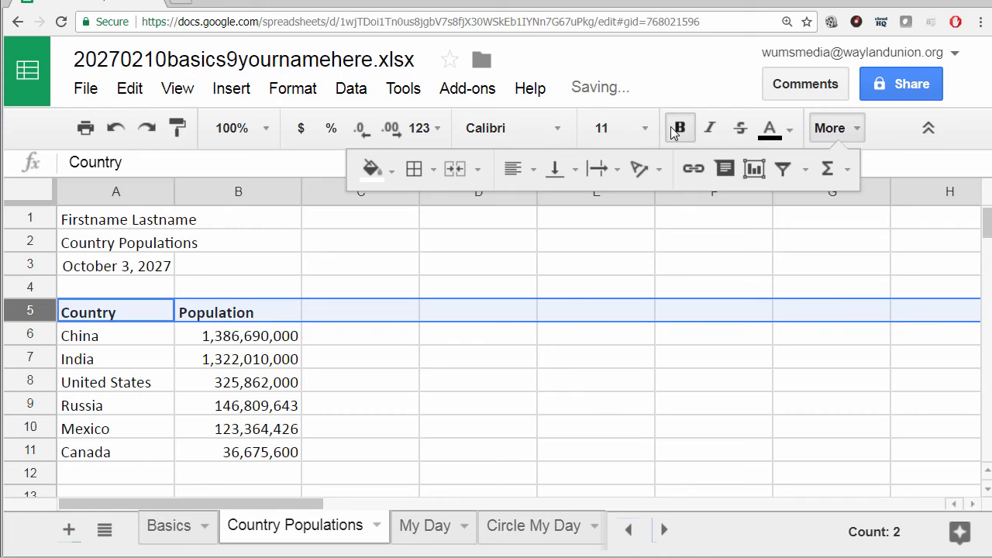
mouse_move(513, 169)
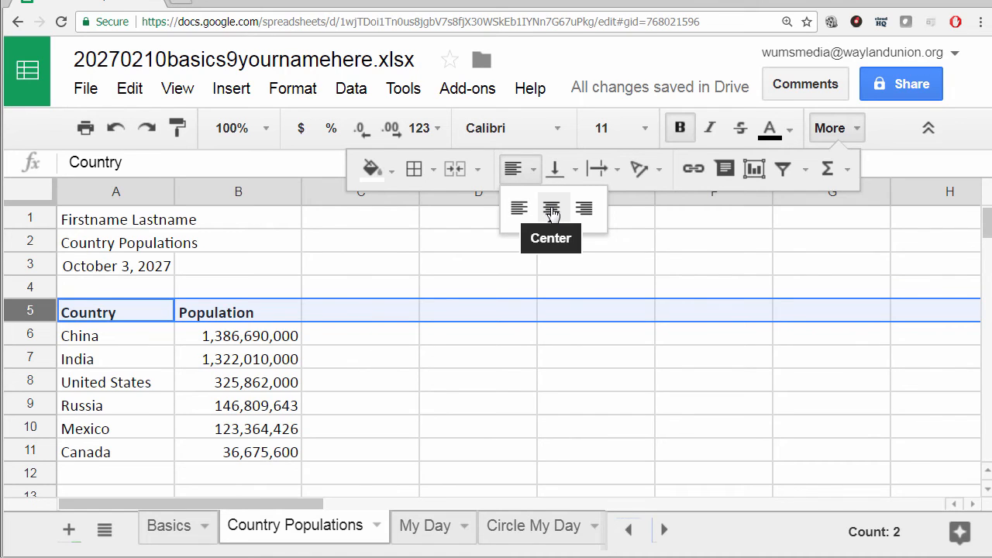
click(551, 208)
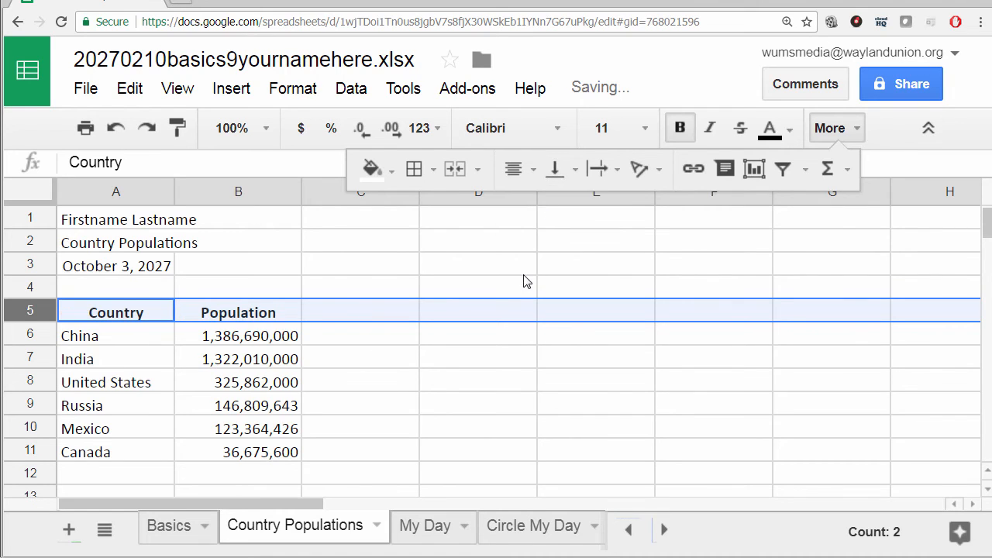
click(478, 310)
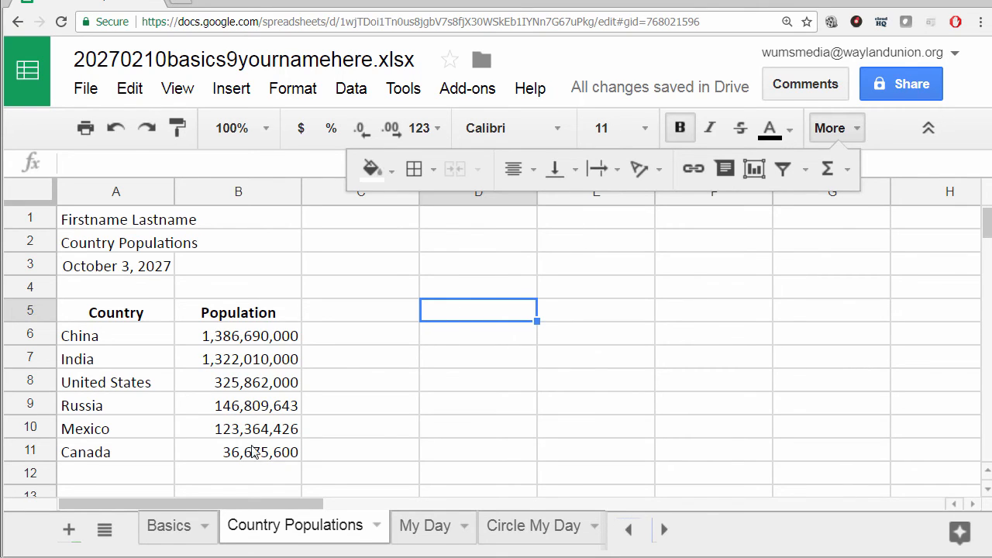
Step: Insert a column chart from A5:B11 and zoom in to view it
click(238, 451)
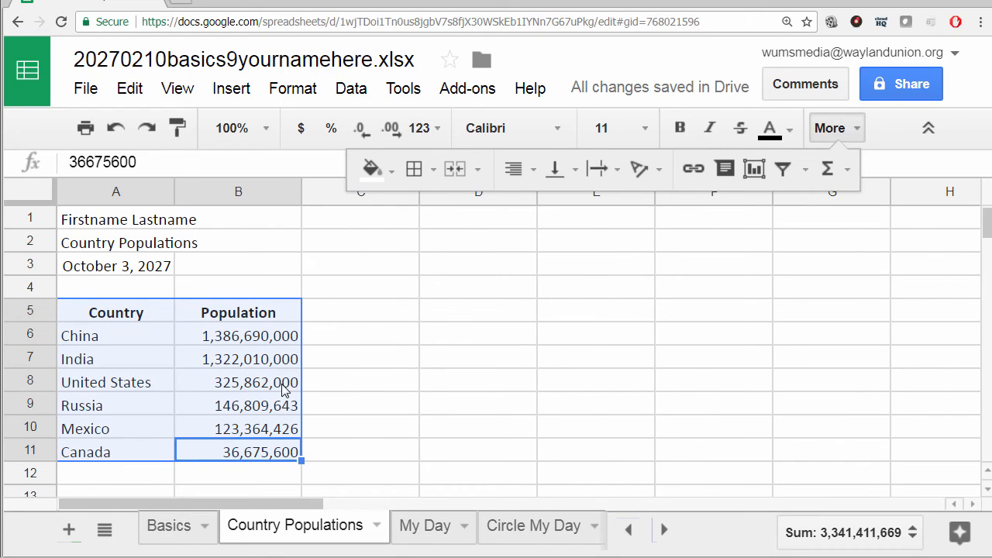
mouse_move(376, 374)
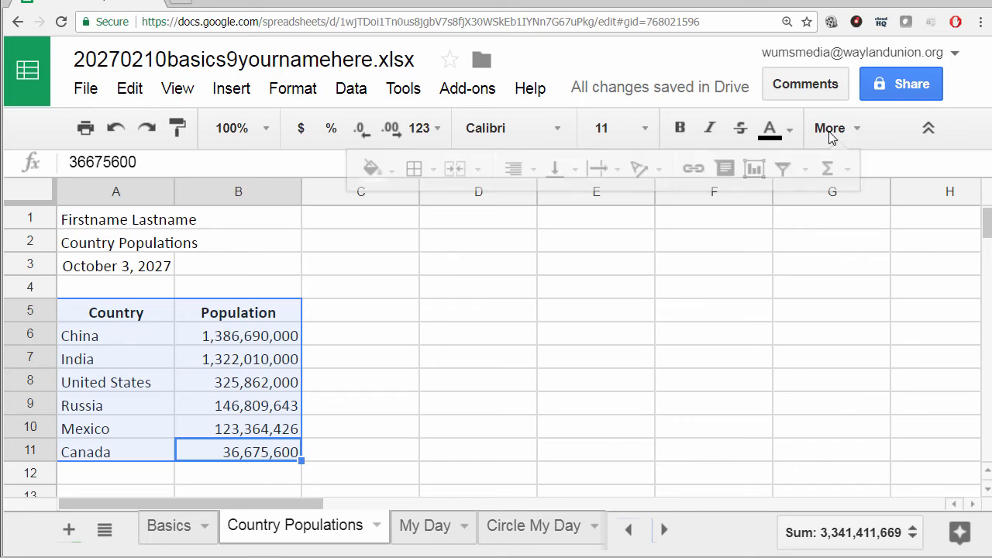
click(830, 128)
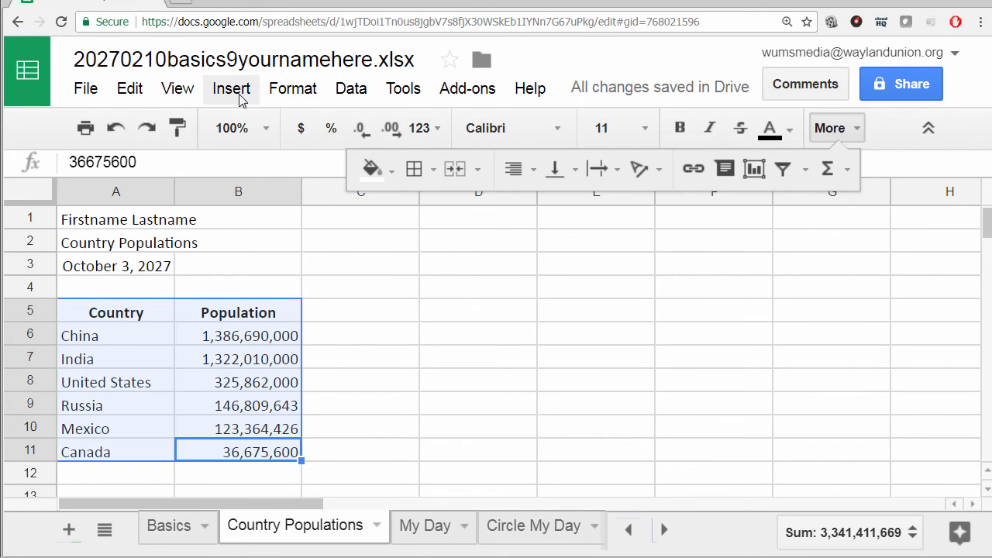
click(231, 88)
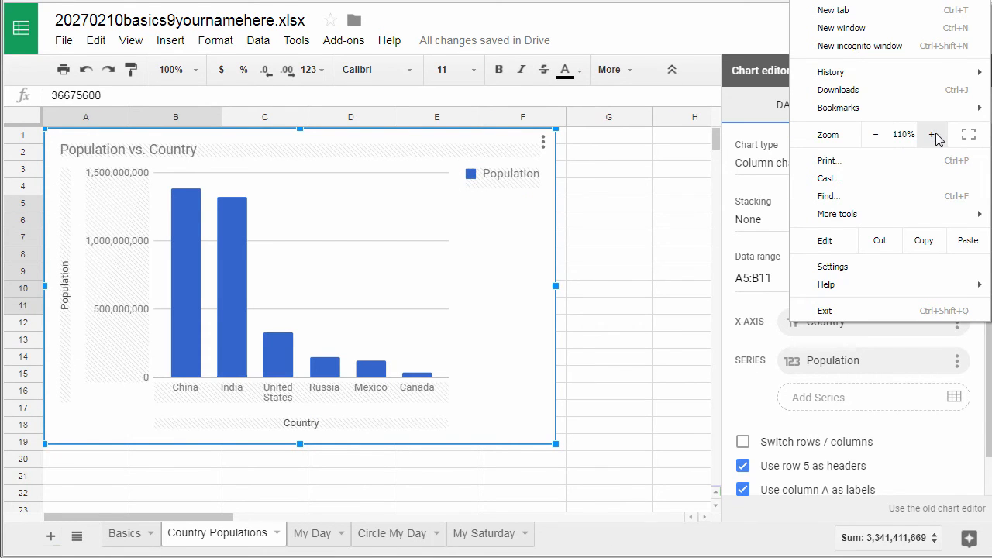
click(932, 134)
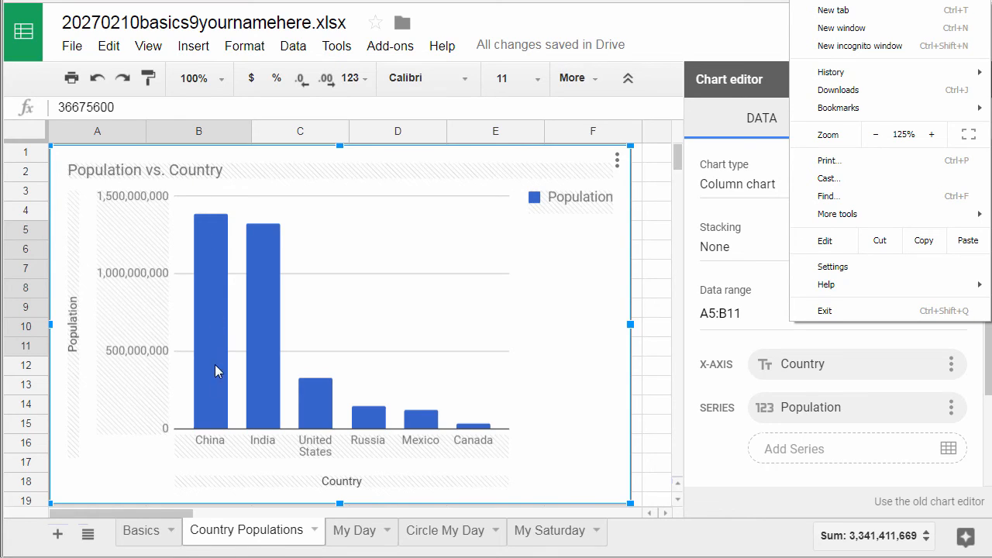
mouse_move(482, 452)
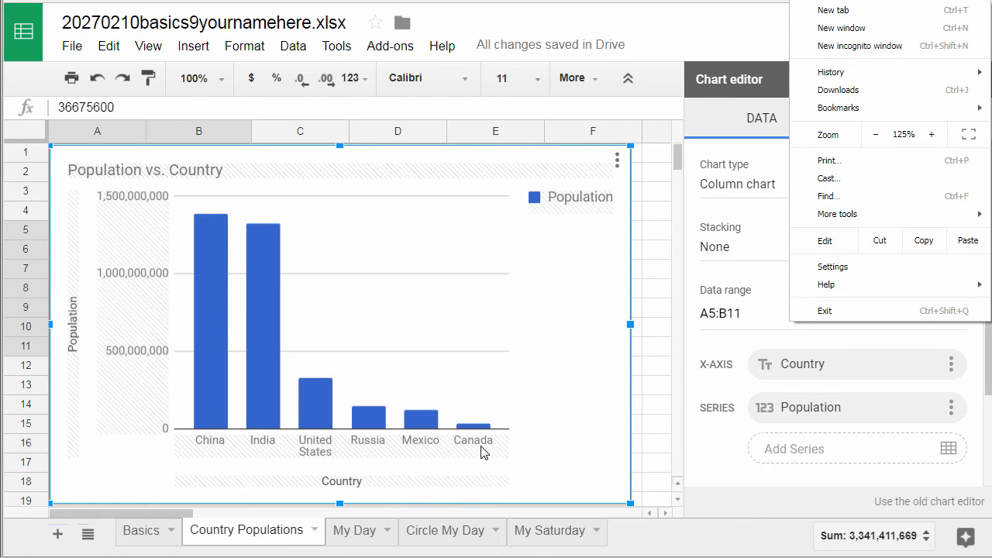
mouse_move(543, 210)
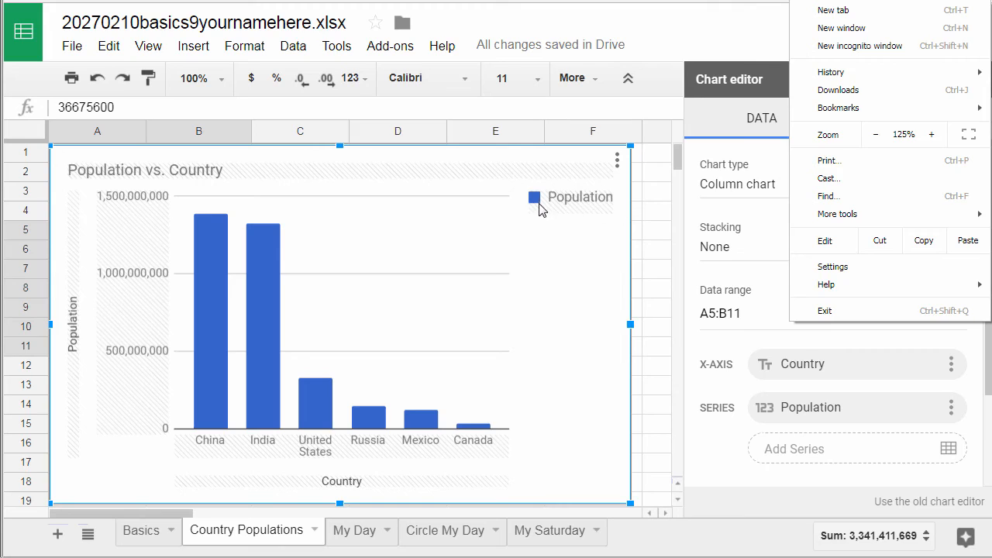
mouse_move(583, 207)
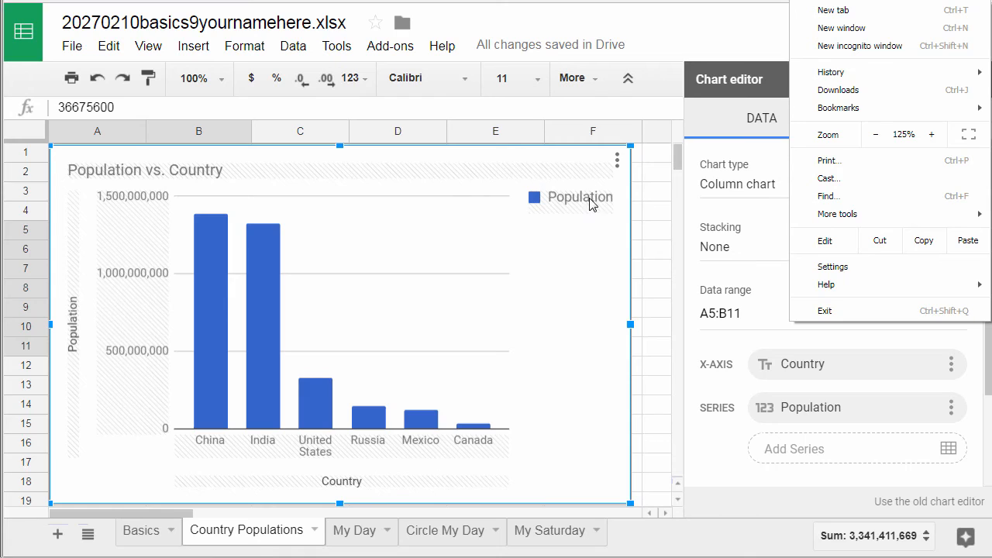
mouse_move(219, 238)
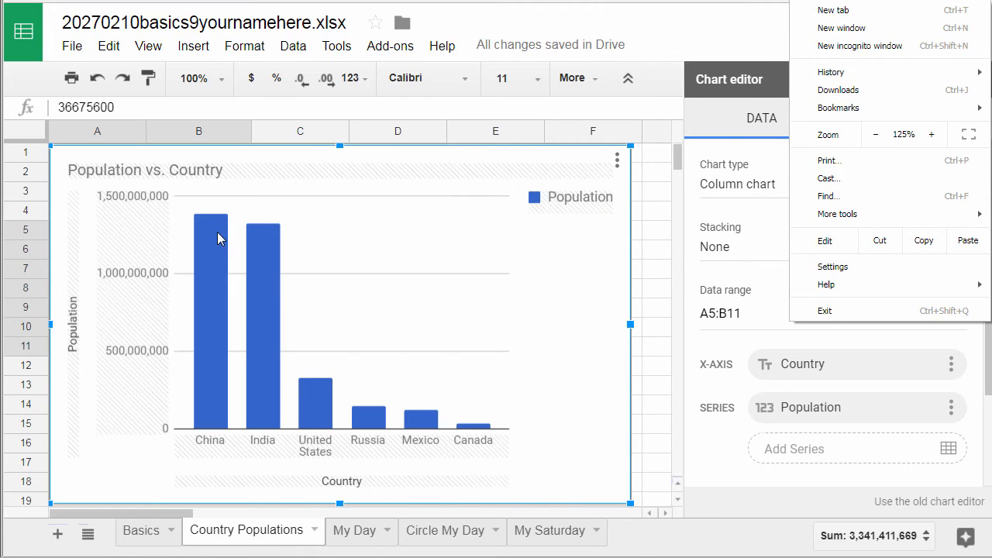
mouse_move(519, 387)
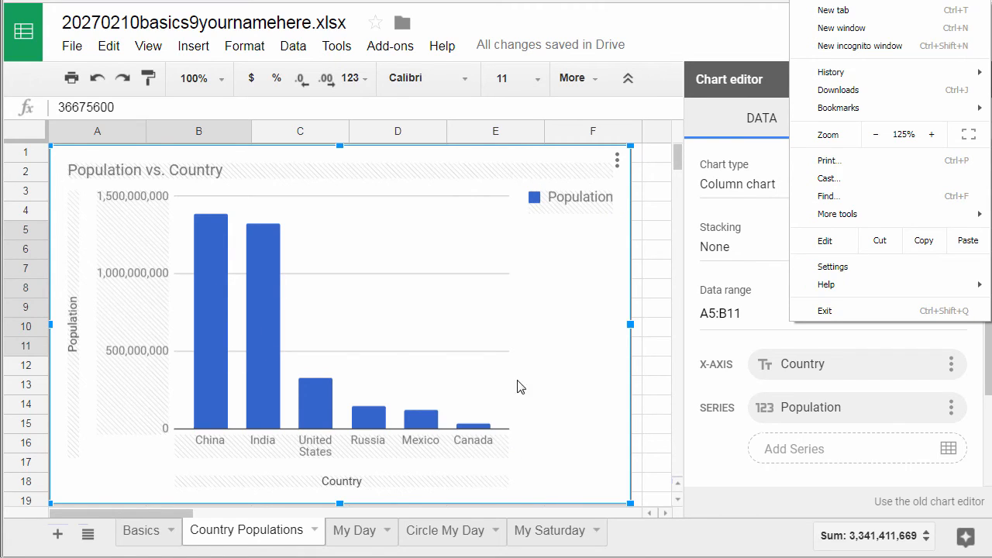
mouse_move(198, 185)
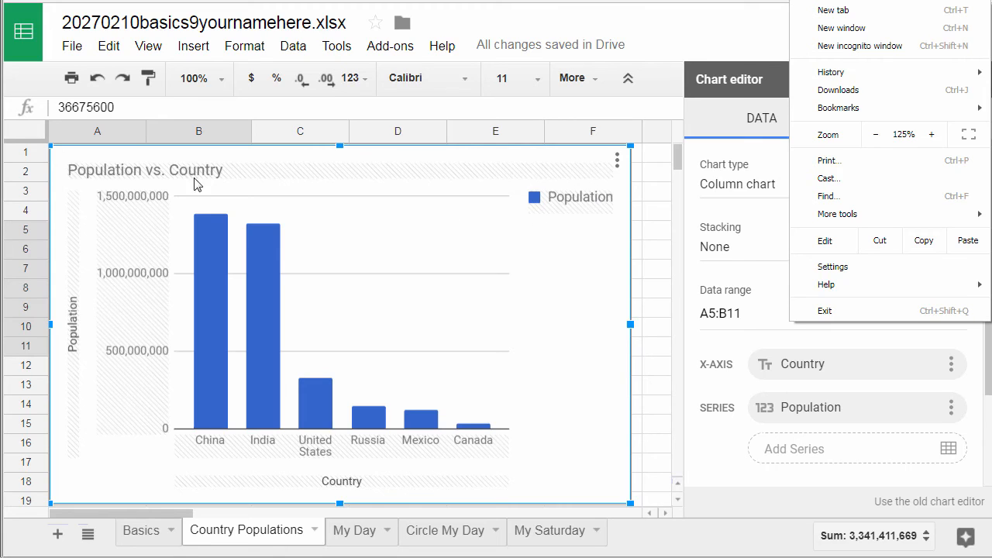
mouse_move(76, 359)
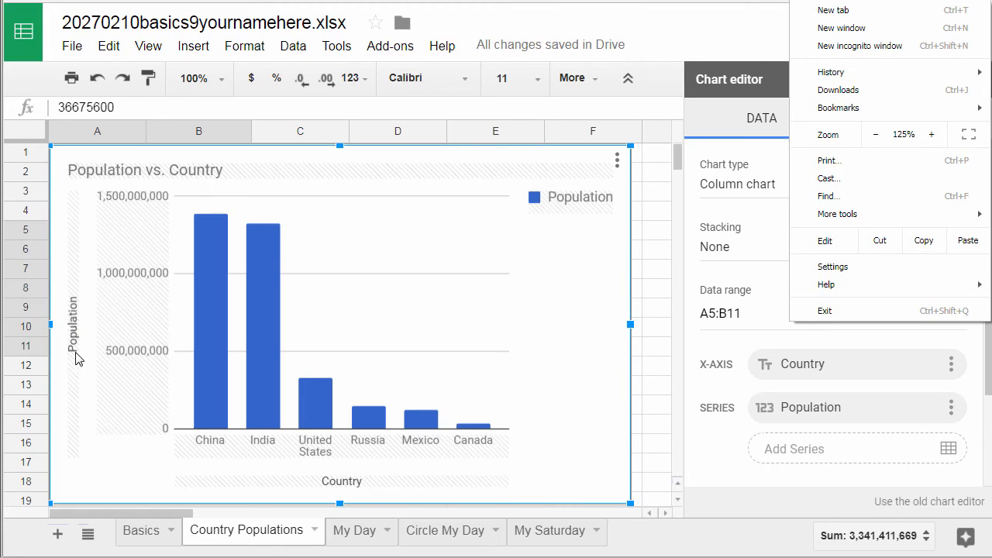
mouse_move(561, 227)
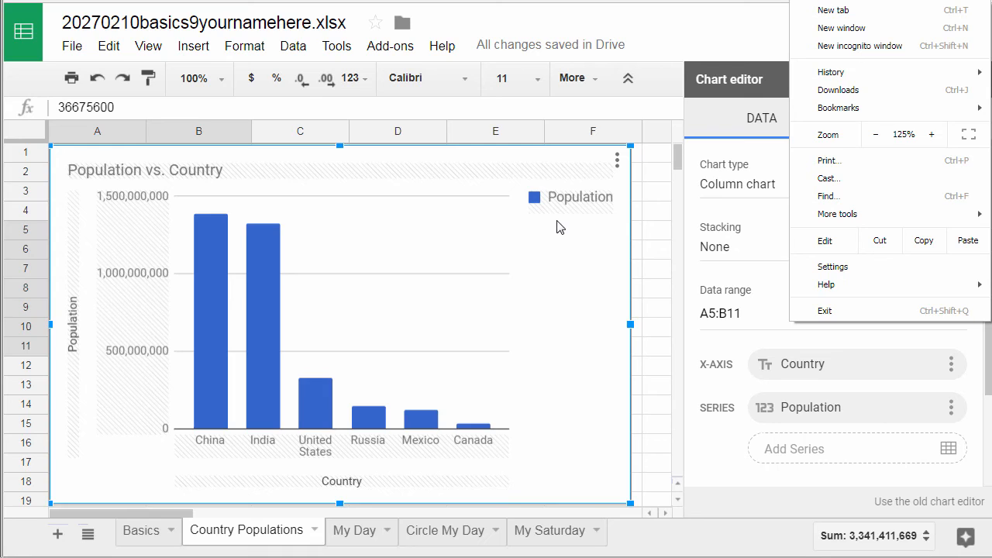
mouse_move(747, 134)
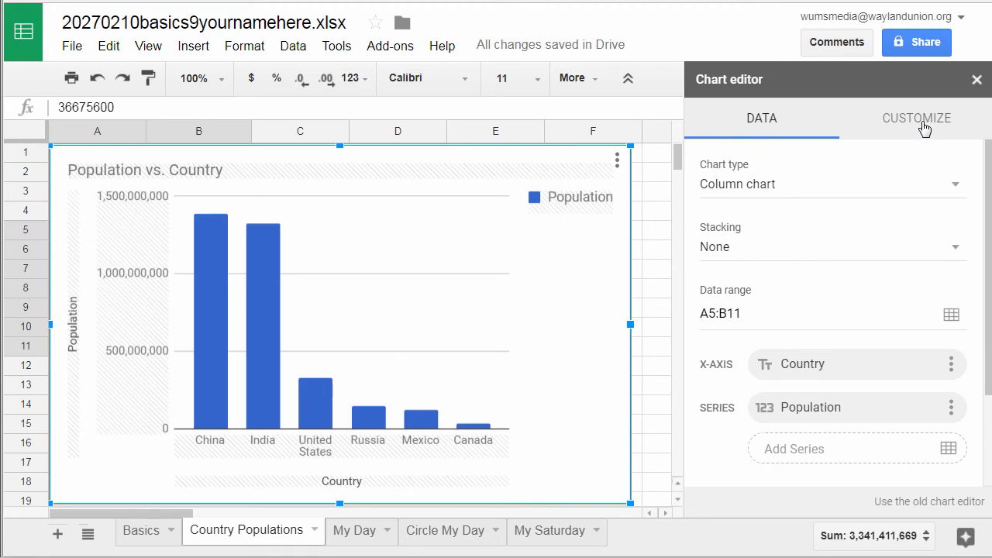
Step: Set the chart's legend position to None in the Customize settings
click(916, 118)
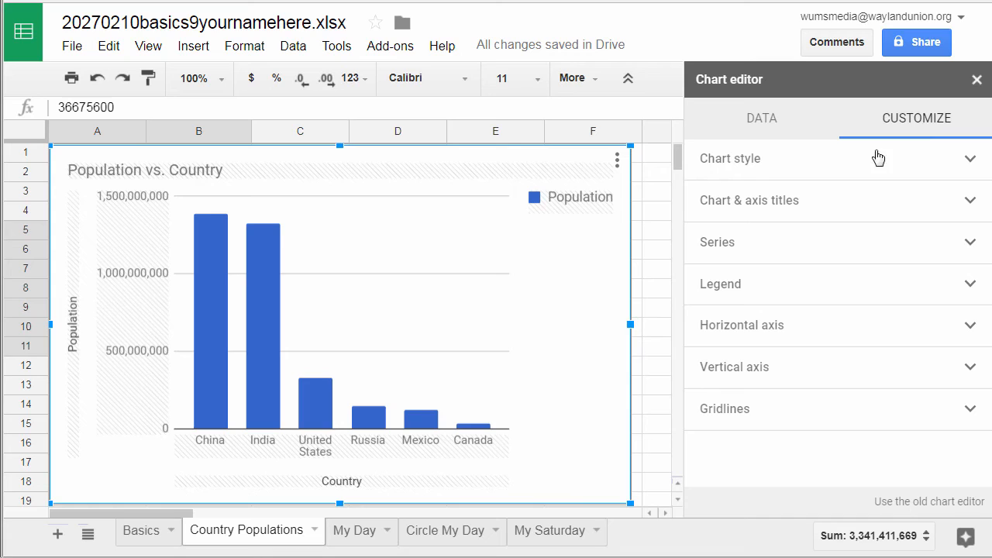
mouse_move(740, 291)
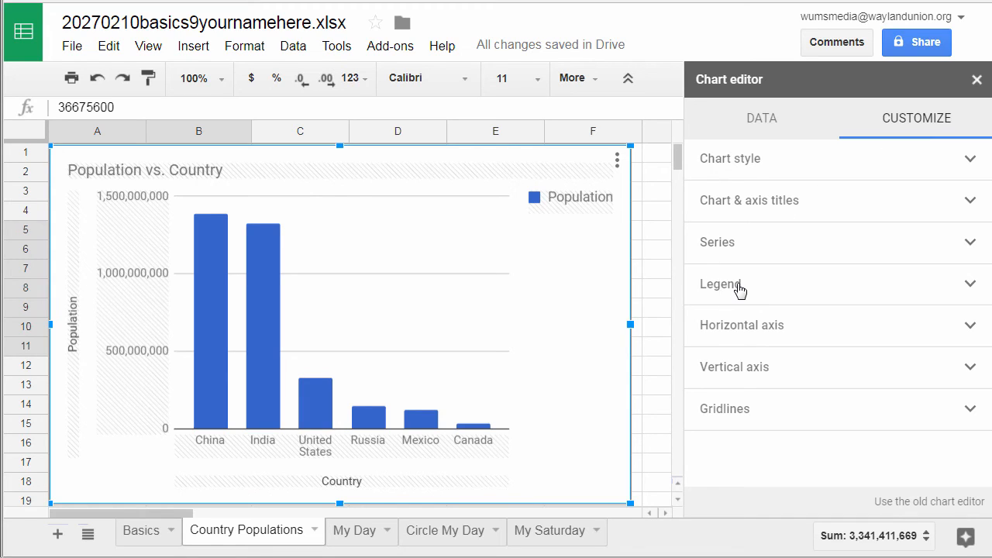
click(720, 284)
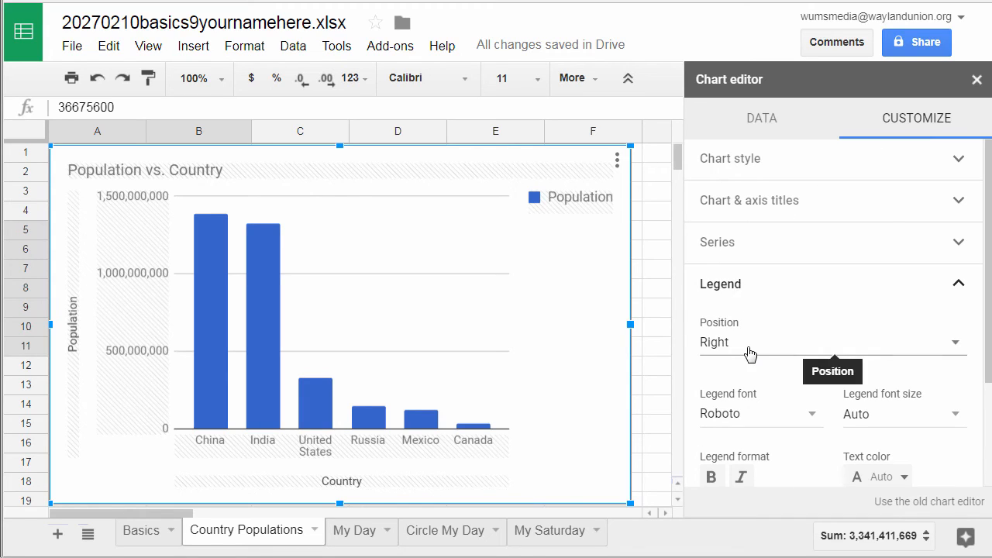
click(829, 341)
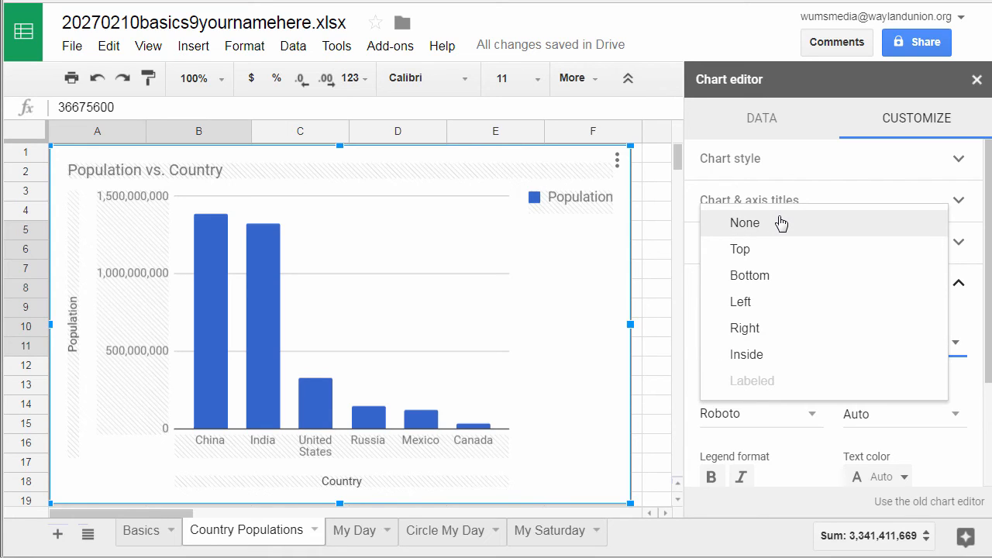
mouse_move(763, 227)
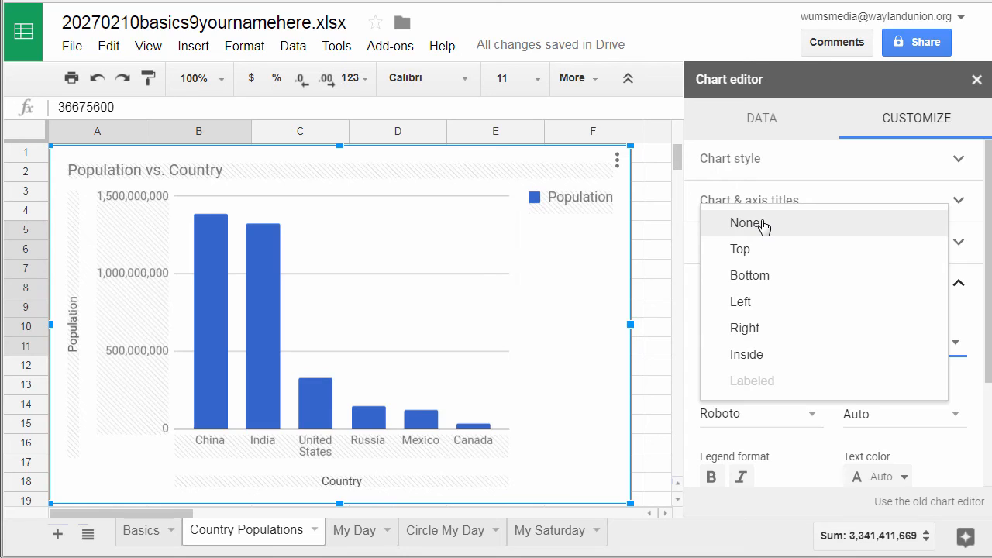
click(745, 223)
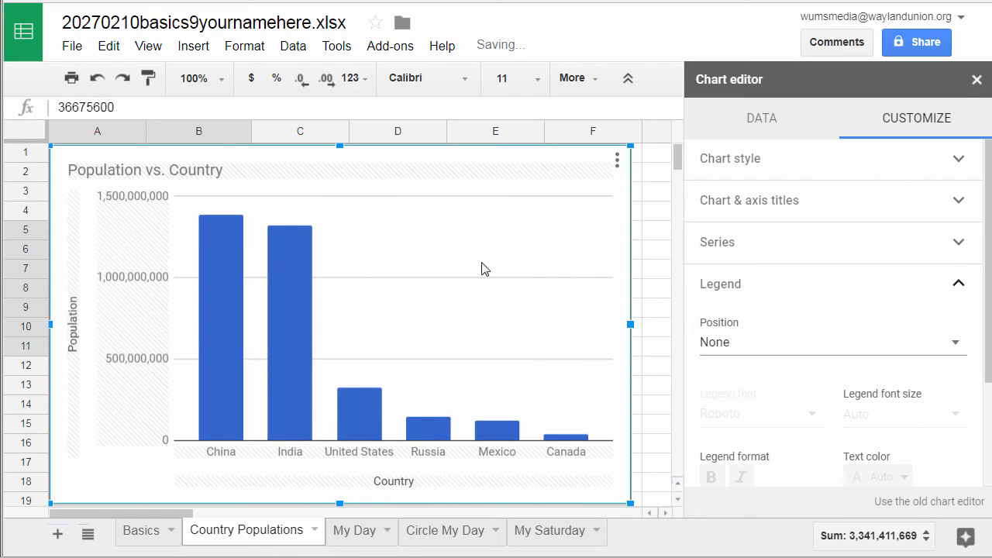
mouse_move(521, 302)
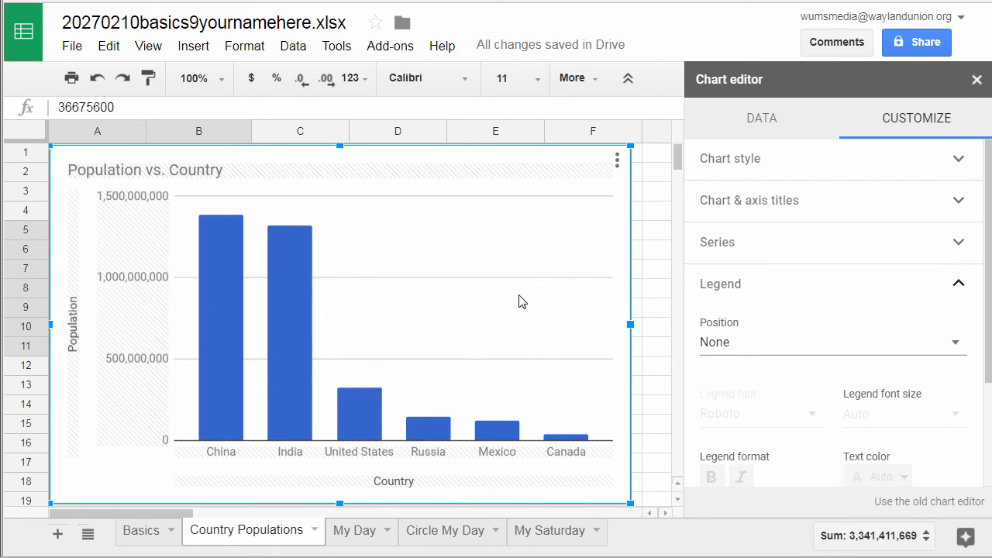
mouse_move(257, 352)
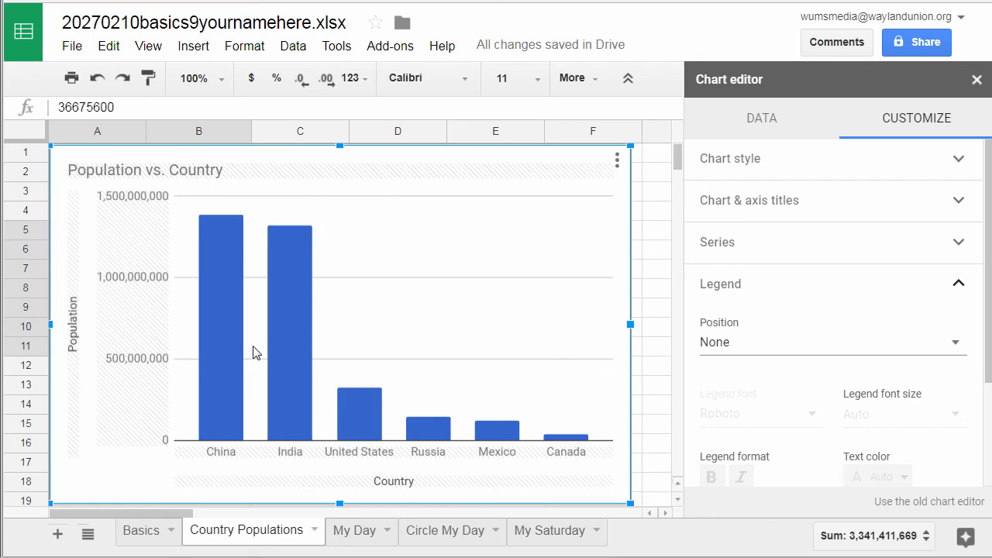
mouse_move(224, 355)
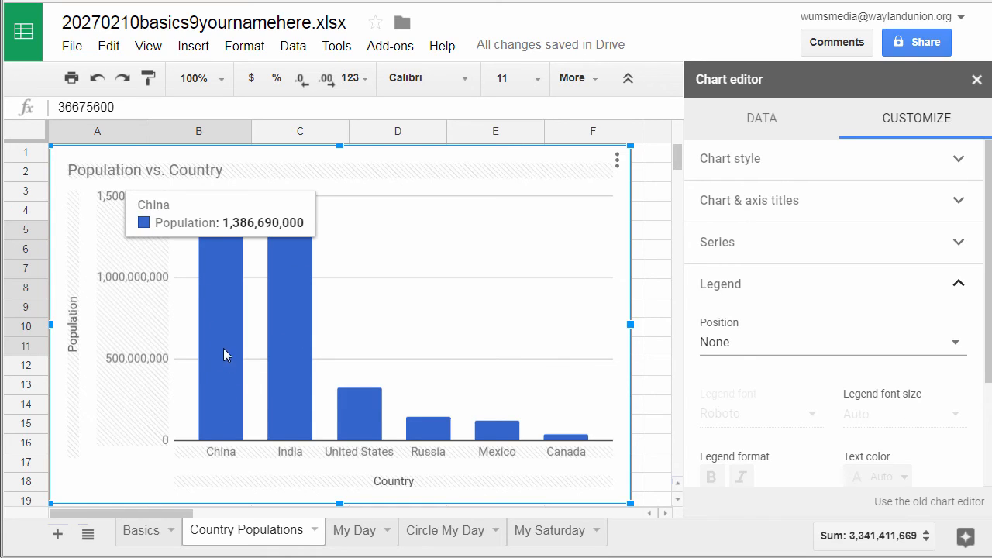
mouse_move(514, 334)
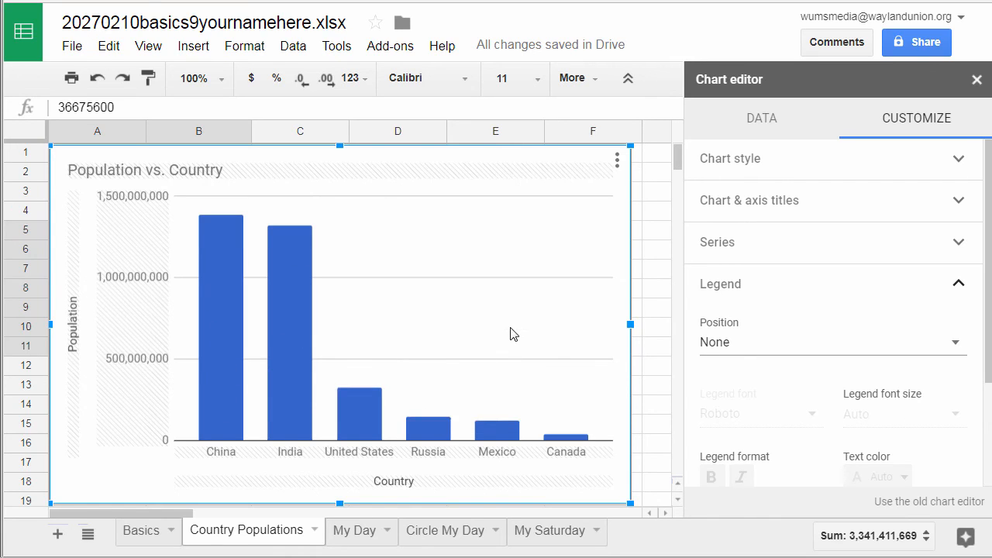
mouse_move(395, 237)
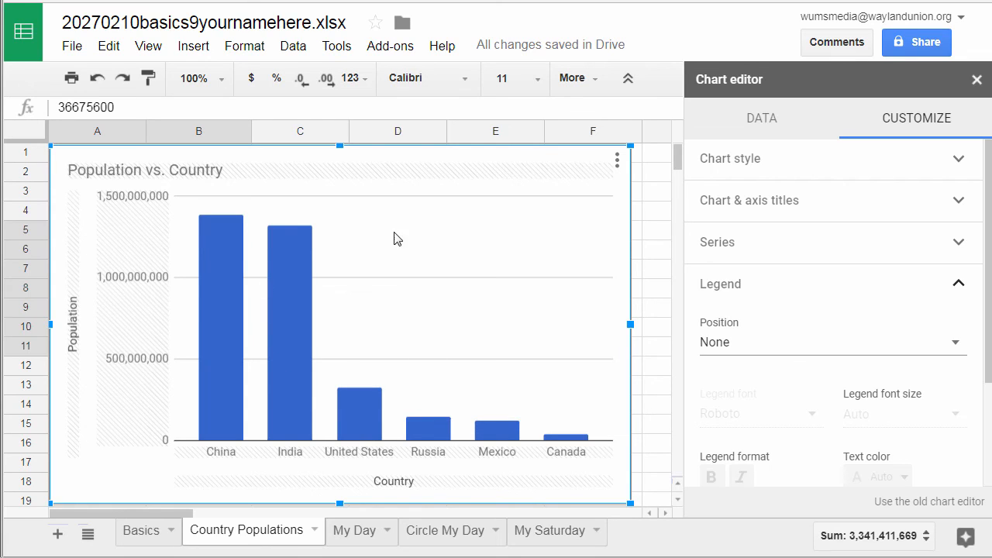
mouse_move(556, 308)
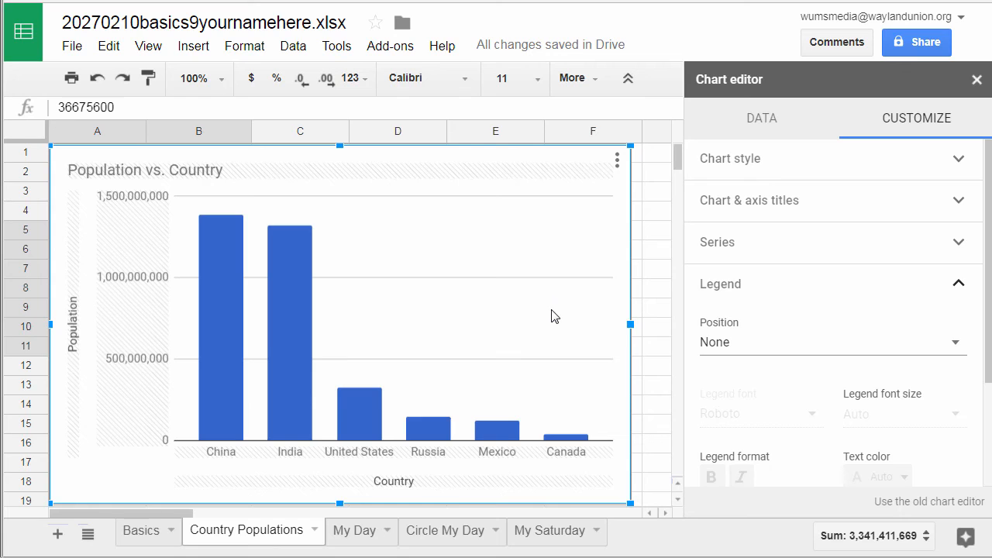
mouse_move(338, 399)
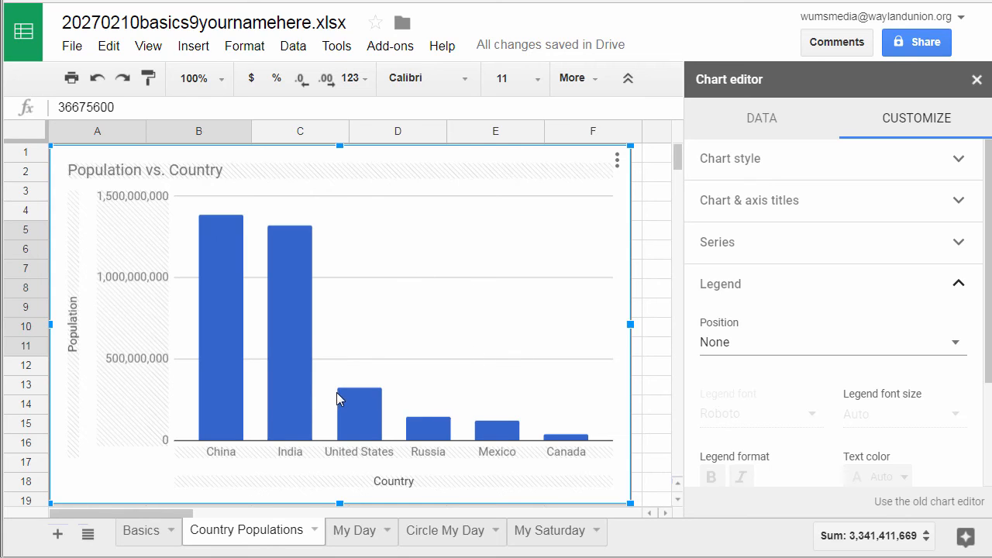
mouse_move(159, 406)
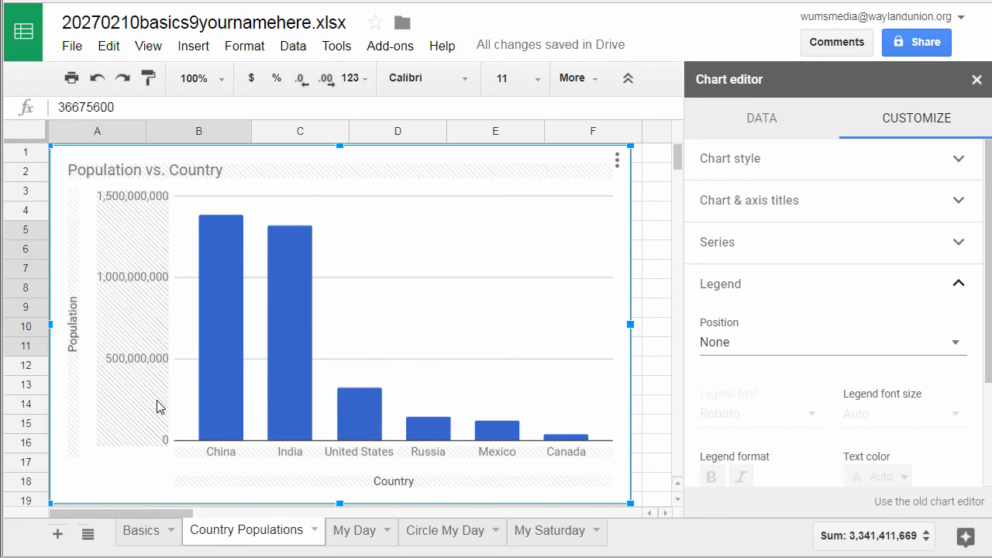
mouse_move(145, 397)
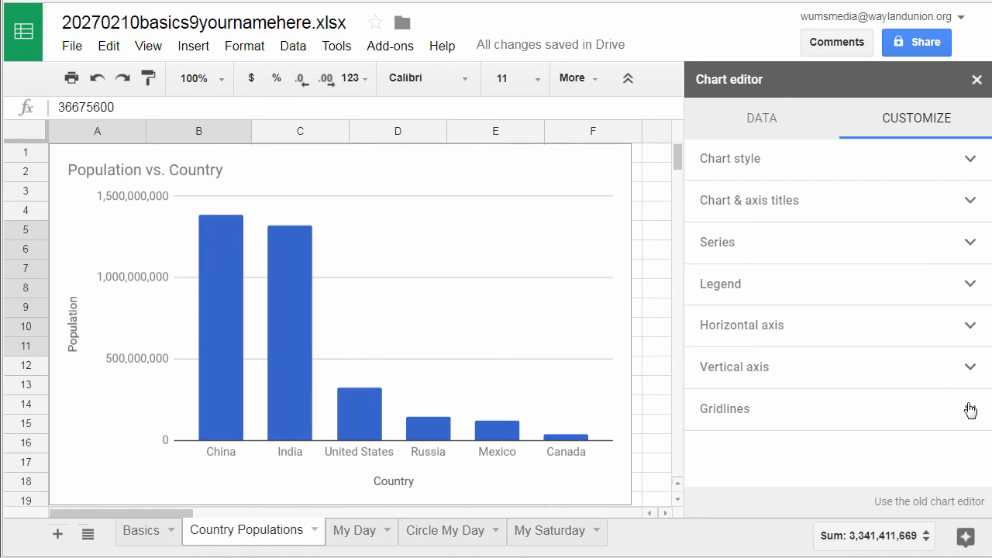
Step: Give the vertical axis a major gridline count of 10 and minor count of 1
click(969, 408)
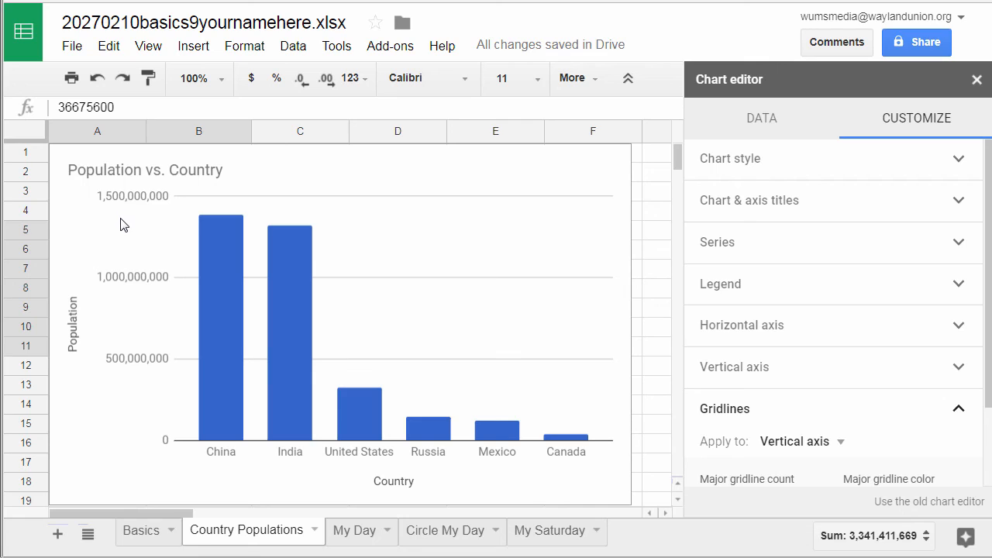
mouse_move(140, 359)
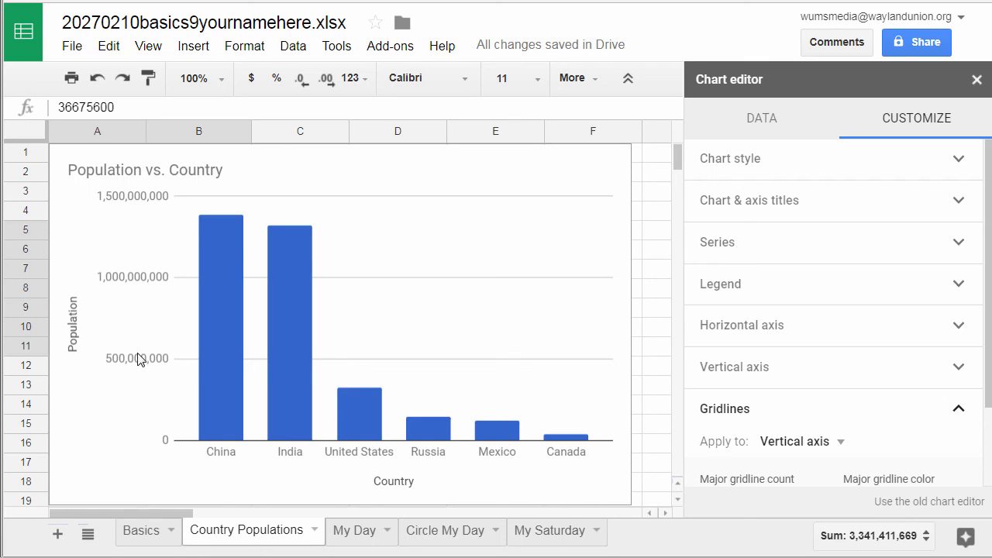
mouse_move(141, 293)
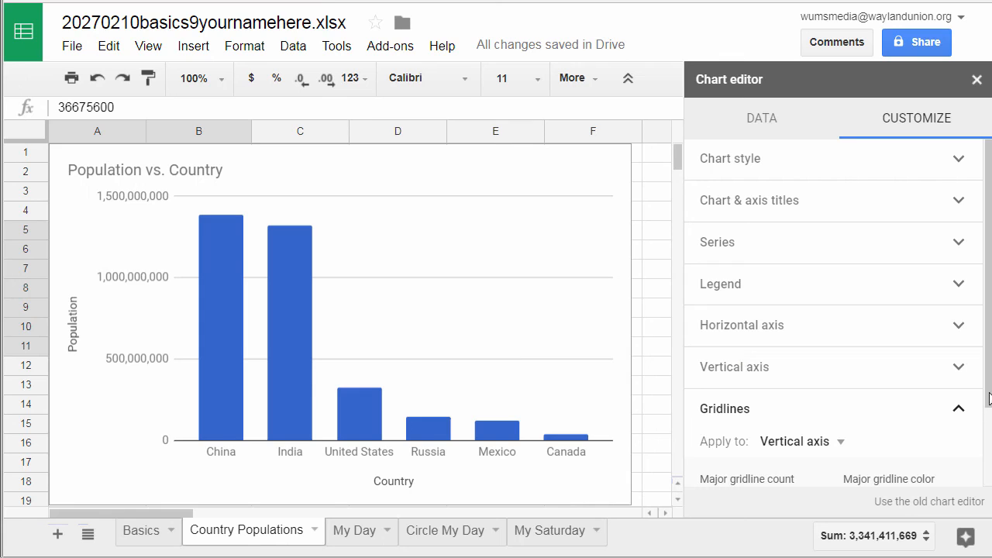
scroll(down, 3)
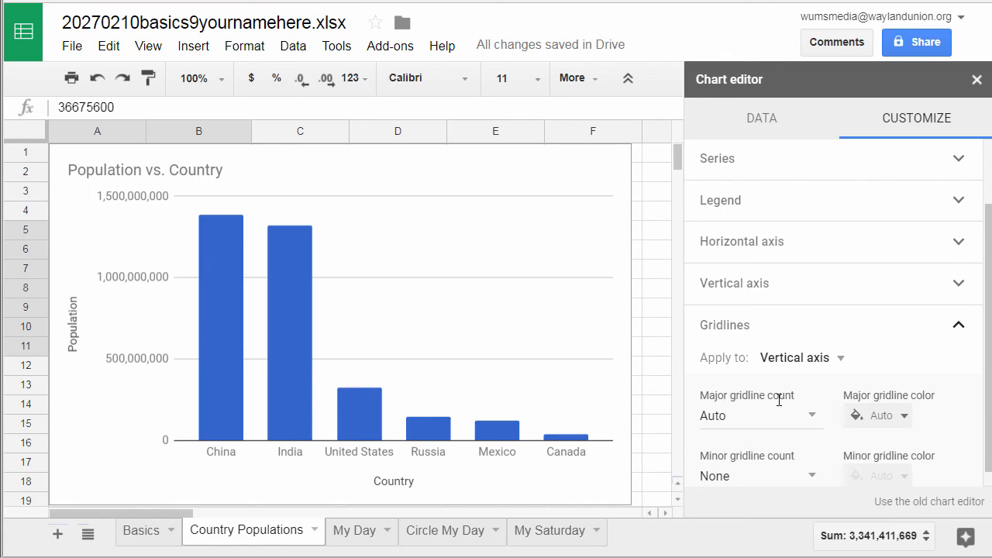
click(759, 415)
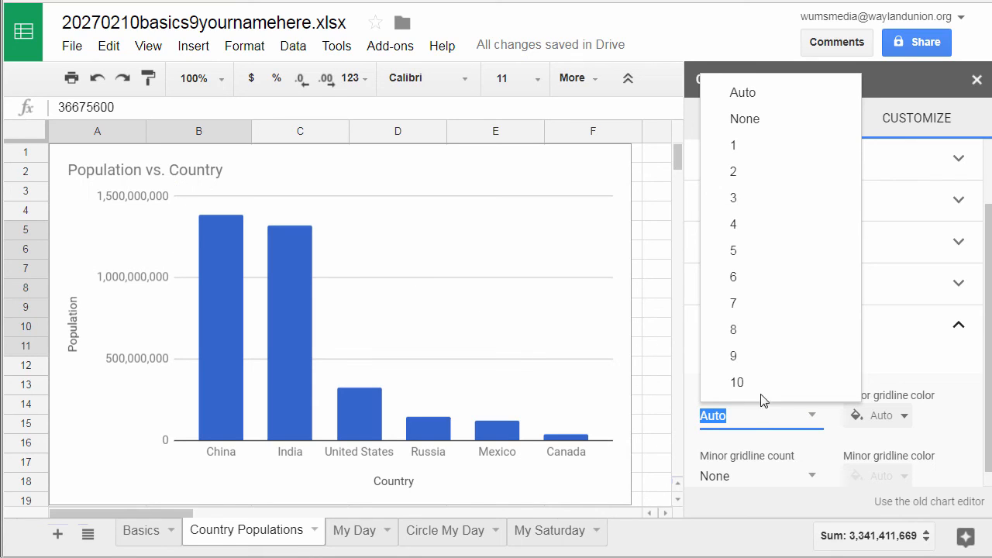
click(735, 381)
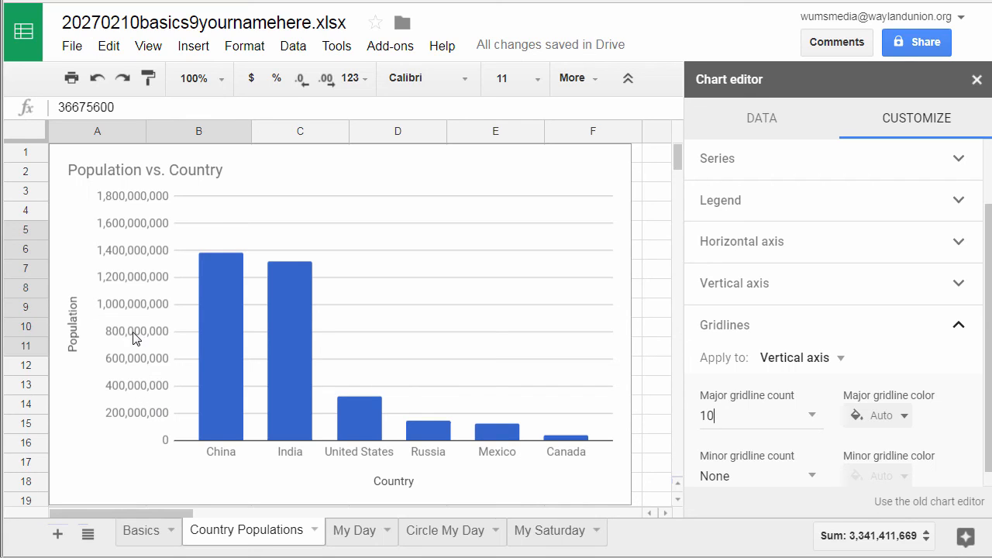
mouse_move(136, 441)
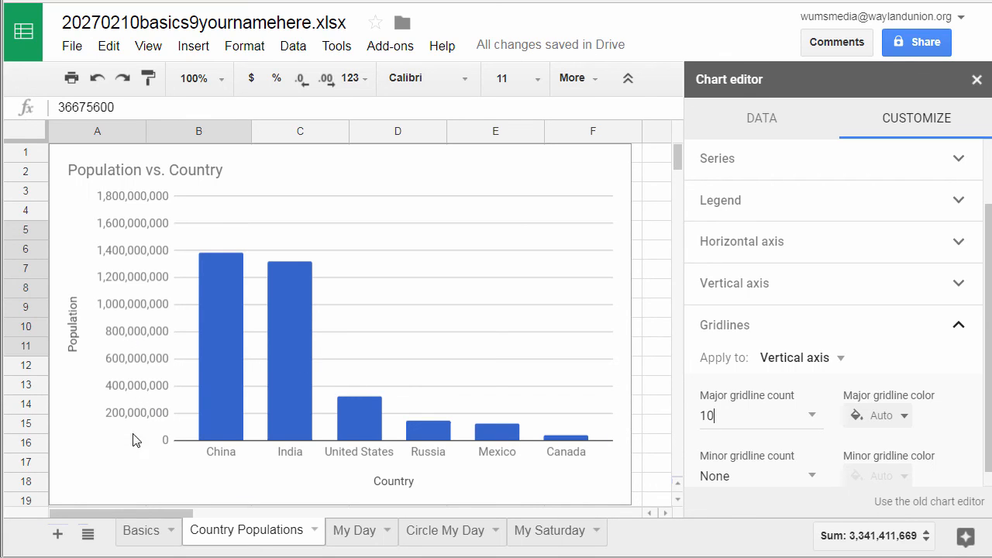
mouse_move(548, 464)
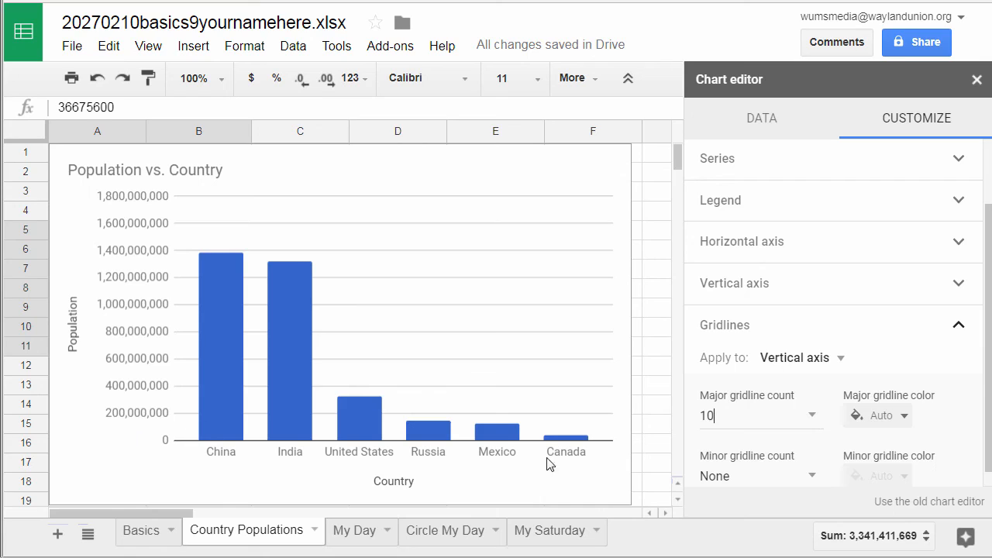
click(759, 476)
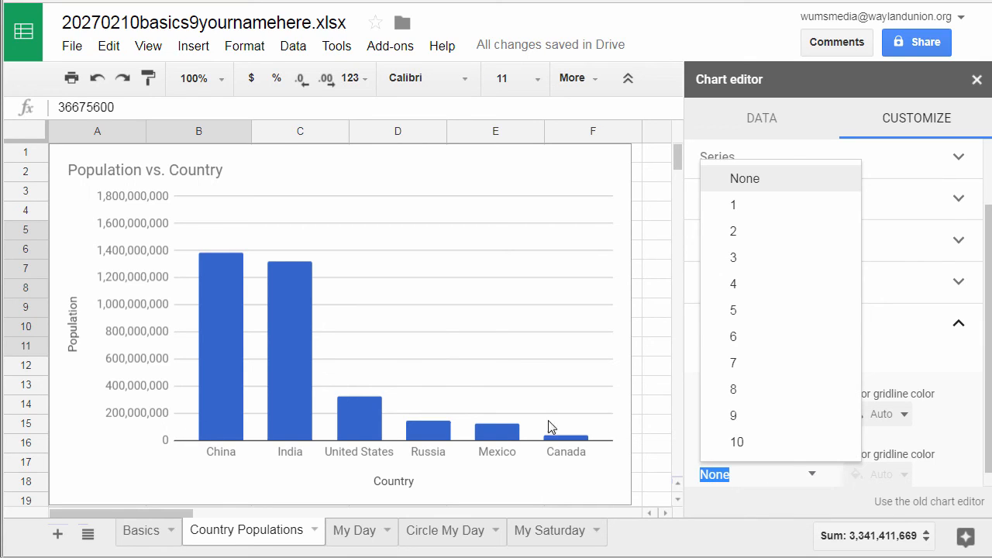
mouse_move(750, 210)
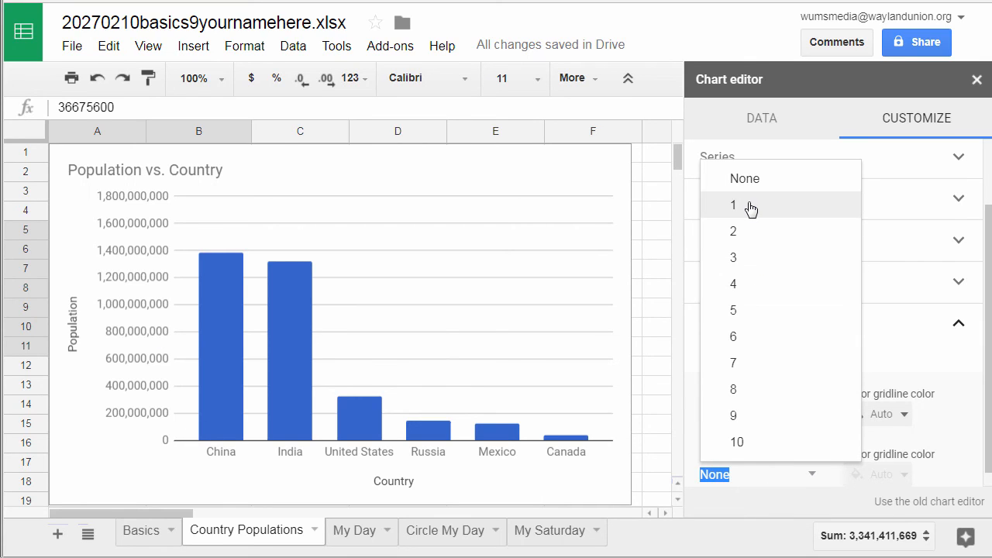
click(733, 204)
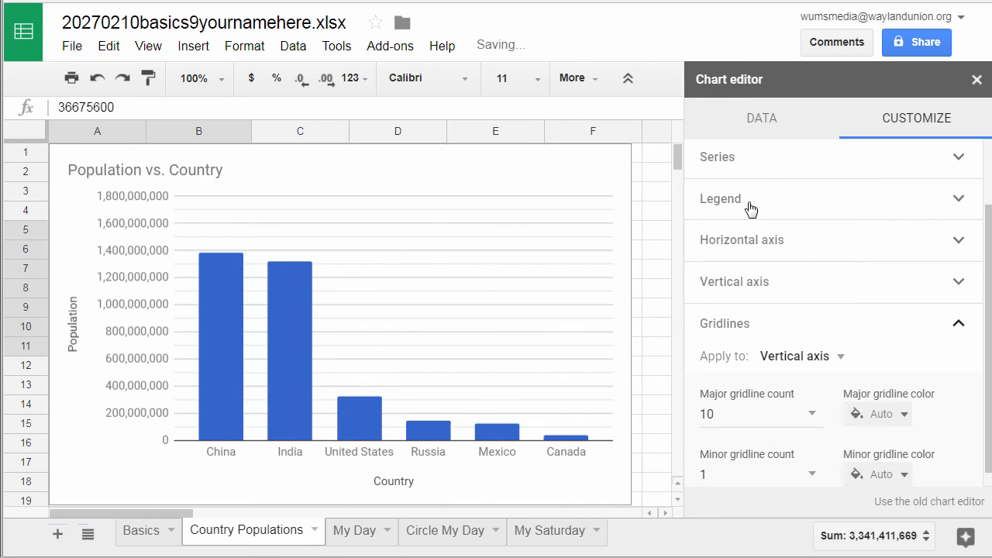
mouse_move(554, 346)
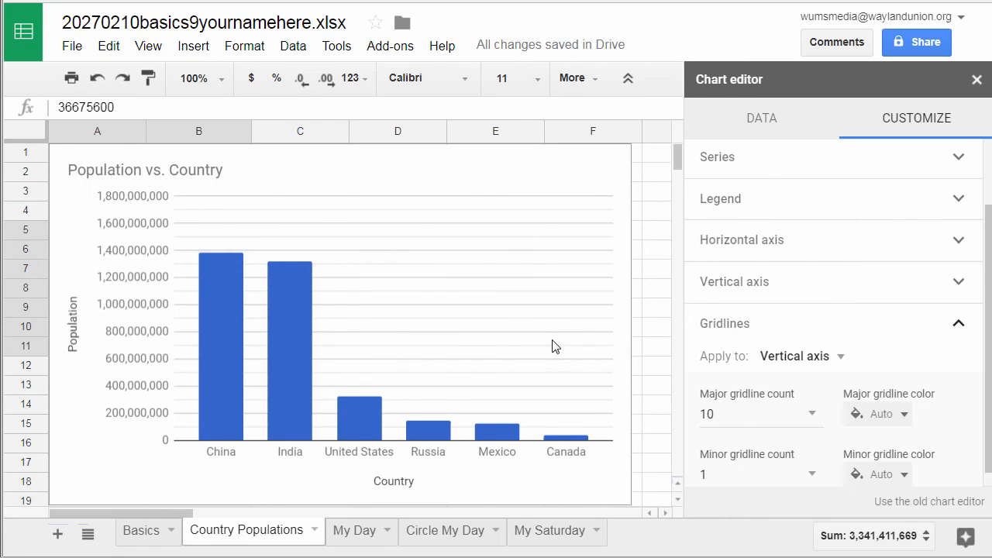
mouse_move(585, 468)
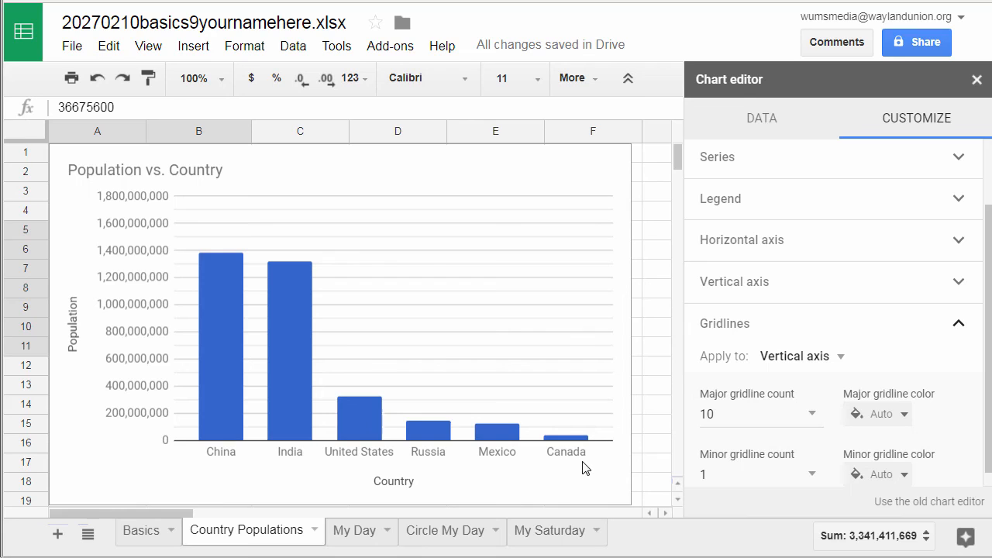
mouse_move(620, 356)
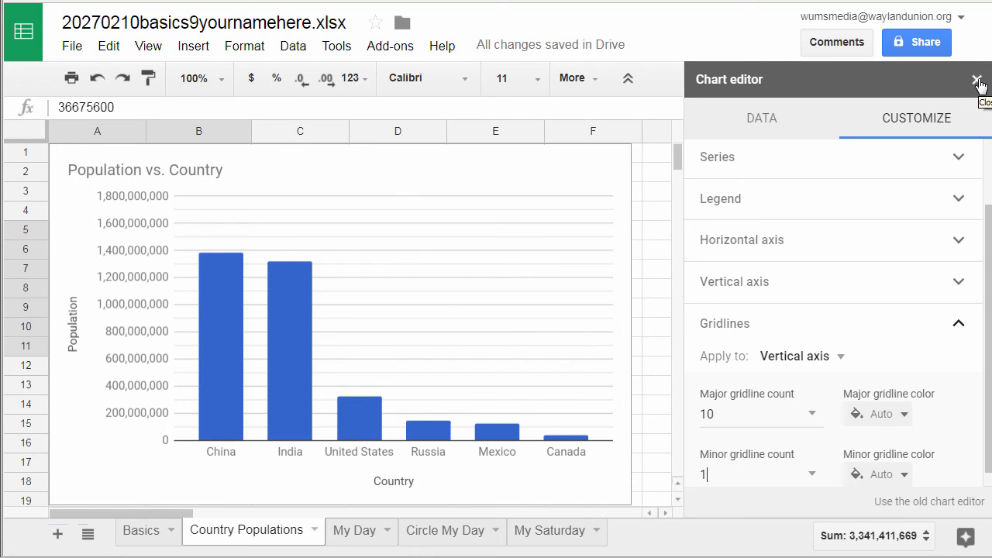
Step: Move the Population vs. Country chart onto its own sheet
click(978, 79)
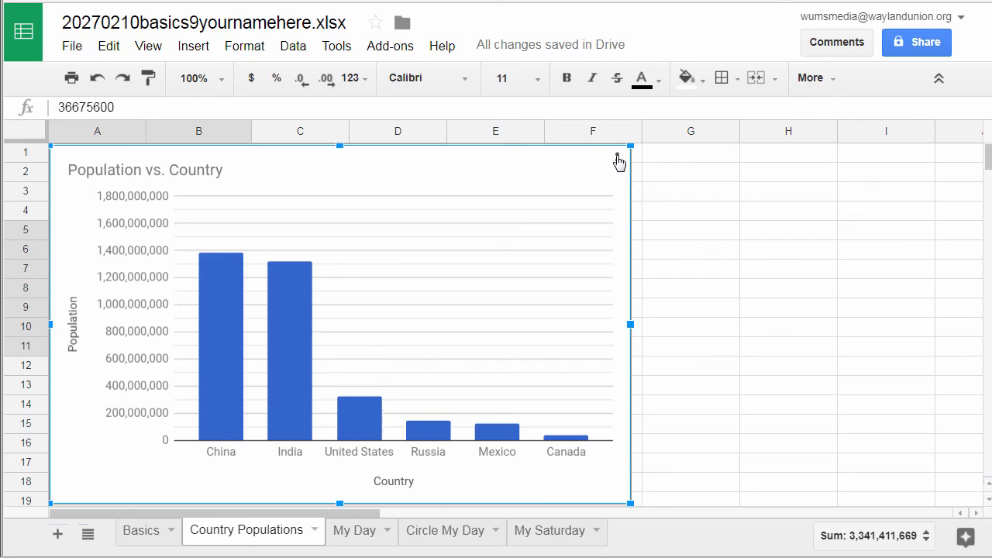
click(620, 160)
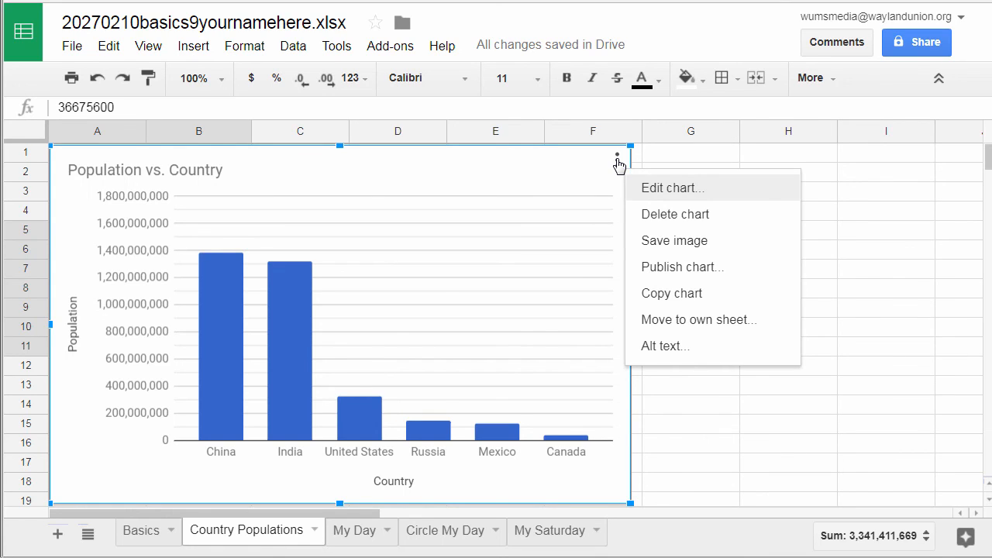
mouse_move(694, 319)
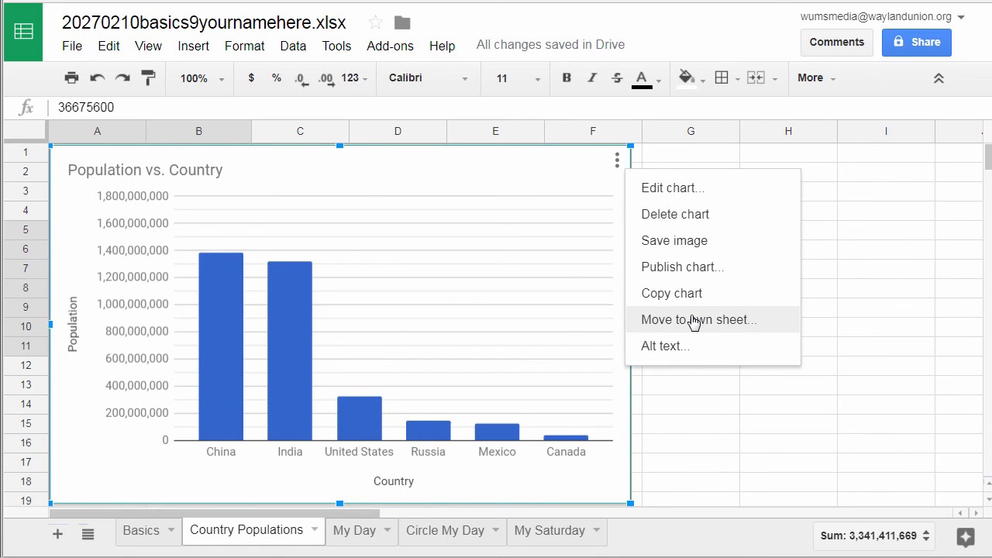
click(698, 319)
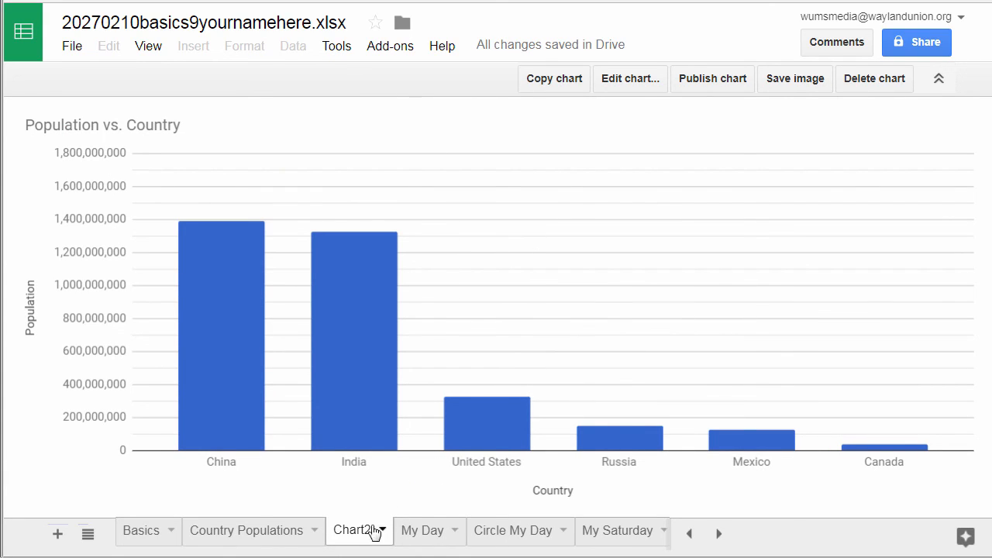
Step: Rename the new chart sheet to 'Country Chart'
double_click(352, 530)
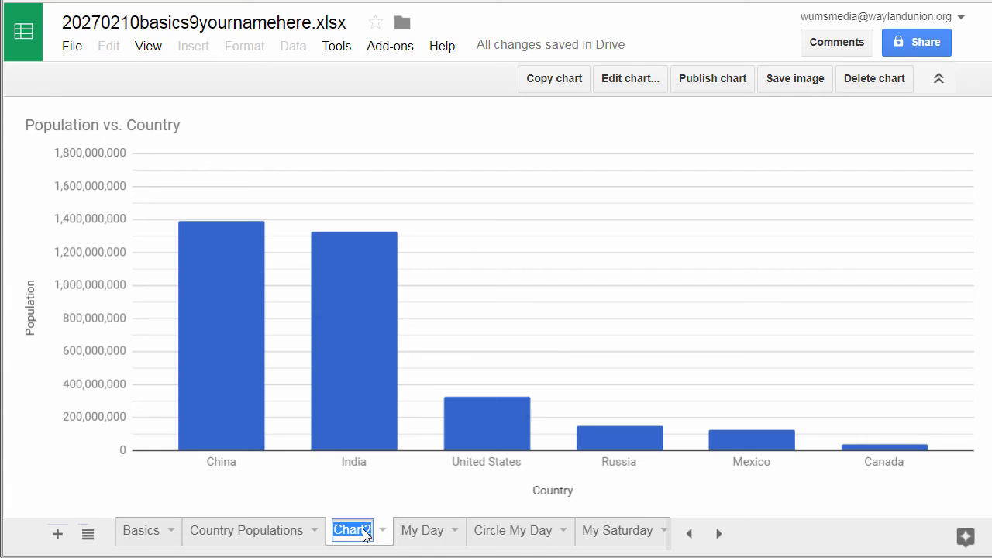
text(Country G)
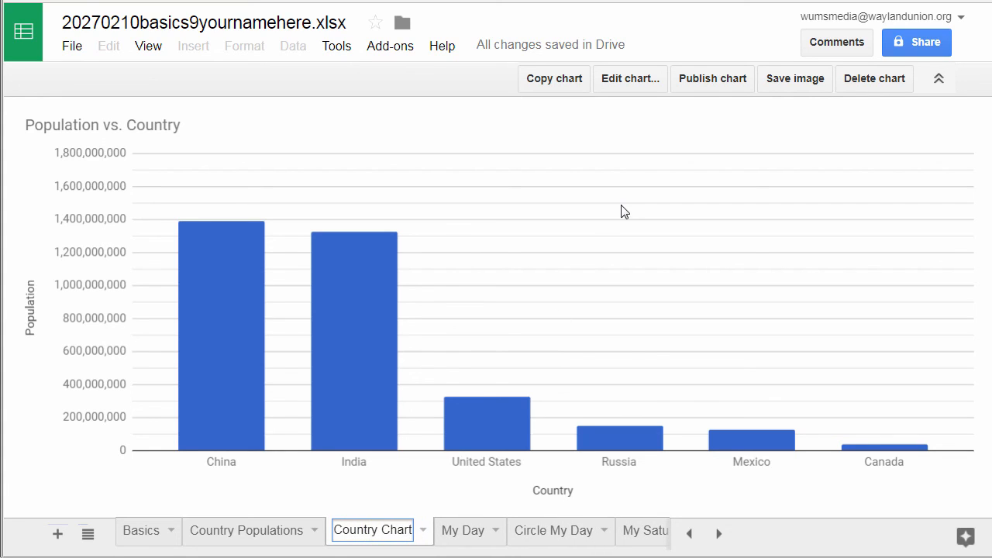
click(629, 79)
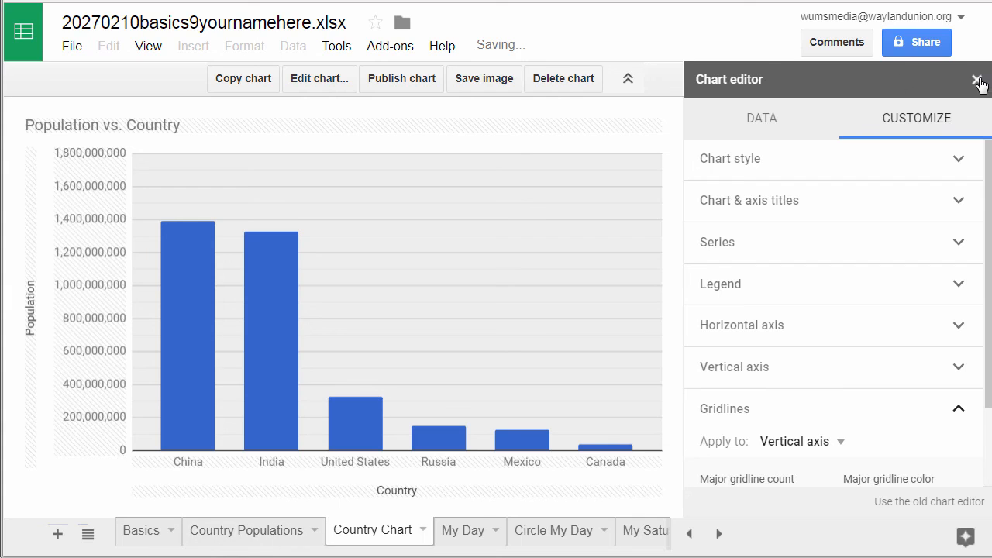
click(979, 80)
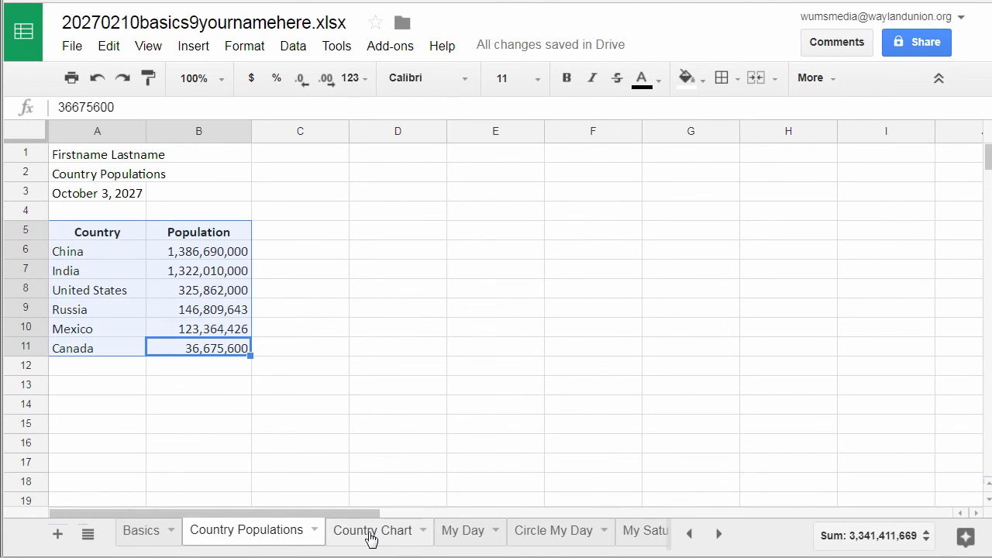
click(372, 530)
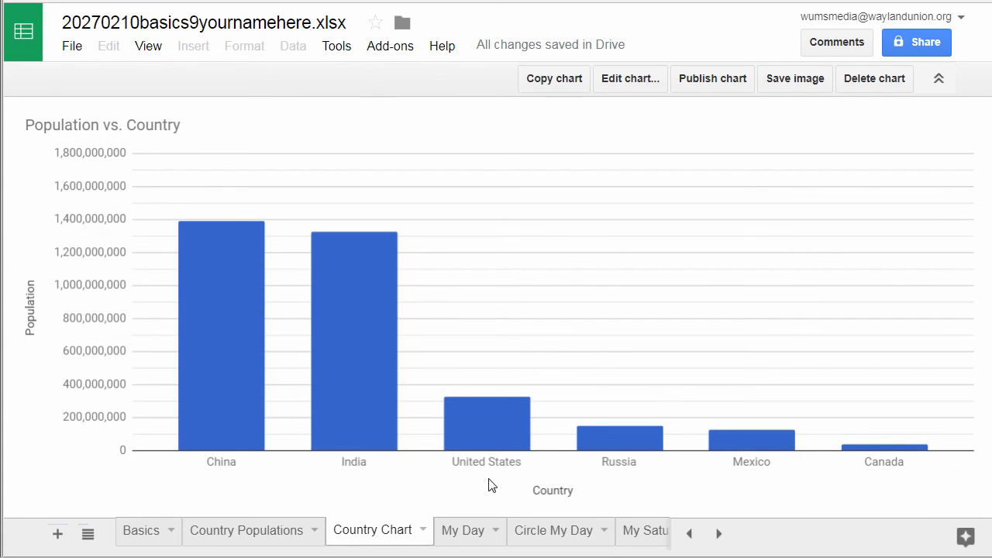
mouse_move(805, 494)
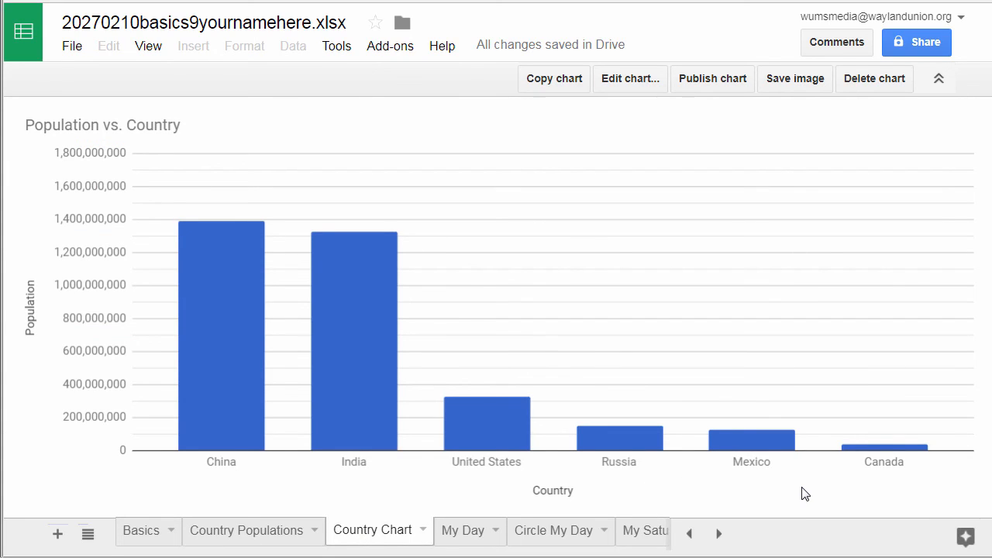